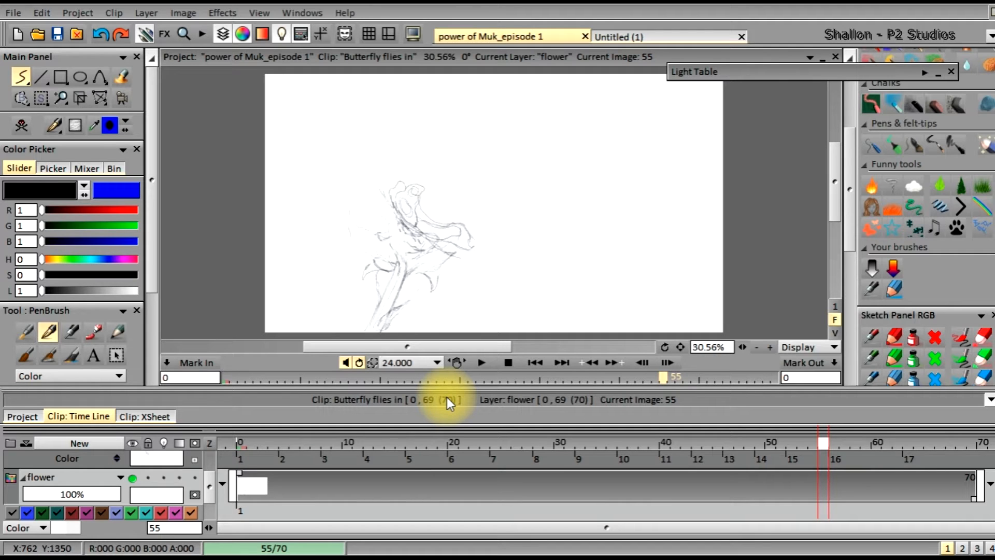
pyautogui.moveTo(387, 348)
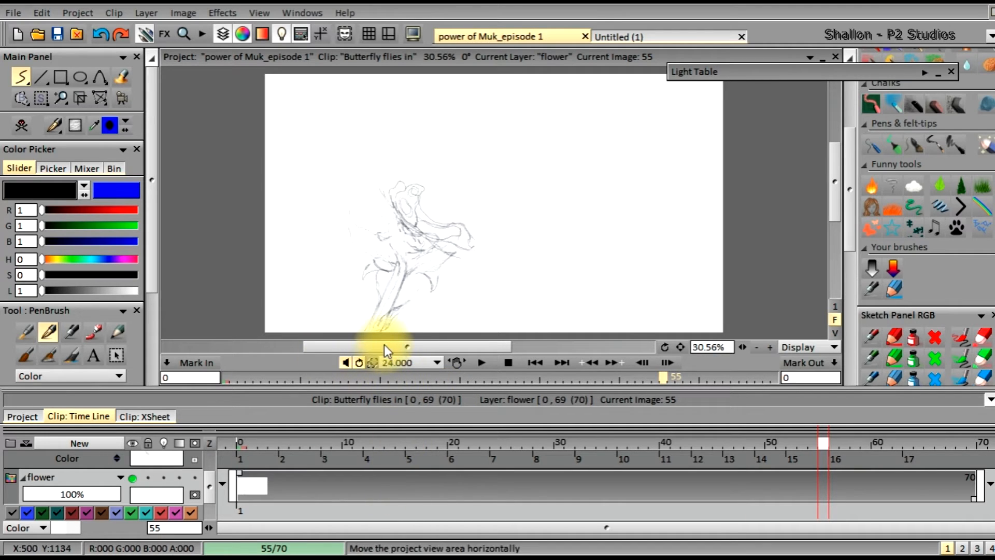
pyautogui.moveTo(508, 260)
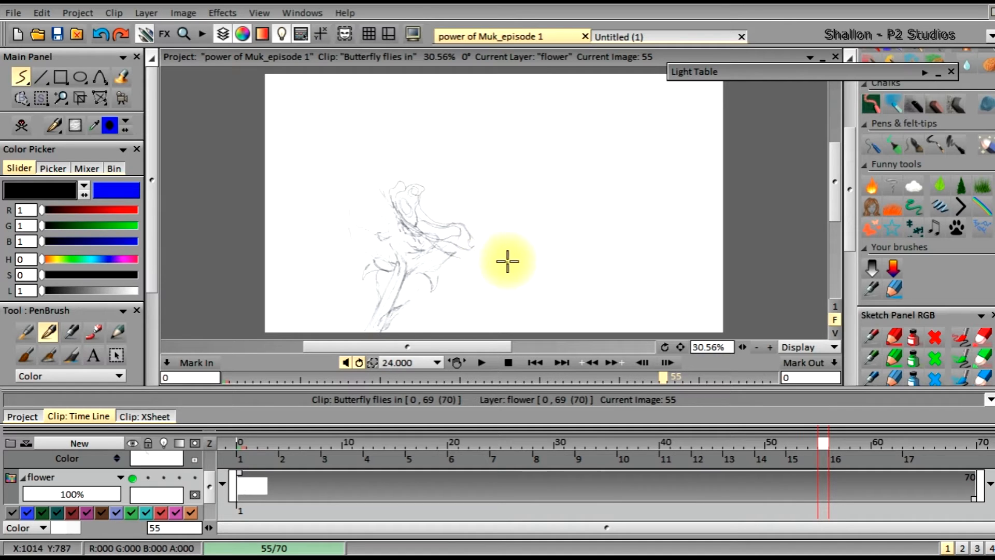
pyautogui.moveTo(473, 251)
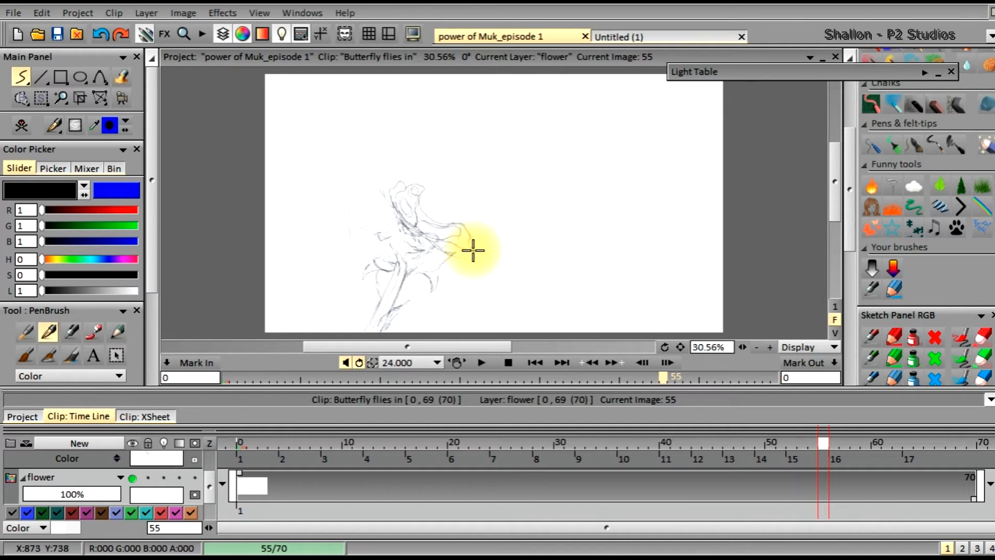
pyautogui.moveTo(505, 237)
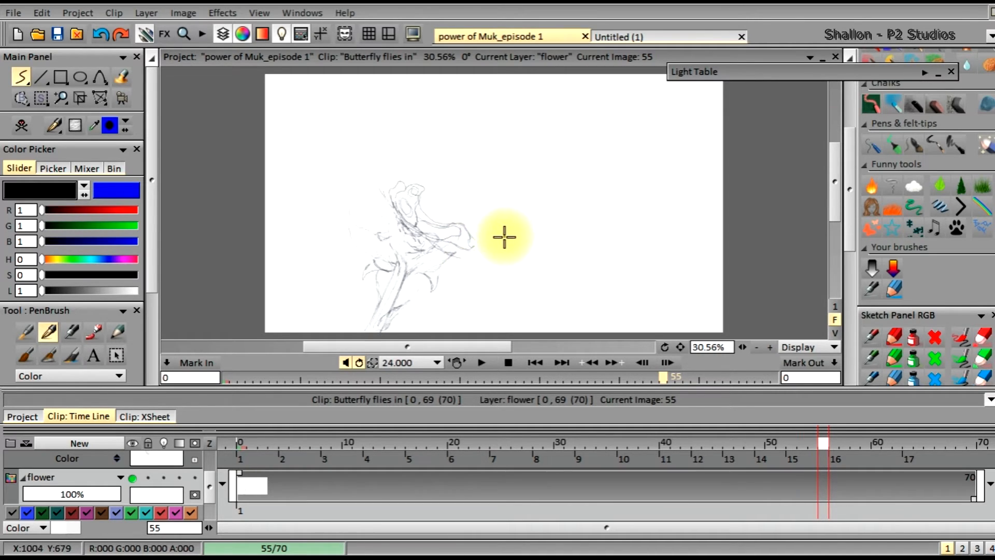
pyautogui.moveTo(498, 229)
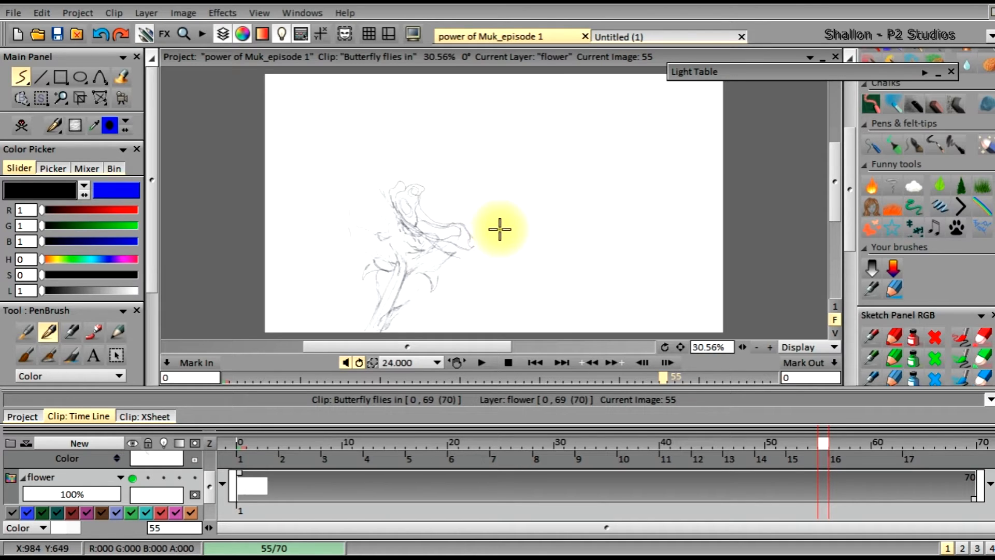
pyautogui.moveTo(504, 214)
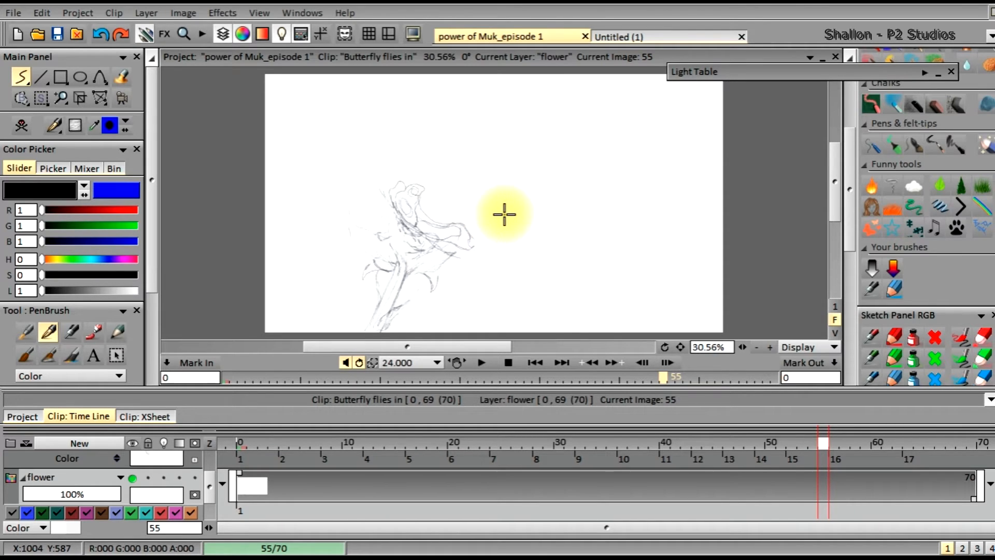
pyautogui.moveTo(476, 225)
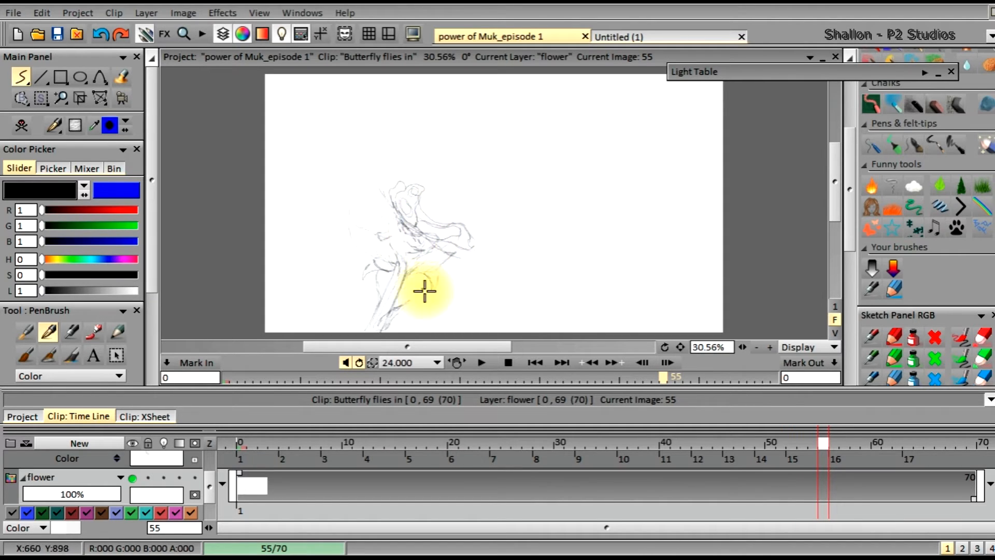
pyautogui.moveTo(538, 216)
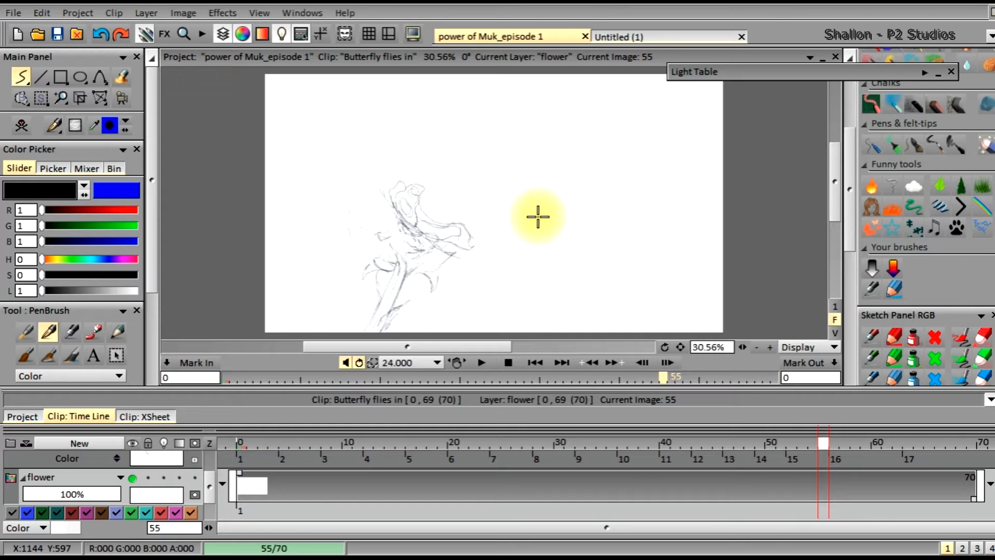
pyautogui.moveTo(487, 222)
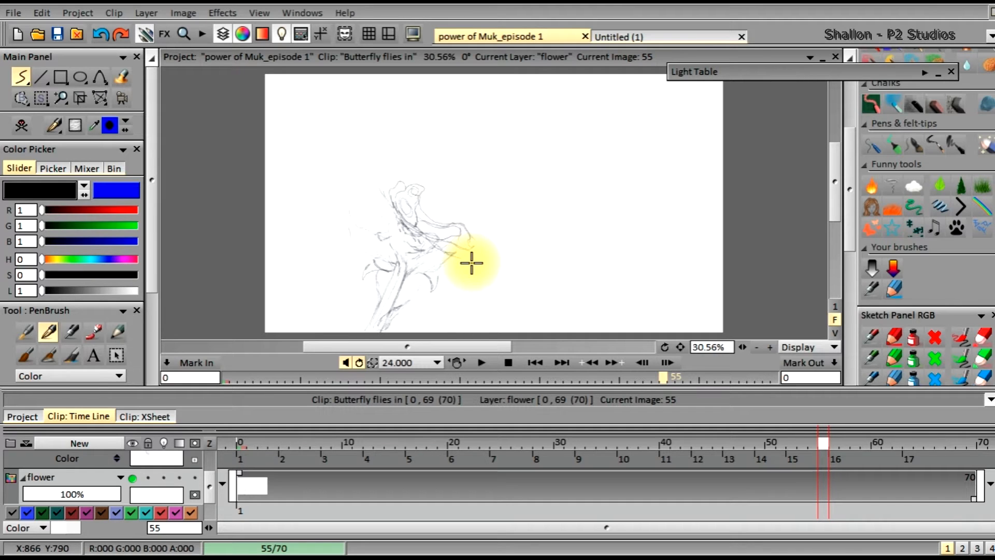
pyautogui.moveTo(548, 246)
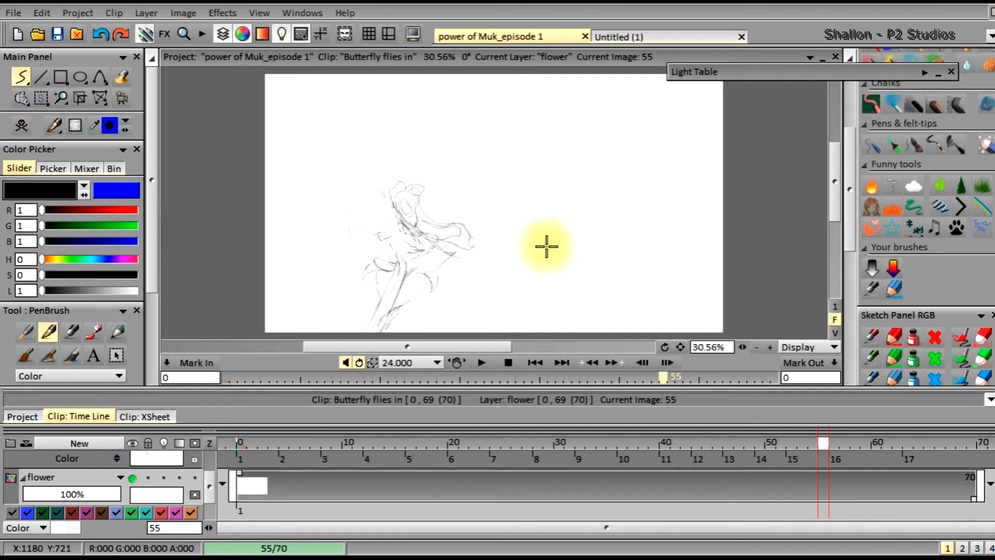
pyautogui.moveTo(514, 243)
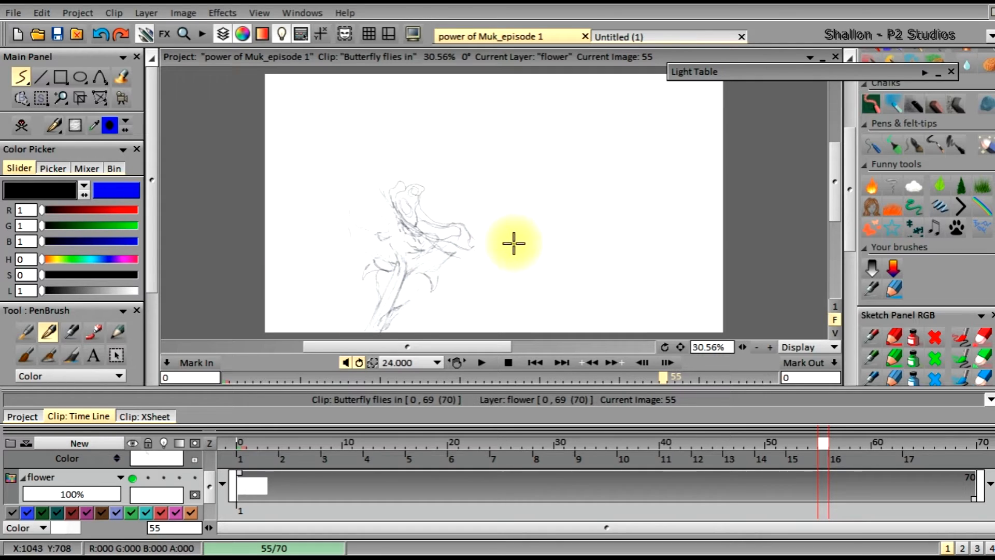
pyautogui.moveTo(657, 335)
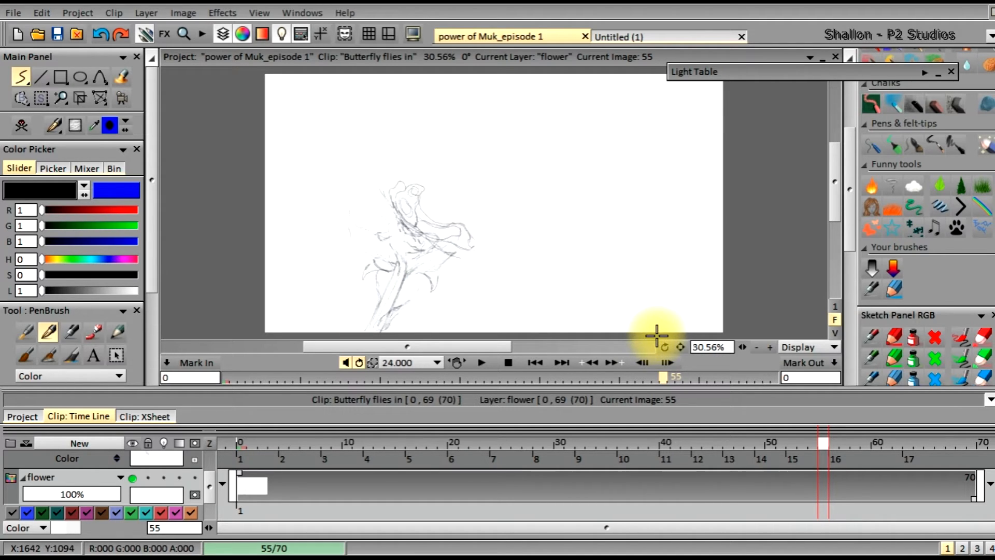
pyautogui.moveTo(681, 347)
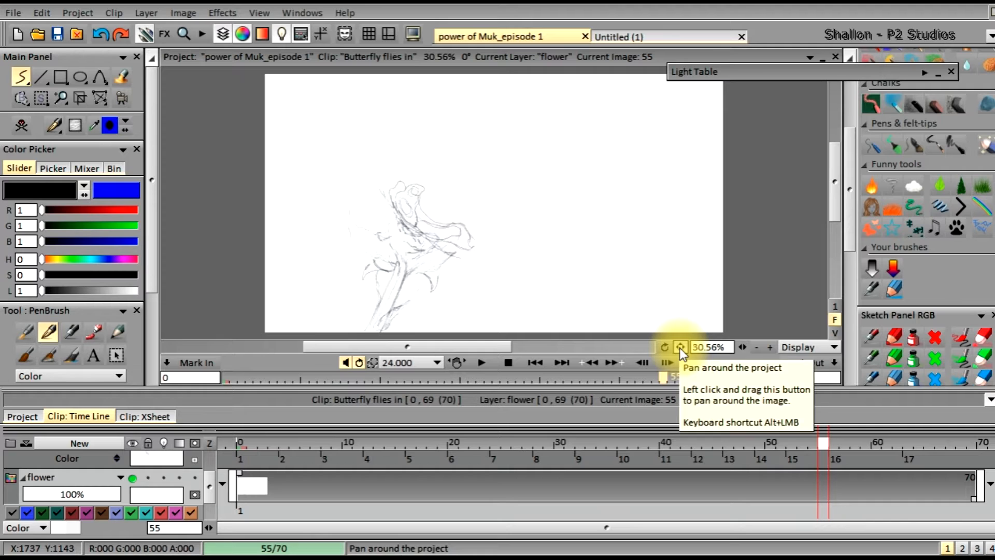
pyautogui.moveTo(665, 347)
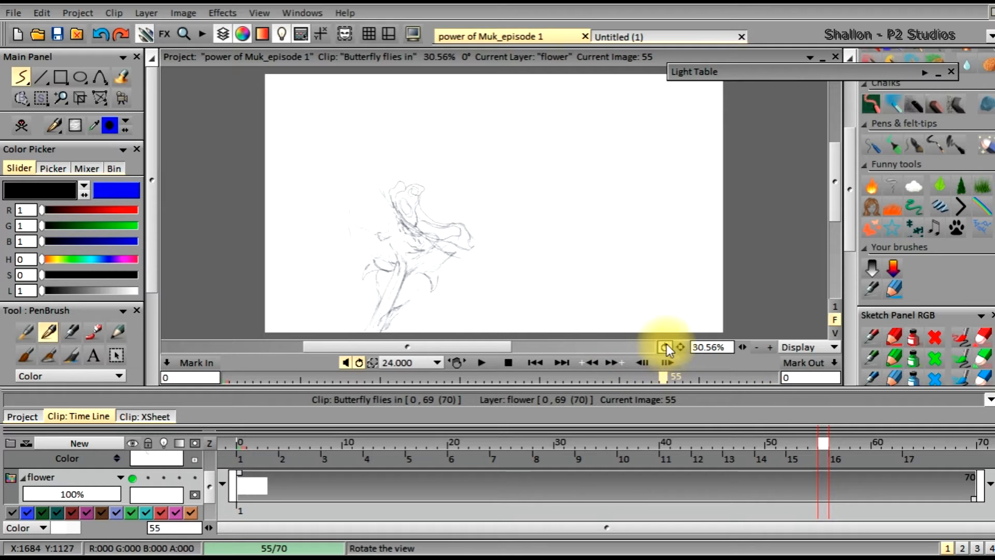
pyautogui.moveTo(625, 334)
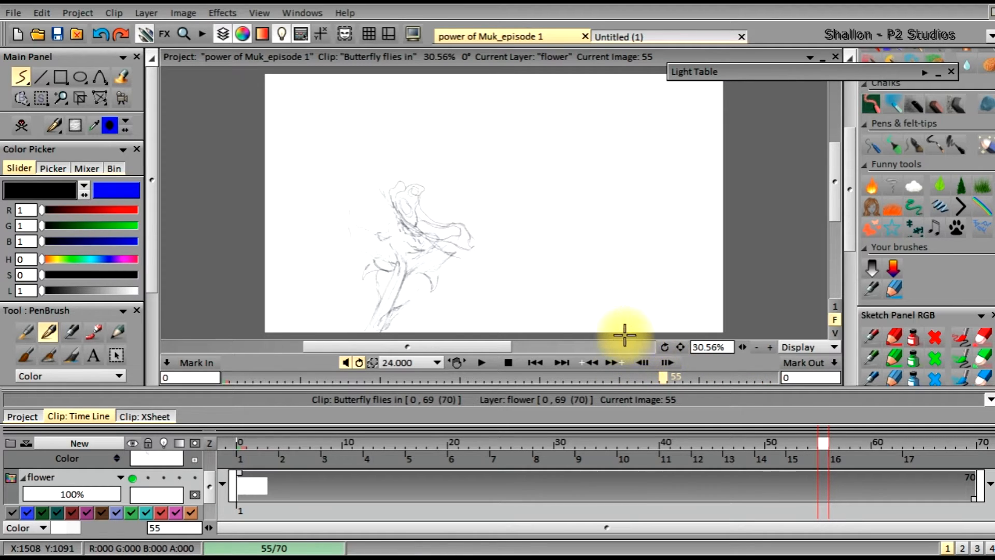
pyautogui.moveTo(665, 346)
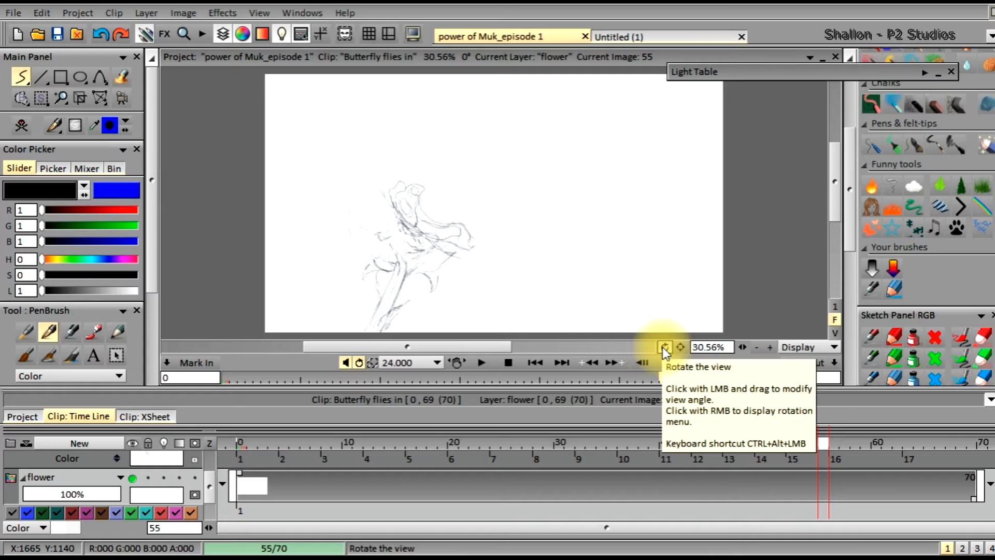
pyautogui.moveTo(596, 355)
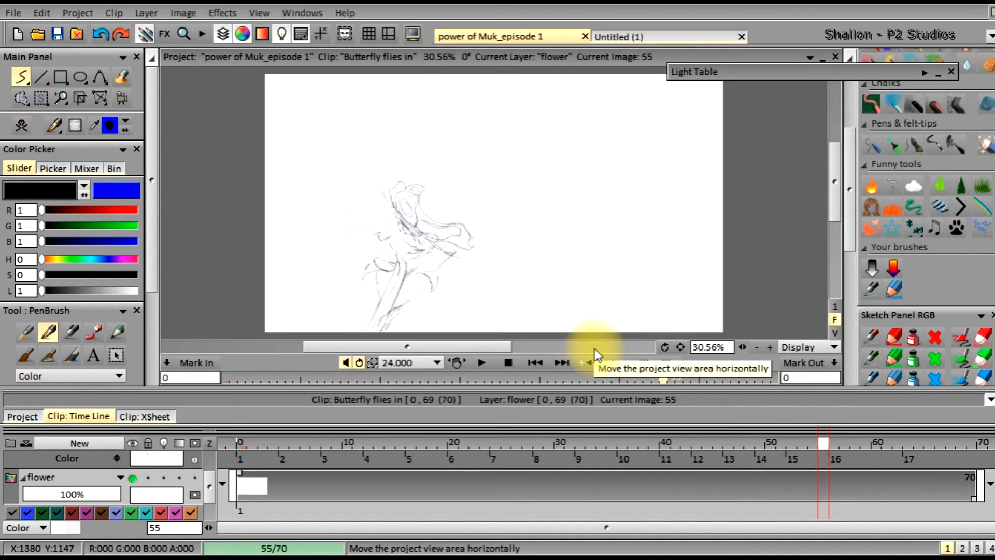
pyautogui.moveTo(612, 354)
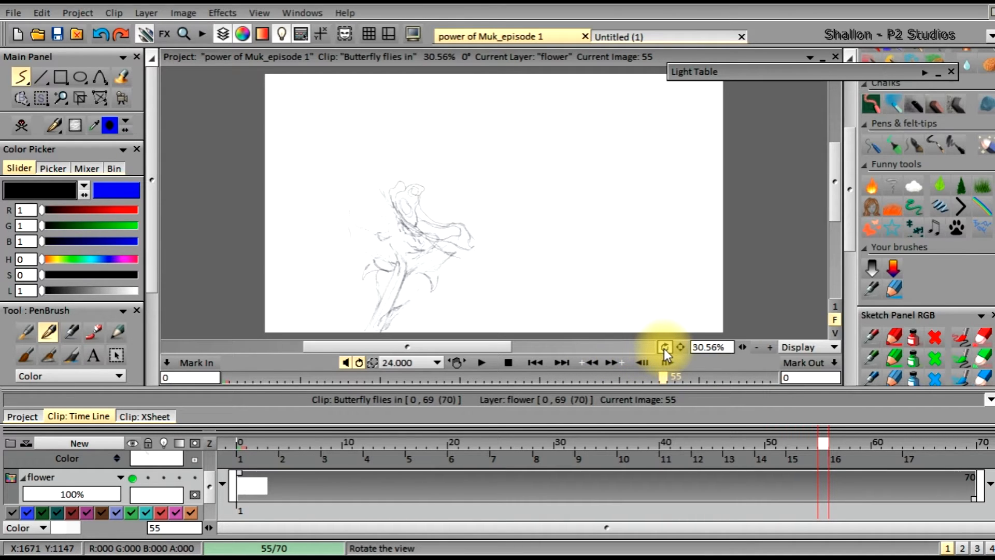
# - Tilt the canvas view of the flower sketch with the rotate view button
pyautogui.click(665, 347)
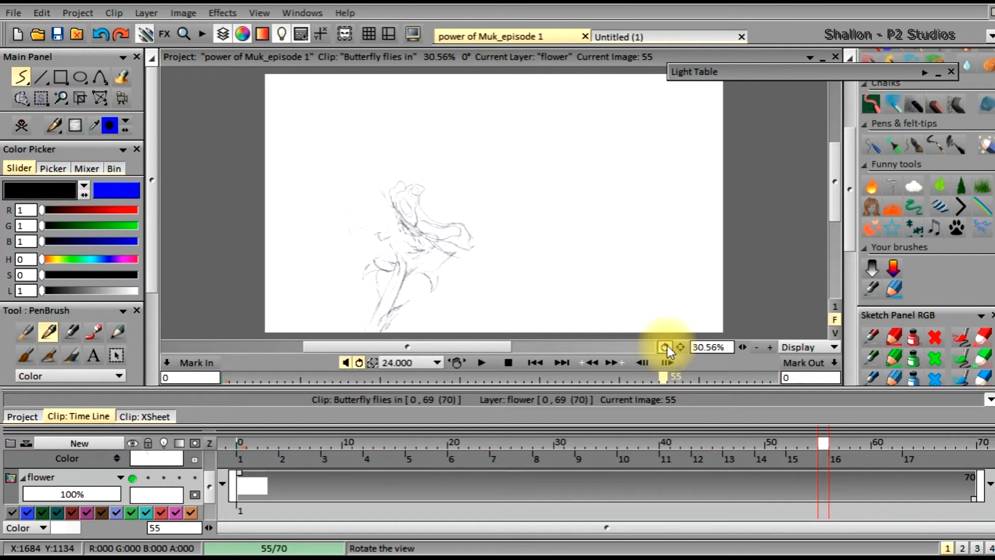
pyautogui.click(665, 348)
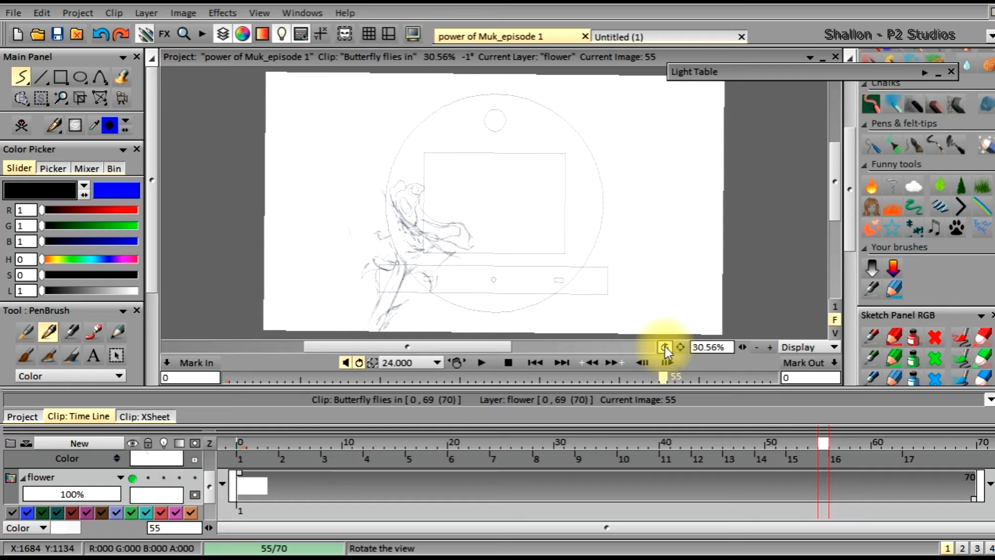
pyautogui.click(665, 347)
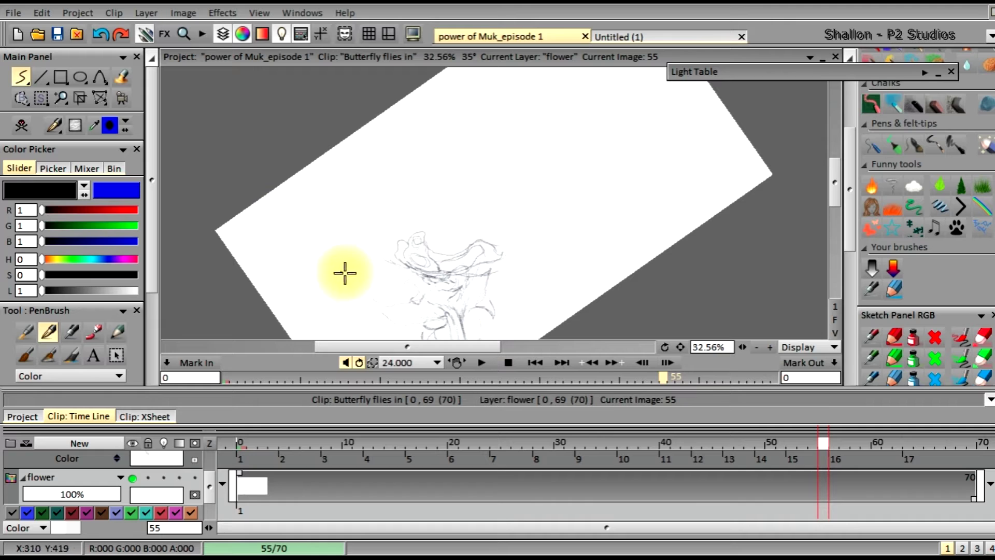
pyautogui.moveTo(598, 281)
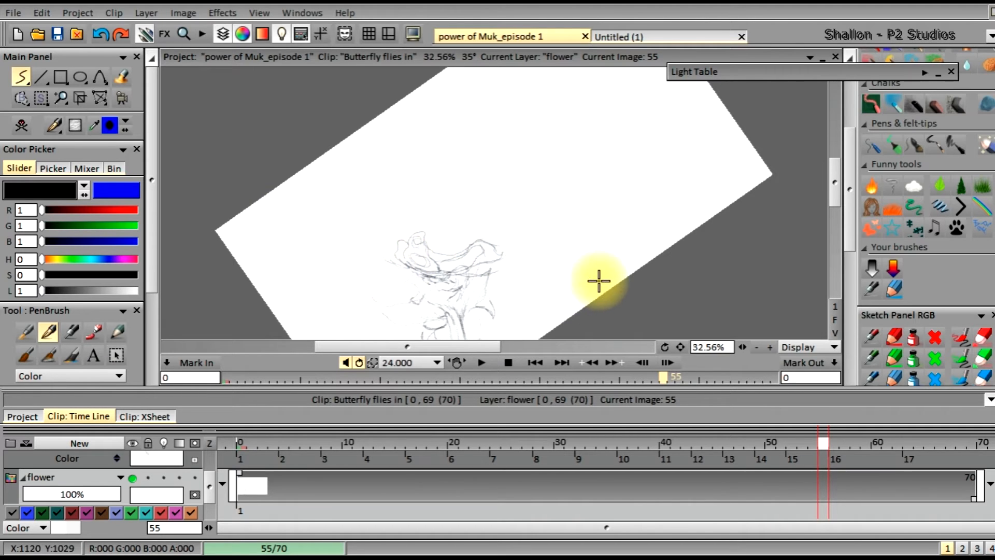
pyautogui.moveTo(665, 347)
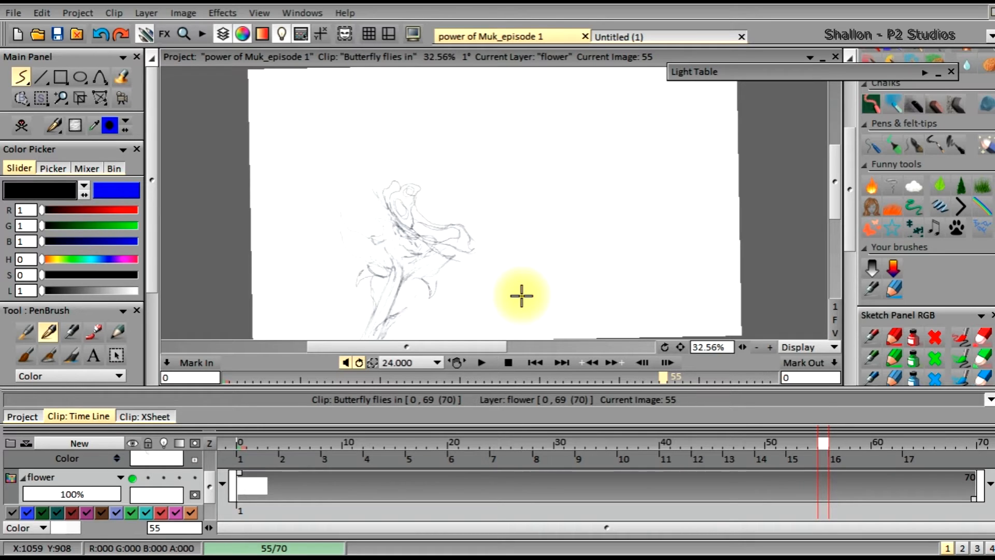
pyautogui.moveTo(527, 260)
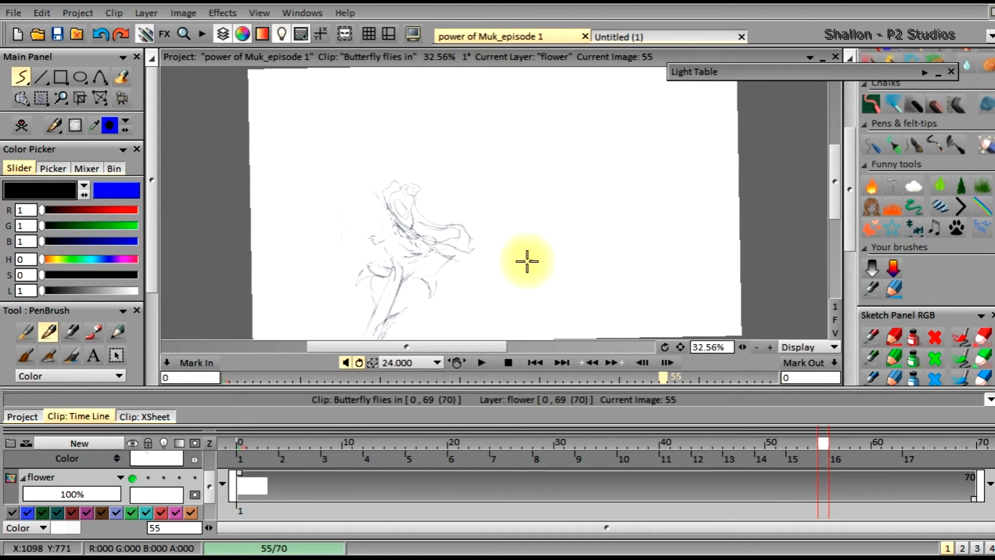
pyautogui.moveTo(537, 295)
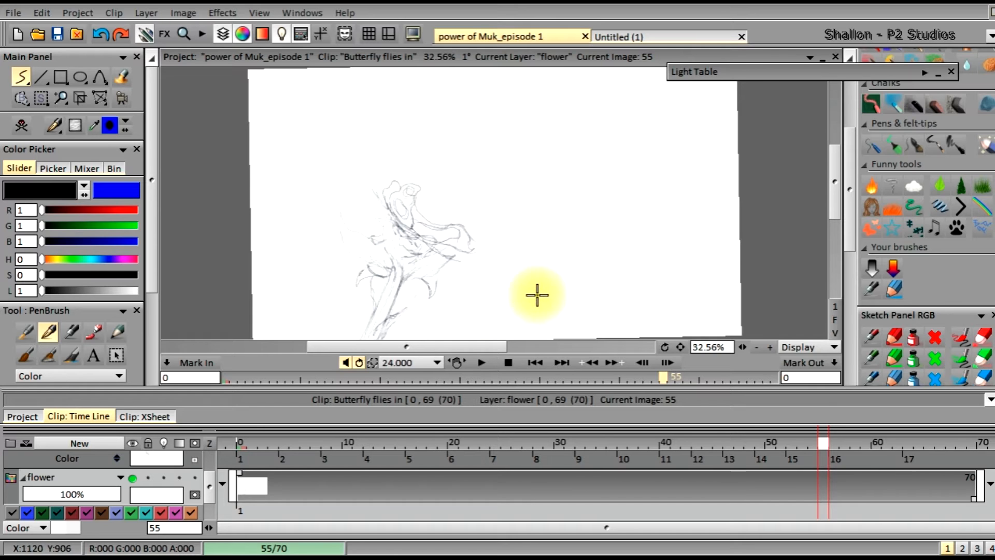
pyautogui.moveTo(638, 306)
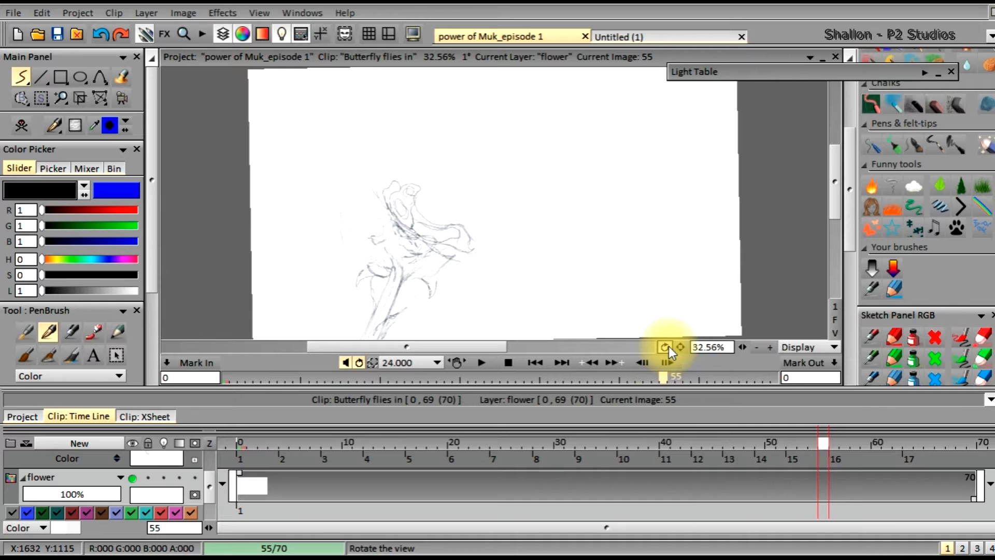
# - Reset the view rotation to 0° from the rotation options menu
pyautogui.click(665, 348)
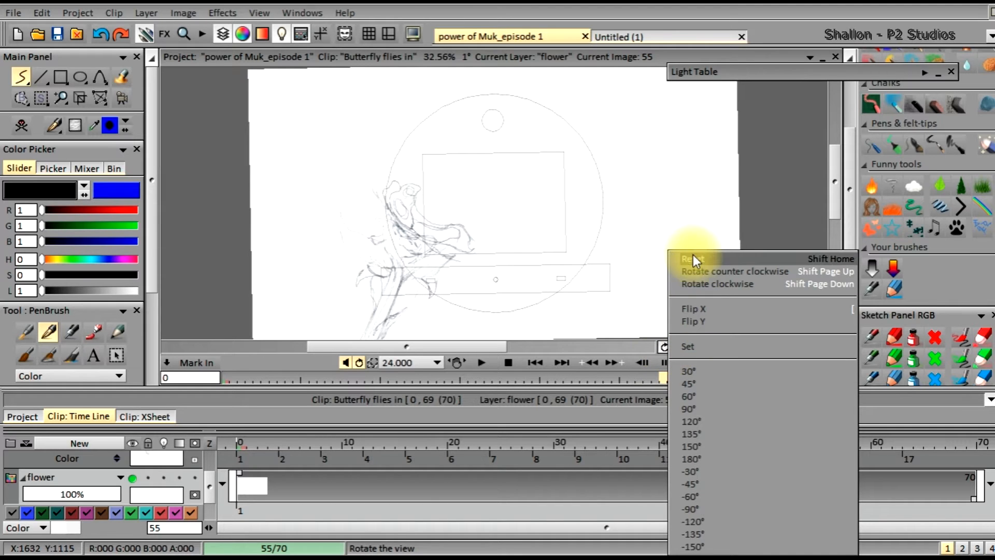
pyautogui.moveTo(691, 265)
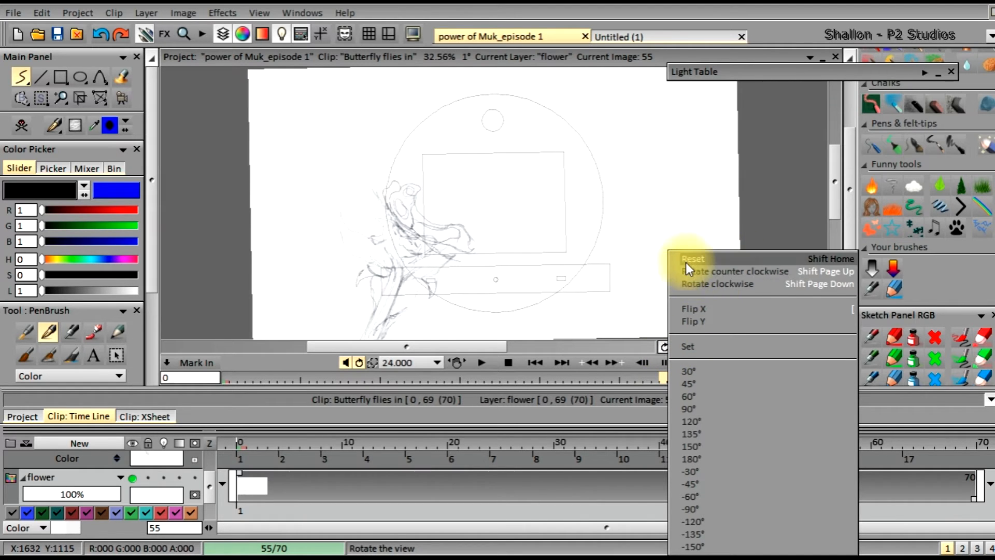
pyautogui.moveTo(606, 327)
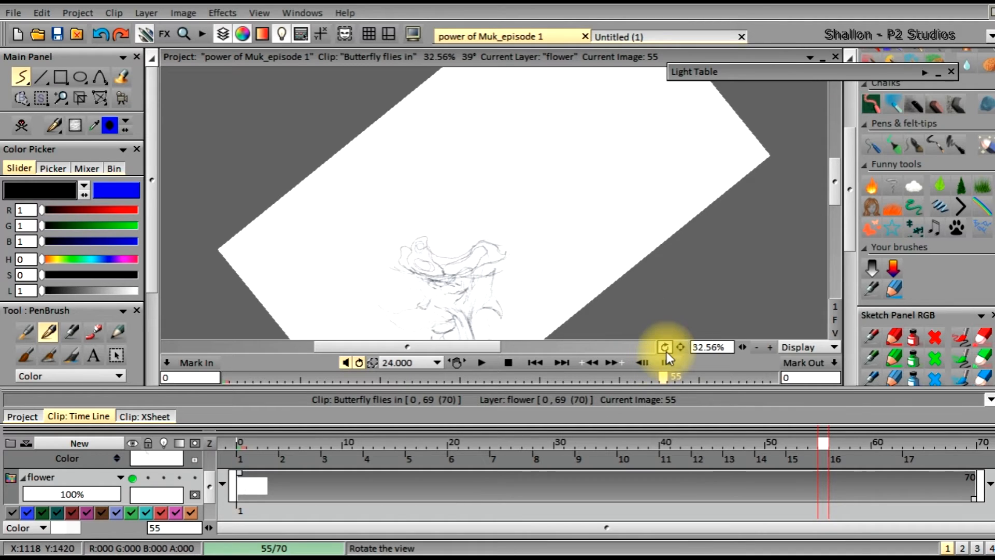
pyautogui.click(665, 347)
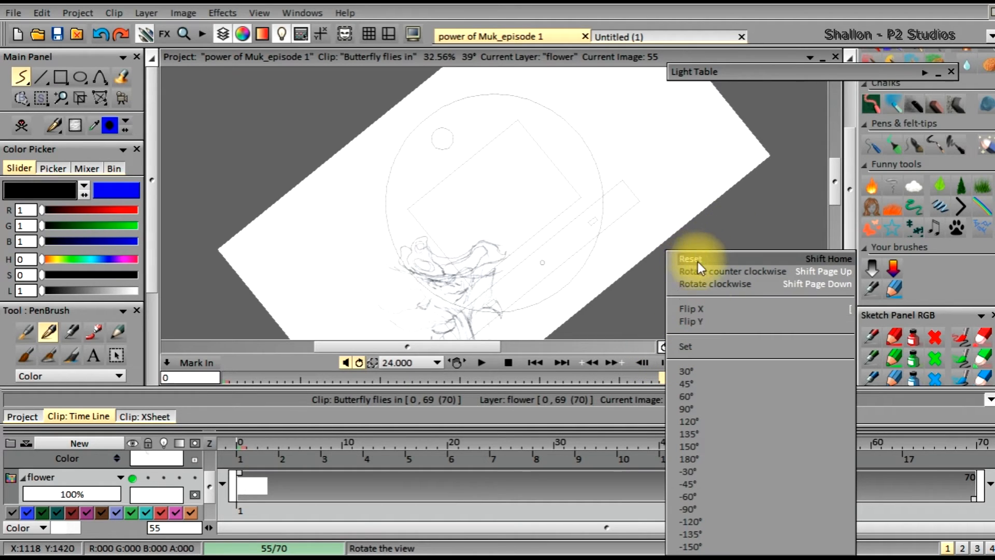
pyautogui.click(689, 258)
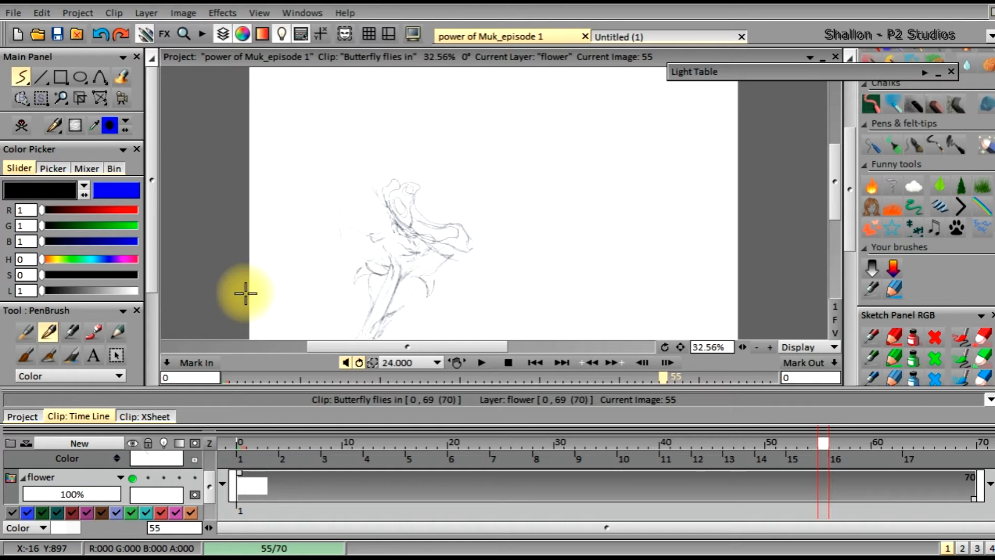
pyautogui.moveTo(619, 252)
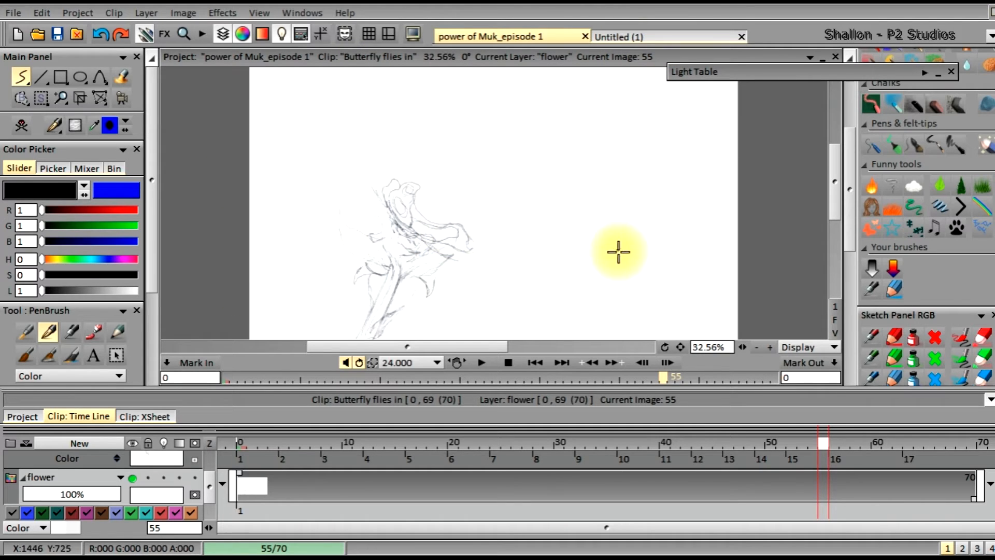
pyautogui.moveTo(645, 288)
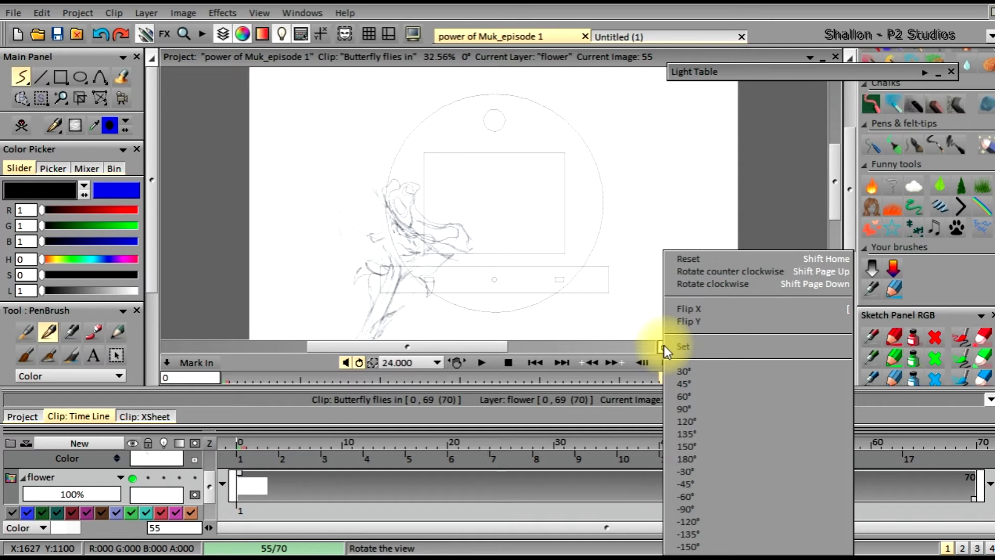
pyautogui.moveTo(705, 280)
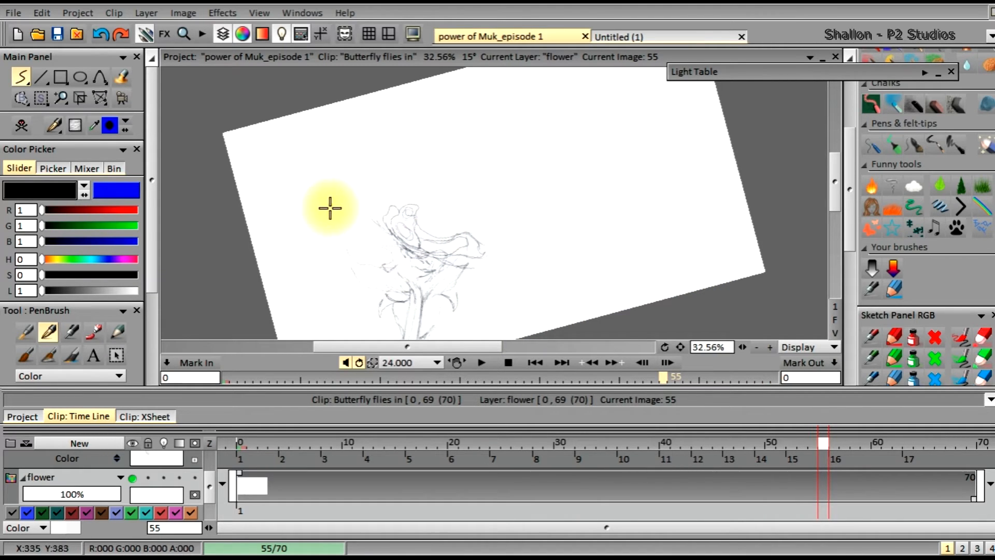
pyautogui.moveTo(451, 337)
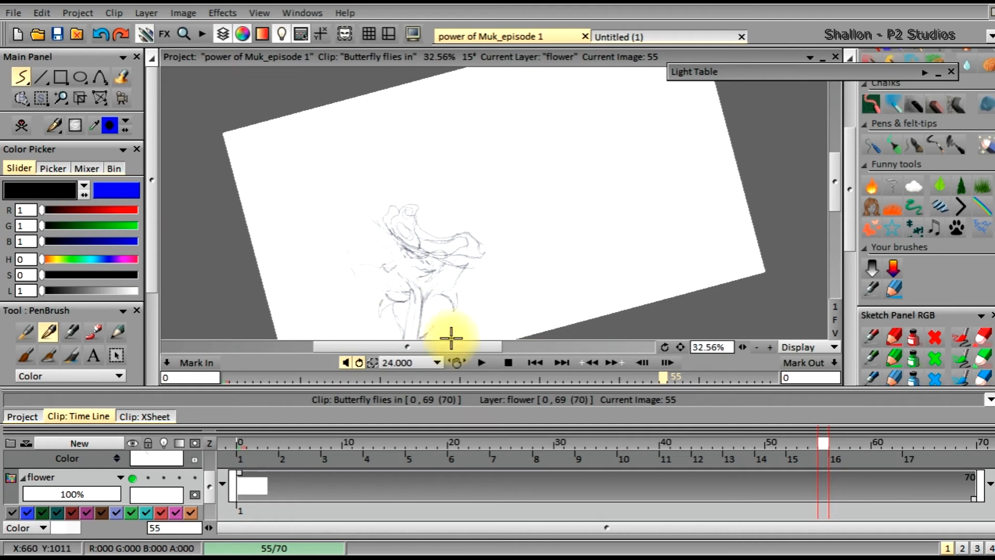
pyautogui.moveTo(362, 265)
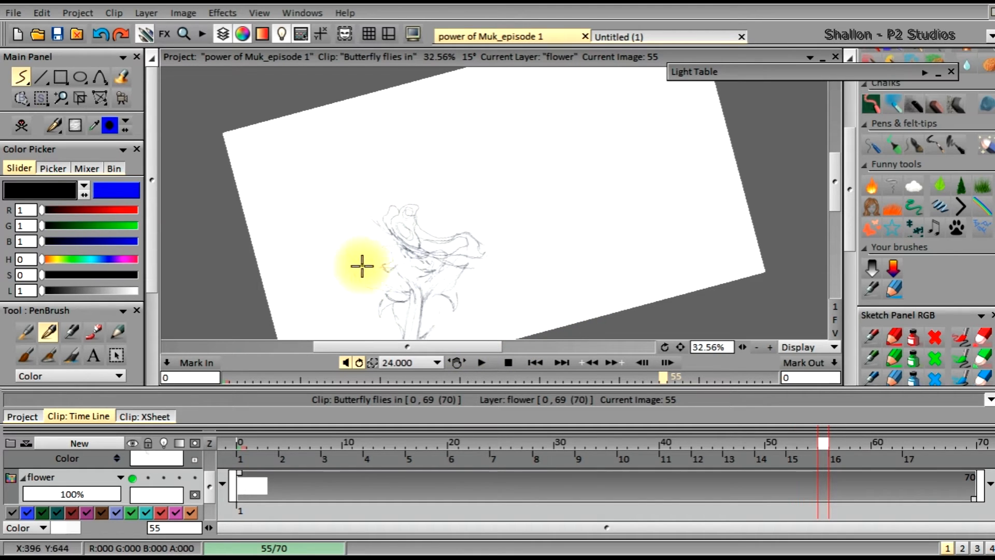
pyautogui.moveTo(664, 353)
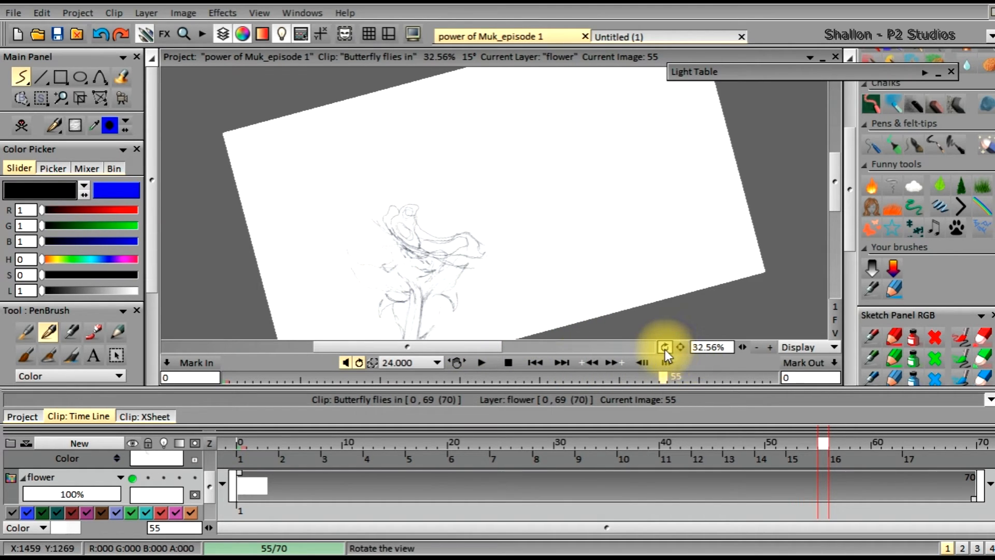
# - Reset the 15° tilted view to upright via the rotation menu, then reopen it
pyautogui.click(664, 348)
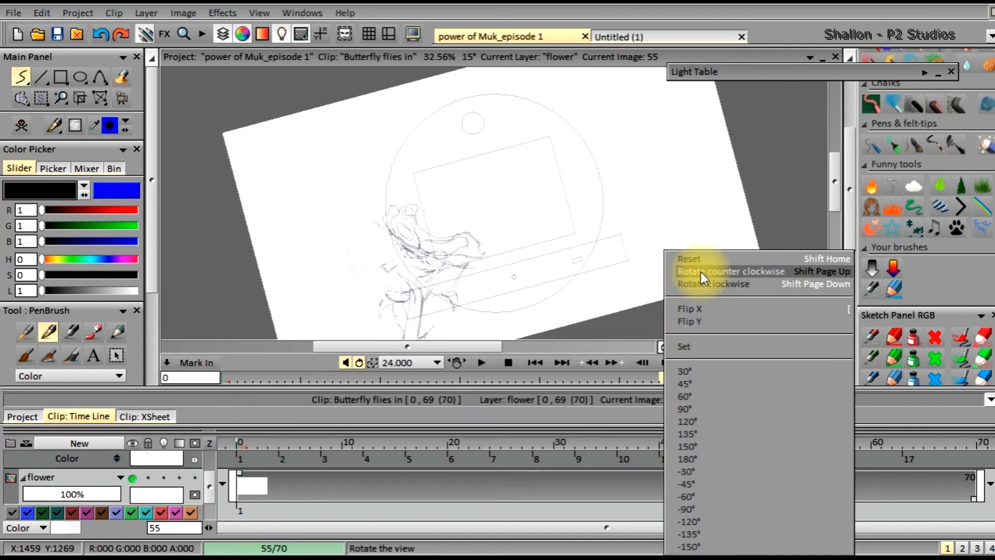
pyautogui.click(689, 258)
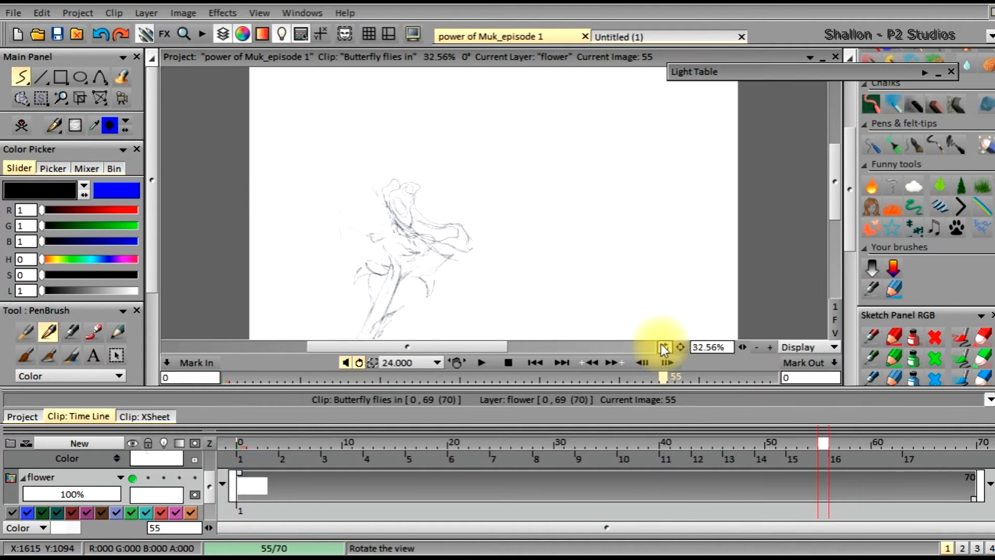
pyautogui.click(664, 347)
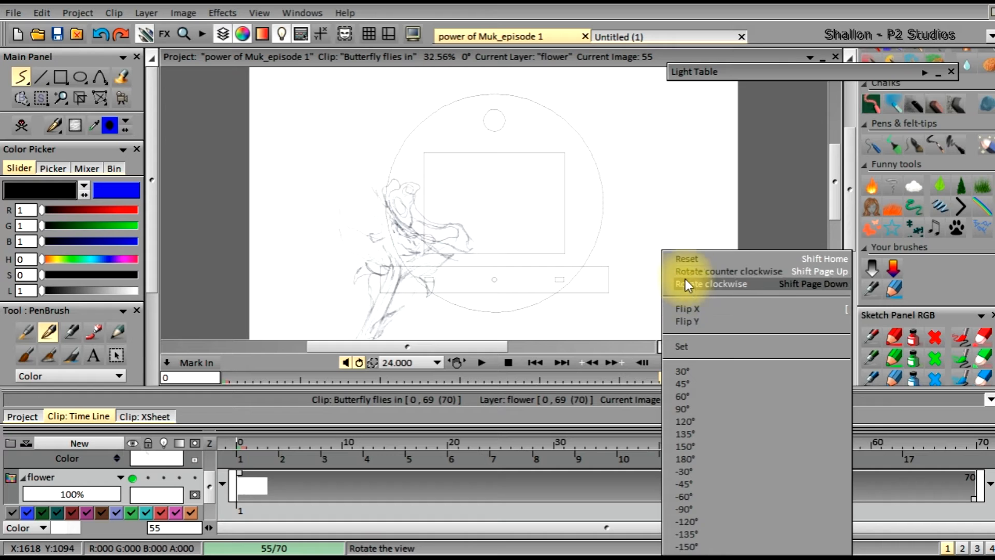
pyautogui.moveTo(687, 321)
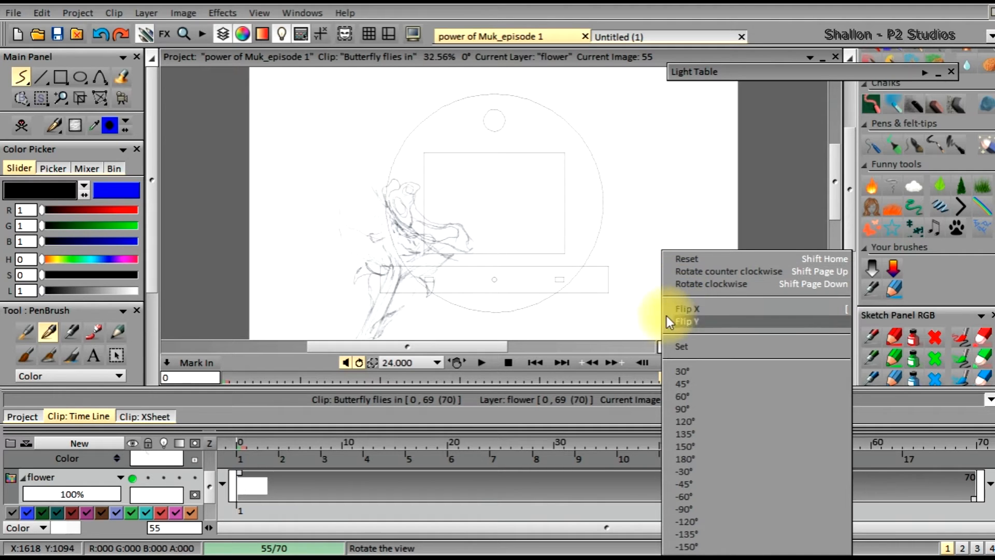
pyautogui.moveTo(682, 347)
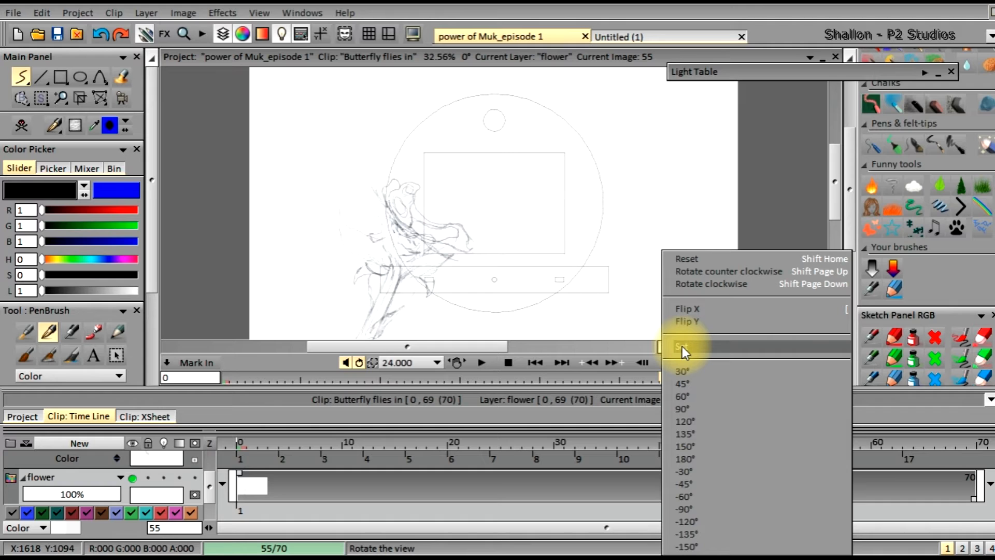
pyautogui.moveTo(625, 353)
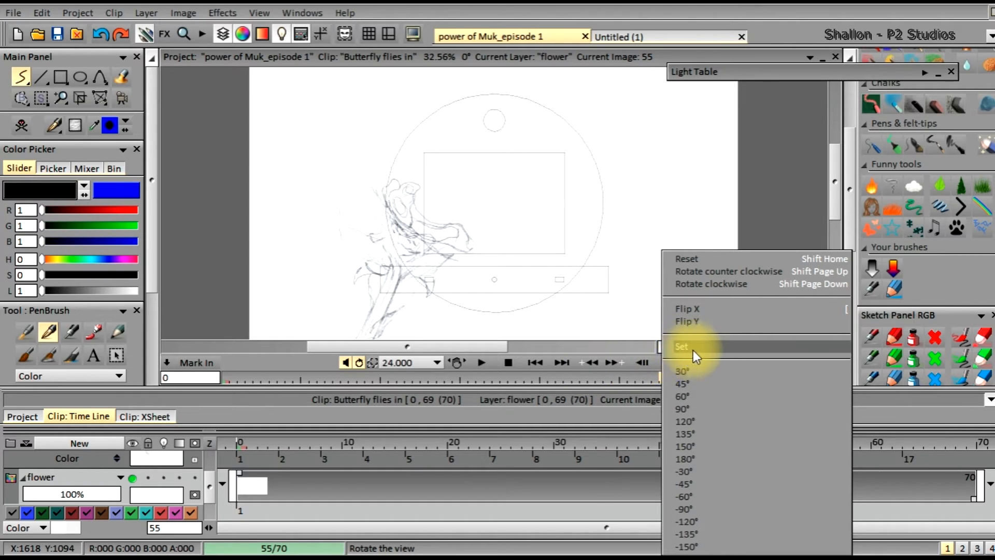
pyautogui.moveTo(720, 367)
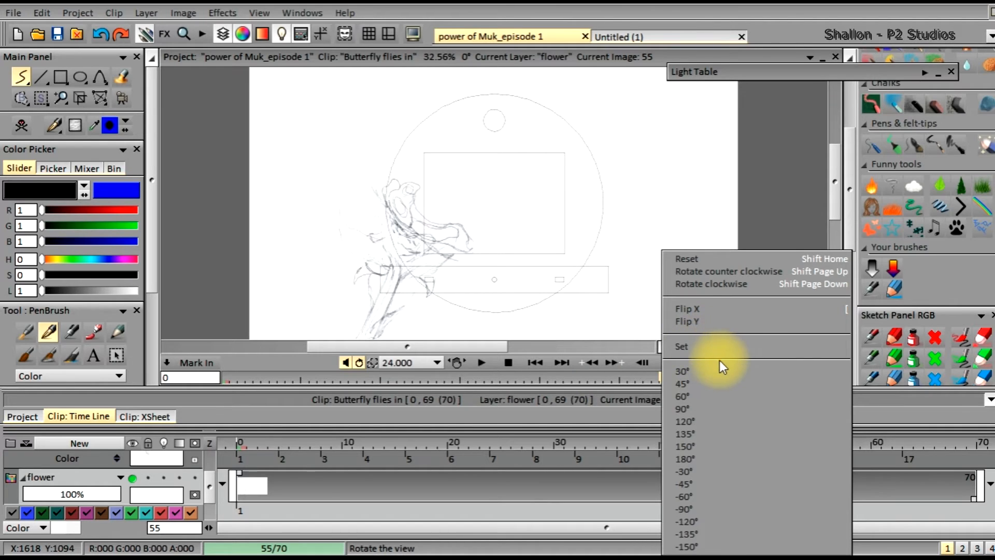
pyautogui.moveTo(708, 521)
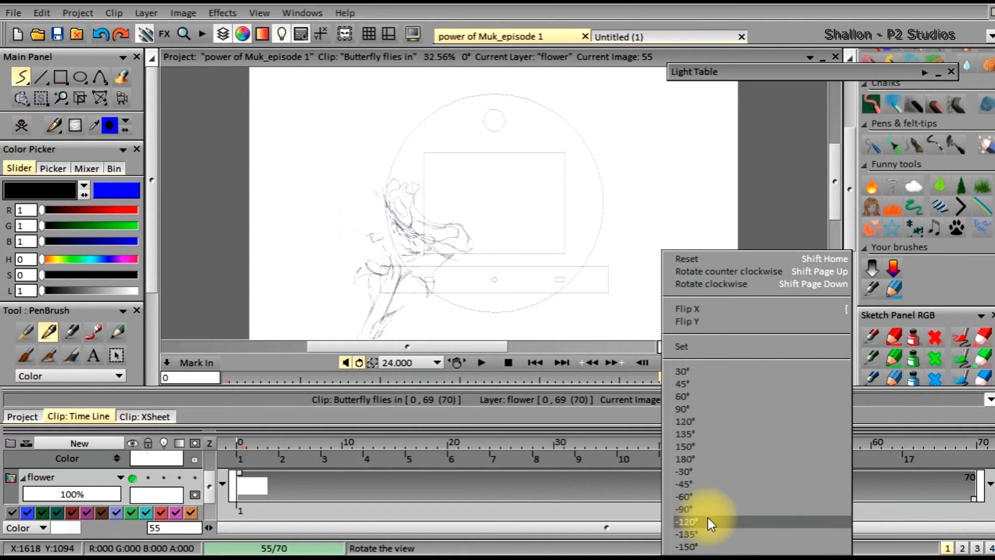
pyautogui.moveTo(684, 421)
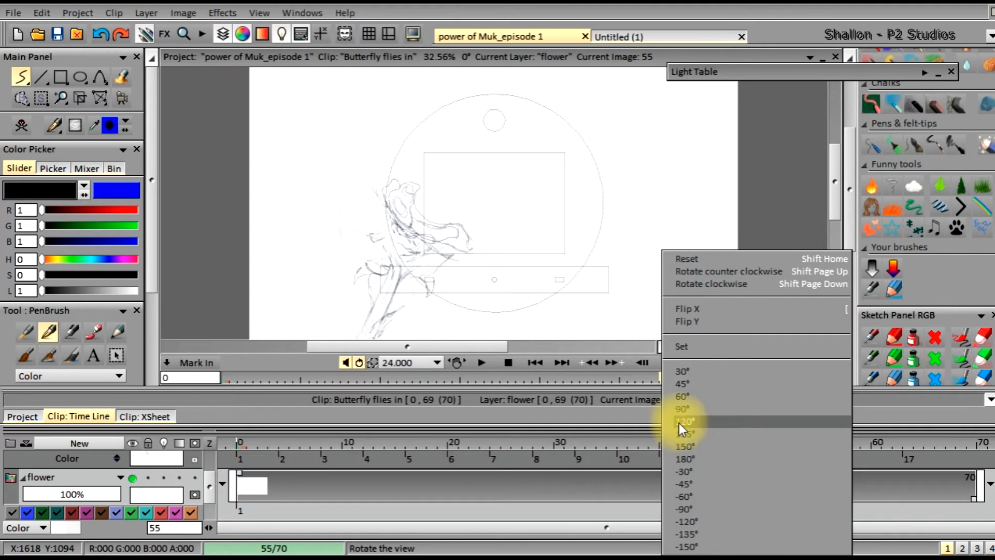
pyautogui.moveTo(345, 387)
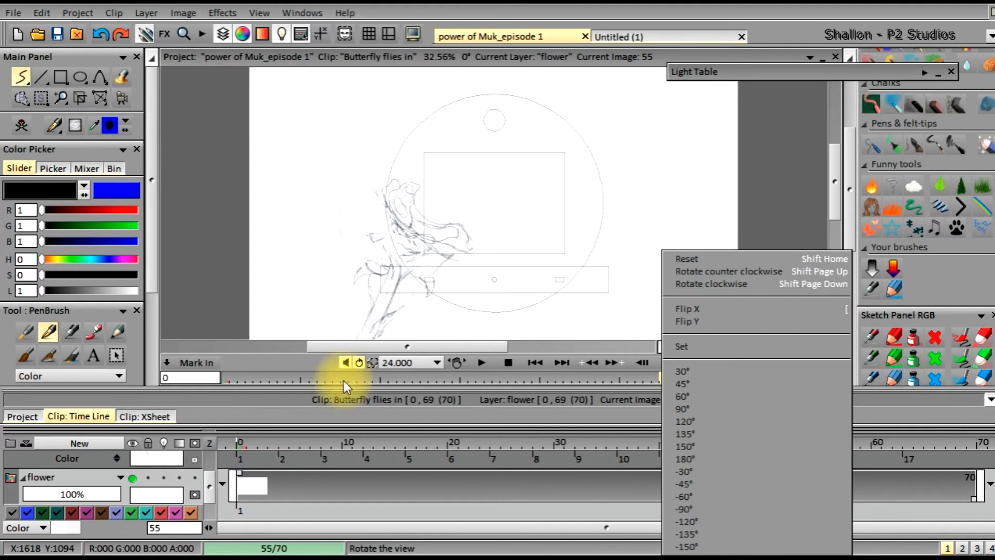
pyautogui.moveTo(511, 352)
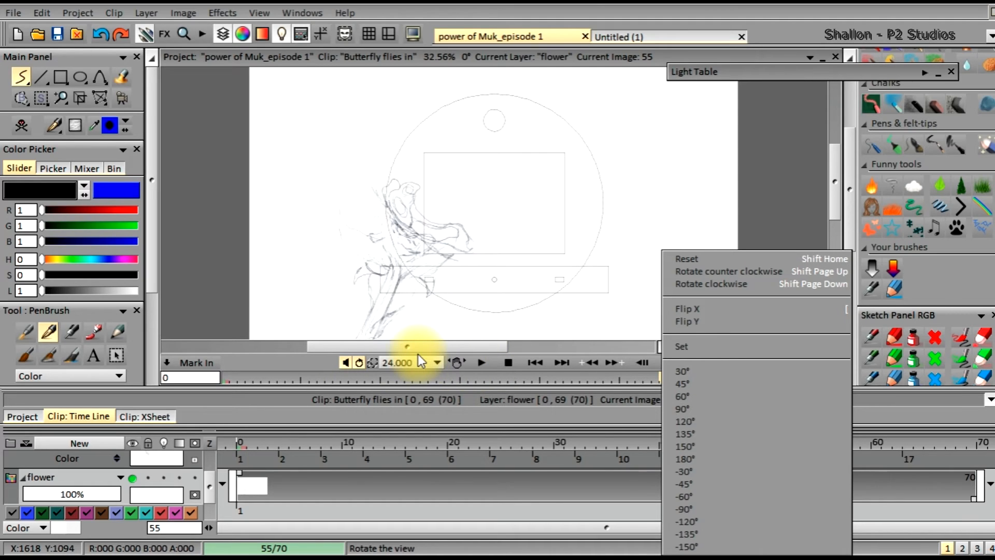
pyautogui.moveTo(529, 333)
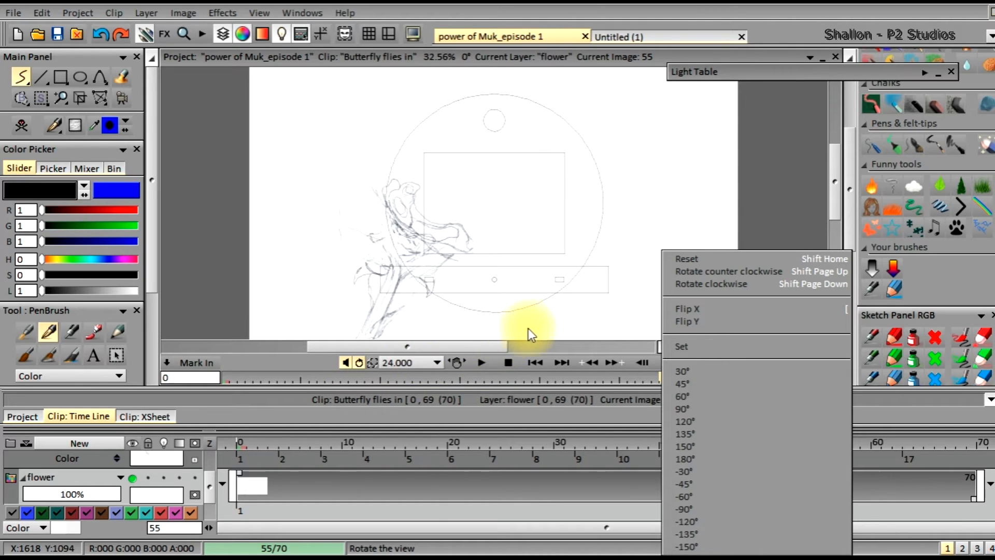
pyautogui.moveTo(400, 197)
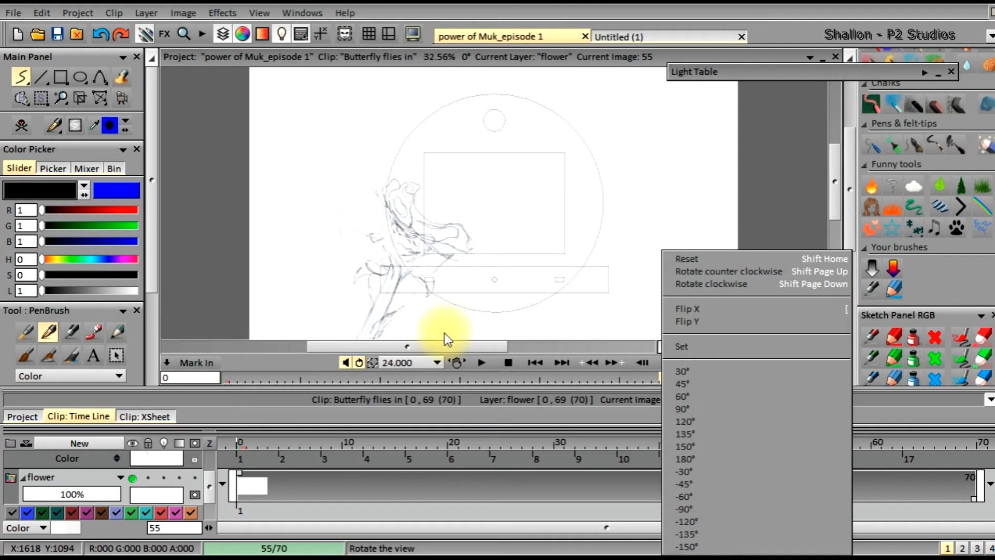
pyautogui.moveTo(685, 433)
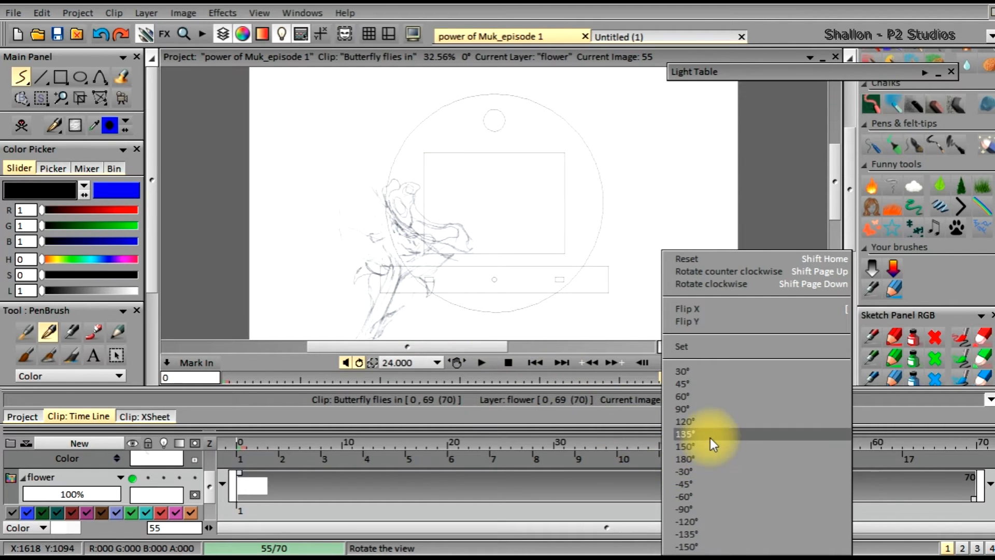
pyautogui.moveTo(711, 409)
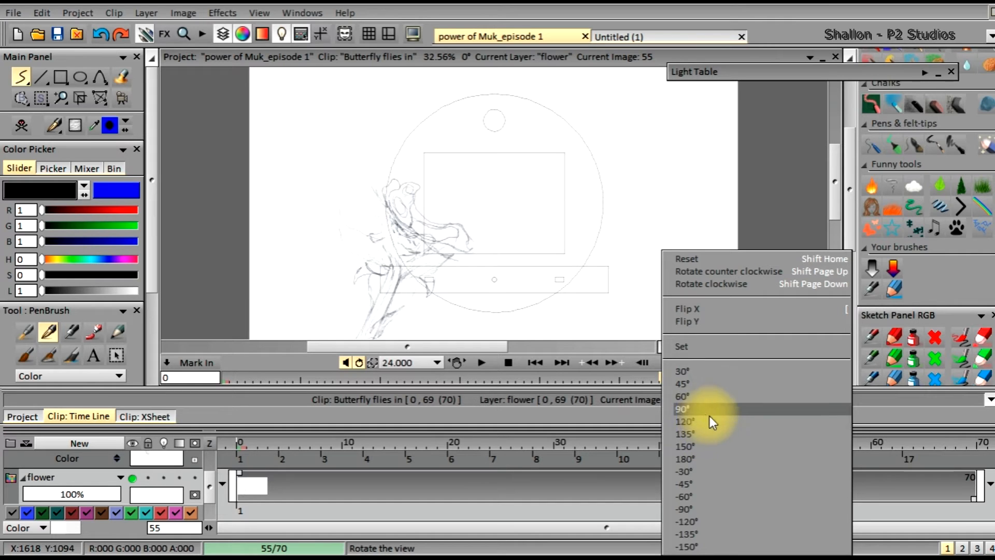
pyautogui.moveTo(730, 418)
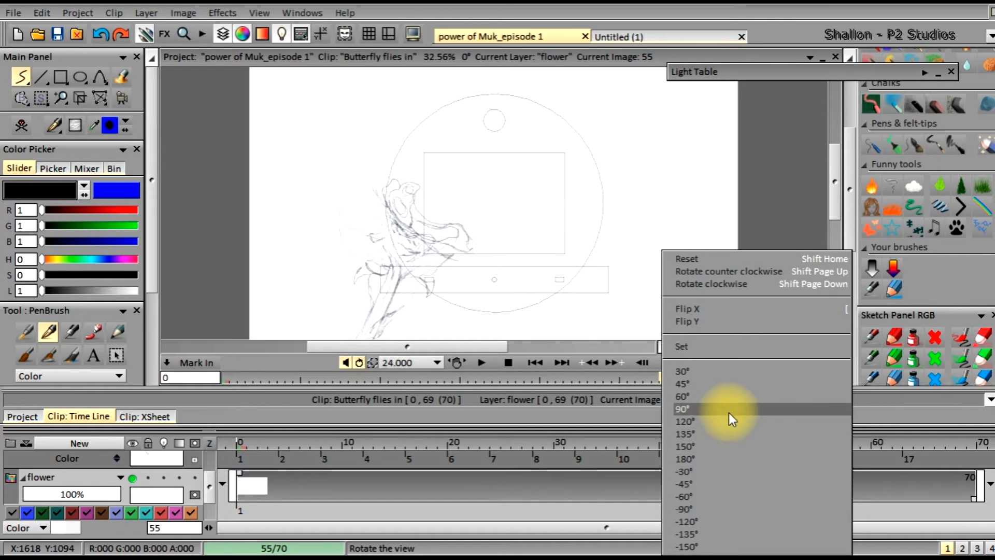
pyautogui.moveTo(717, 384)
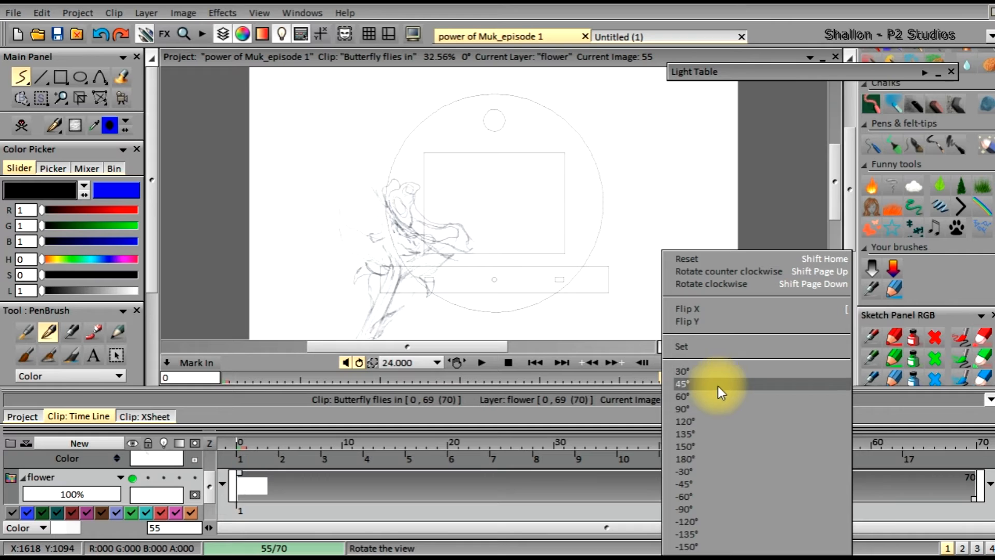
pyautogui.moveTo(710, 471)
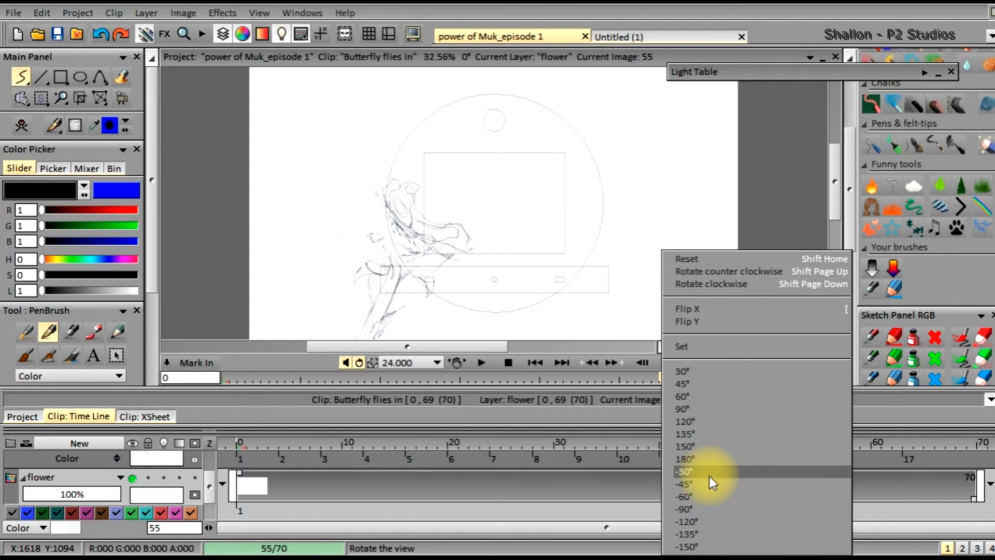
pyautogui.moveTo(508, 323)
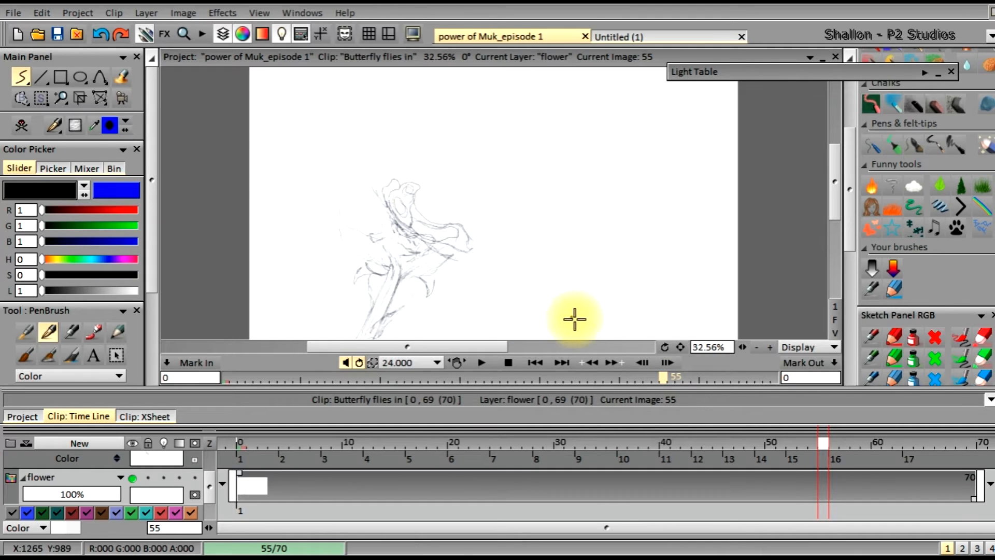
pyautogui.moveTo(356, 96)
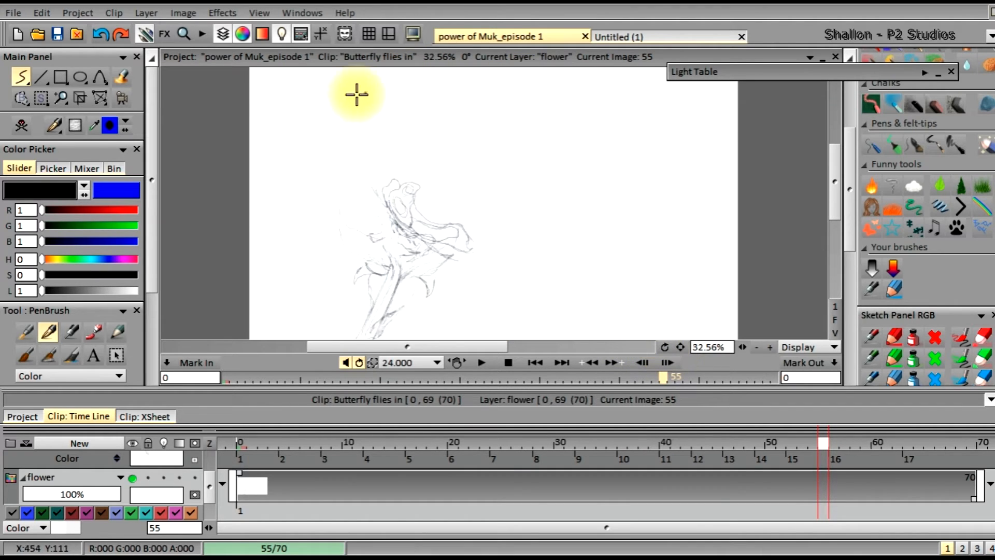
pyautogui.moveTo(665, 347)
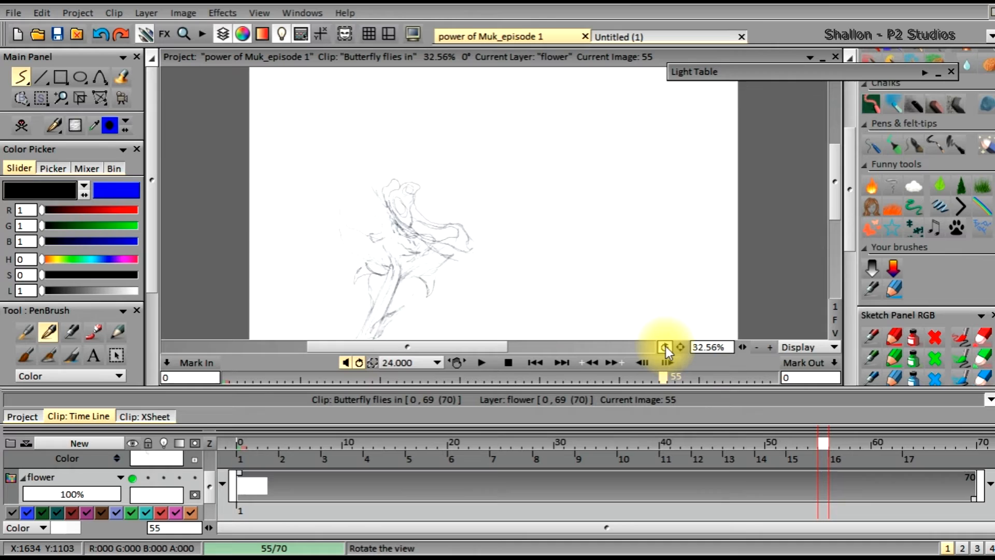
# - Rotate the canvas view interactively to -9° with the rotate view button
pyautogui.click(665, 348)
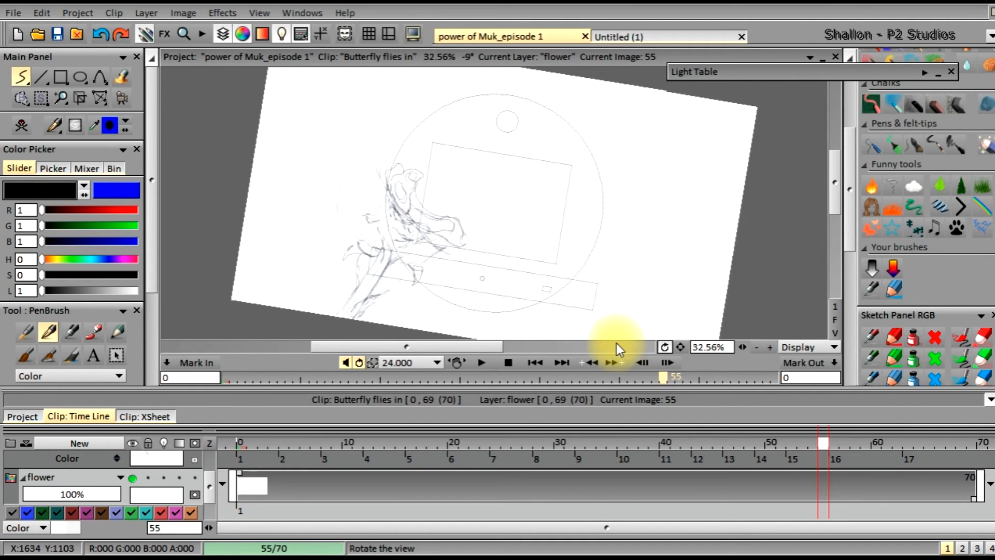
pyautogui.click(665, 347)
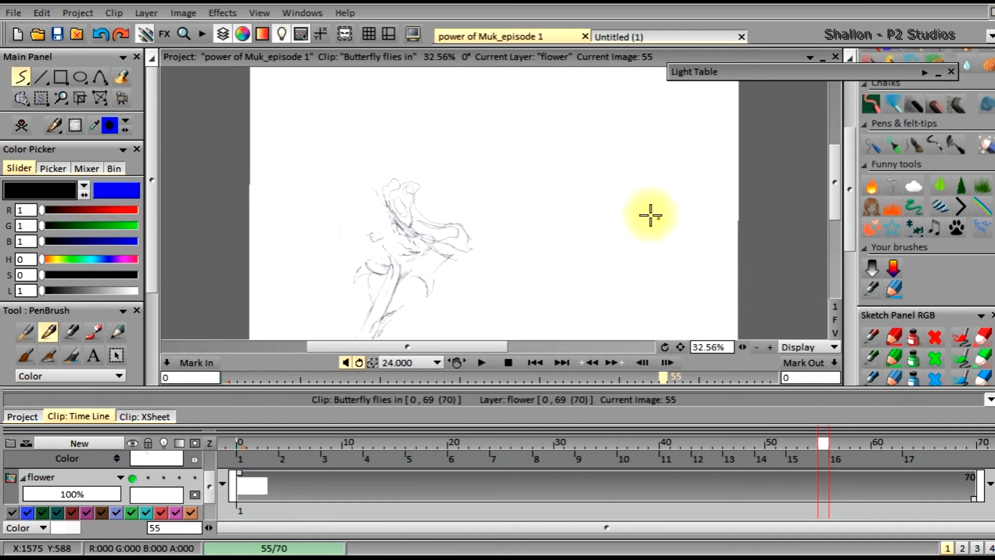
pyautogui.moveTo(511, 235)
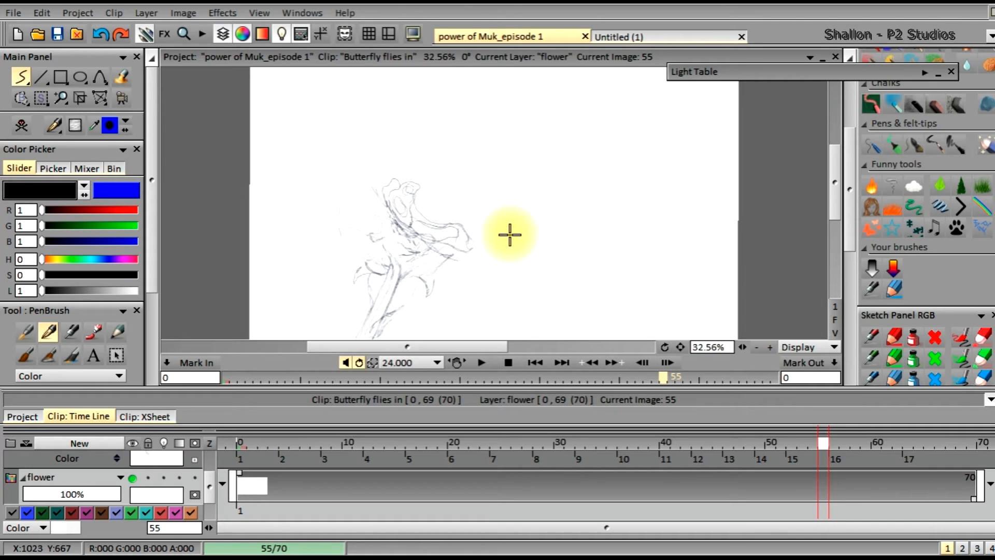
pyautogui.moveTo(407, 321)
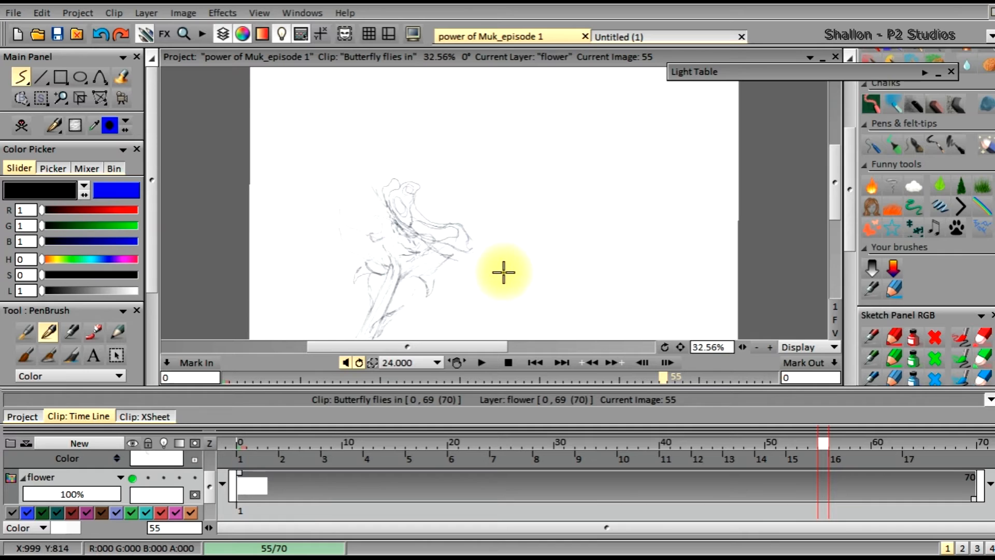
pyautogui.moveTo(504, 268)
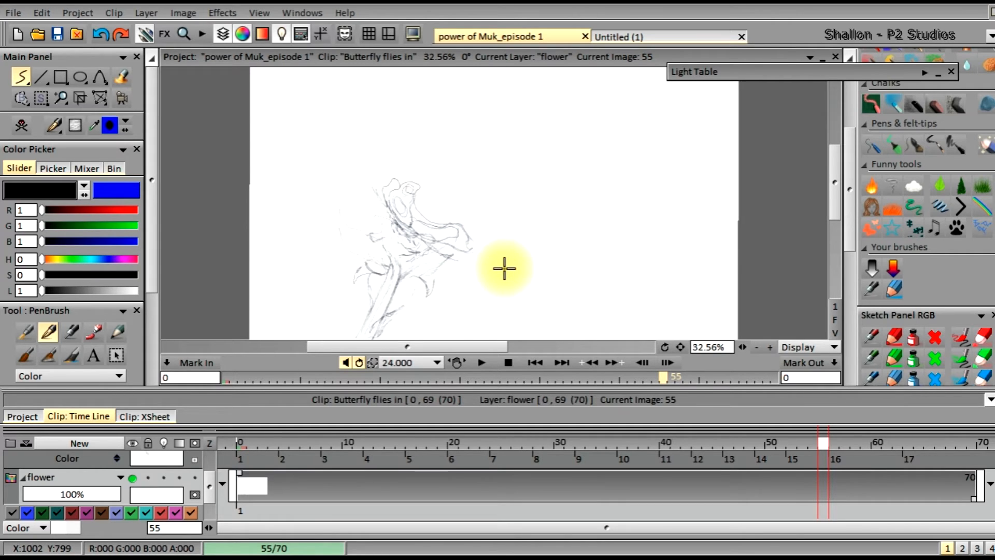
pyautogui.moveTo(516, 260)
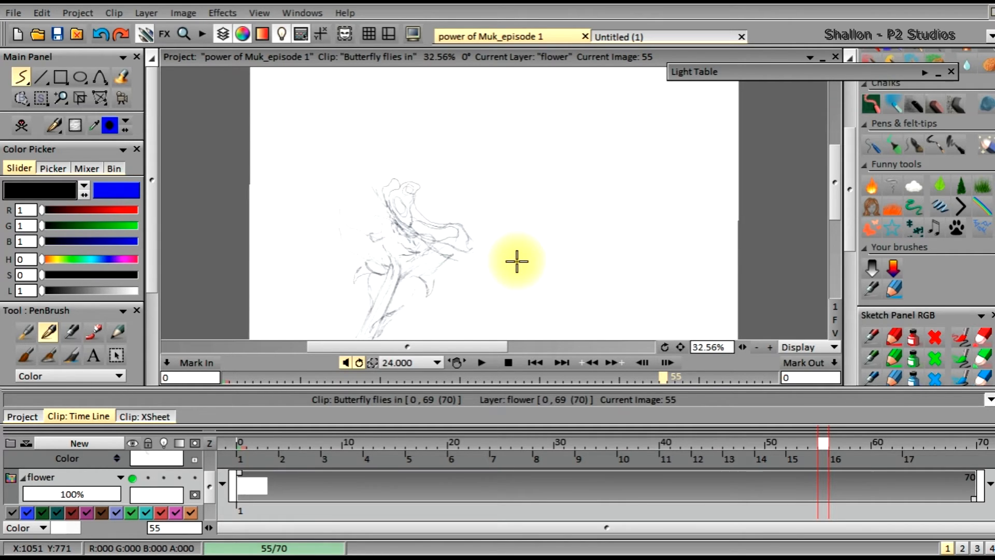
pyautogui.moveTo(517, 261)
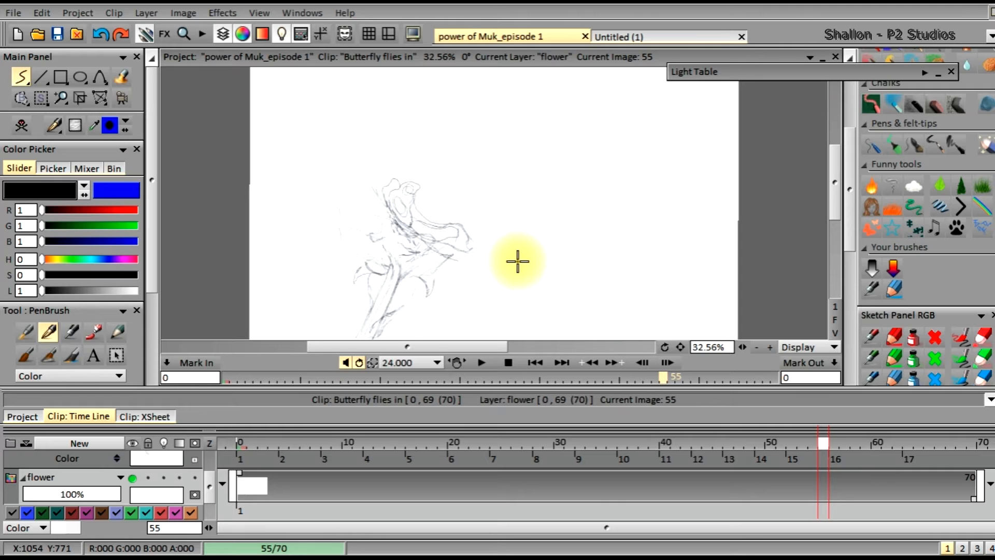
pyautogui.moveTo(503, 260)
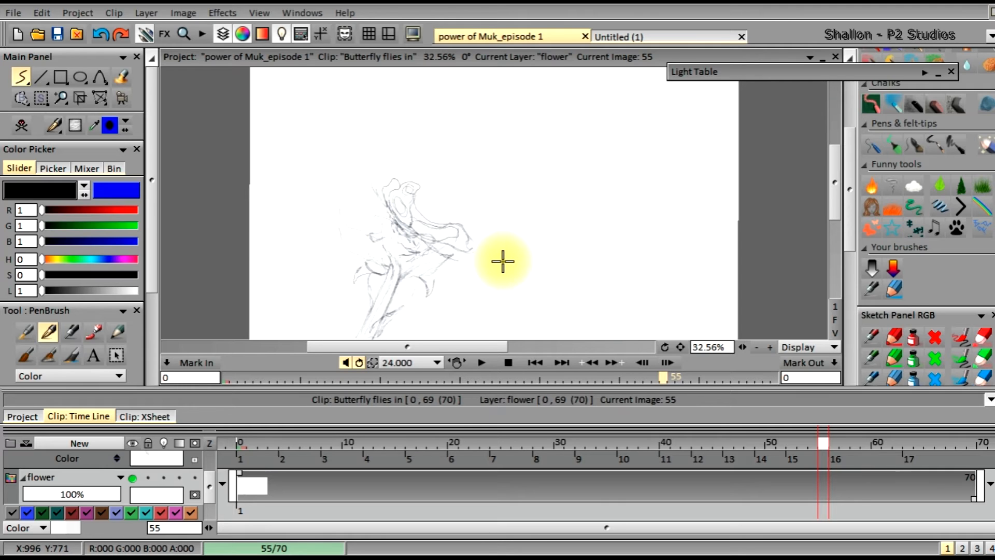
pyautogui.moveTo(643, 336)
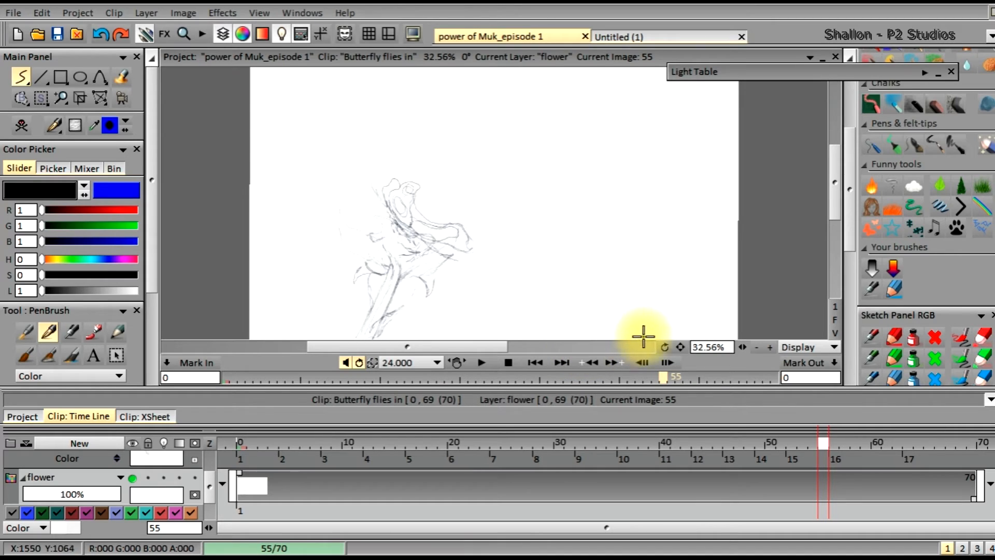
pyautogui.moveTo(646, 252)
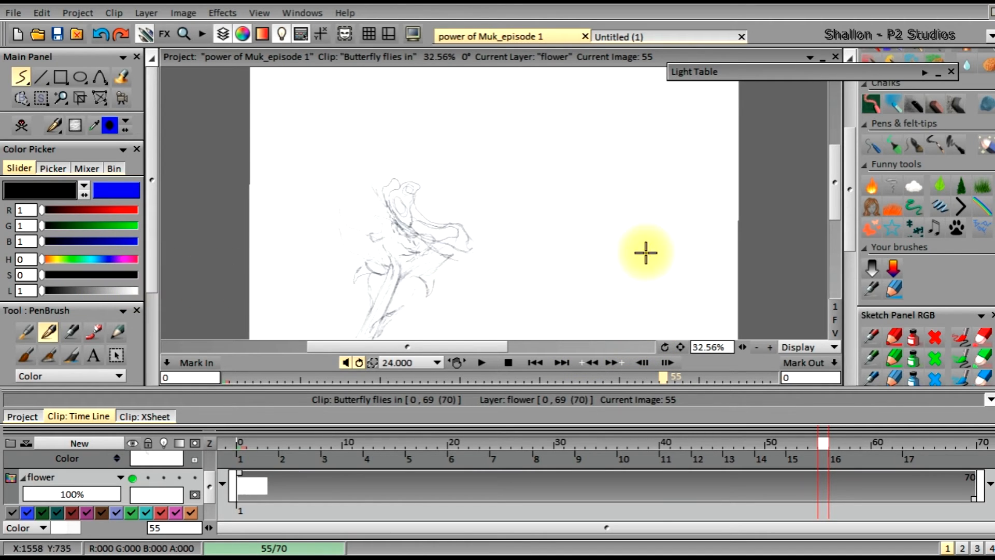
pyautogui.moveTo(737, 248)
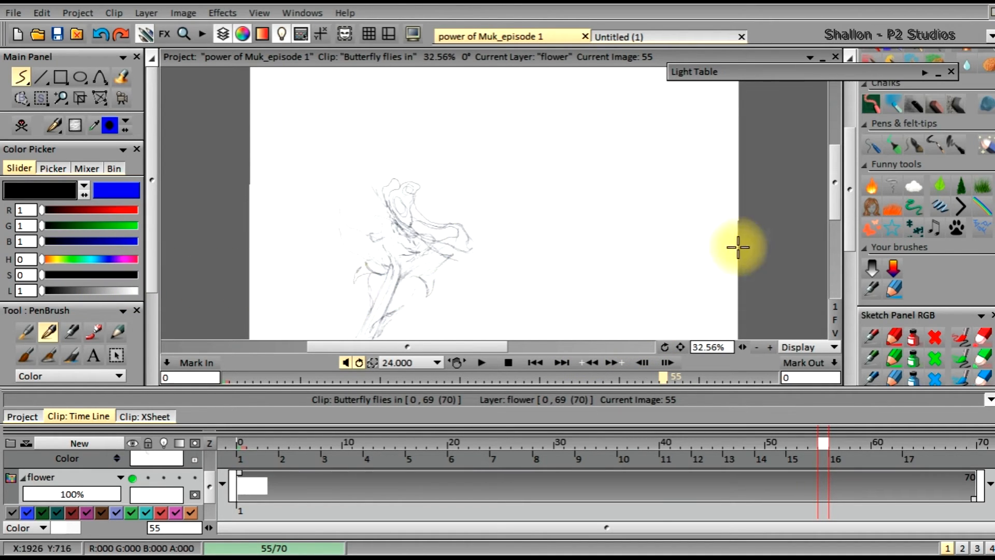
pyautogui.moveTo(742, 223)
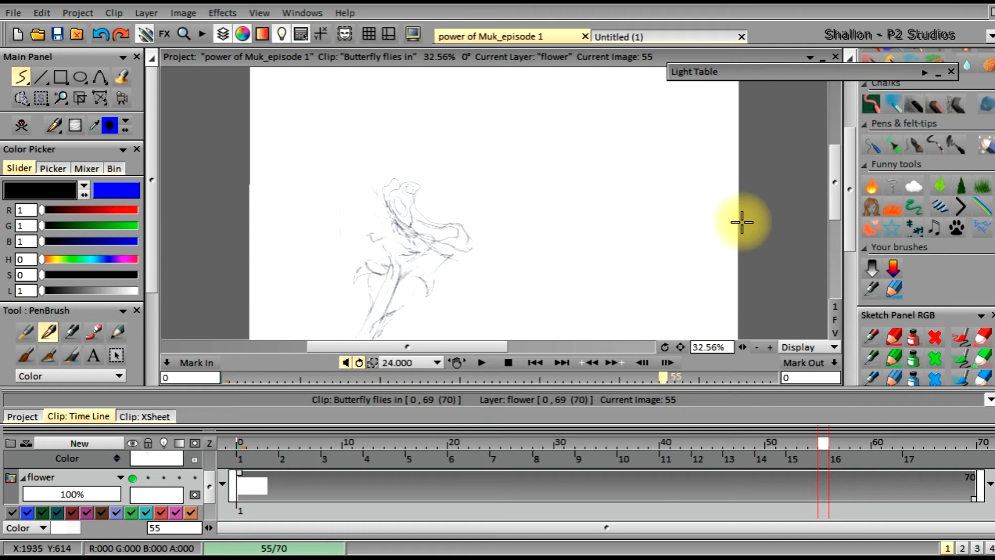
pyautogui.moveTo(584, 259)
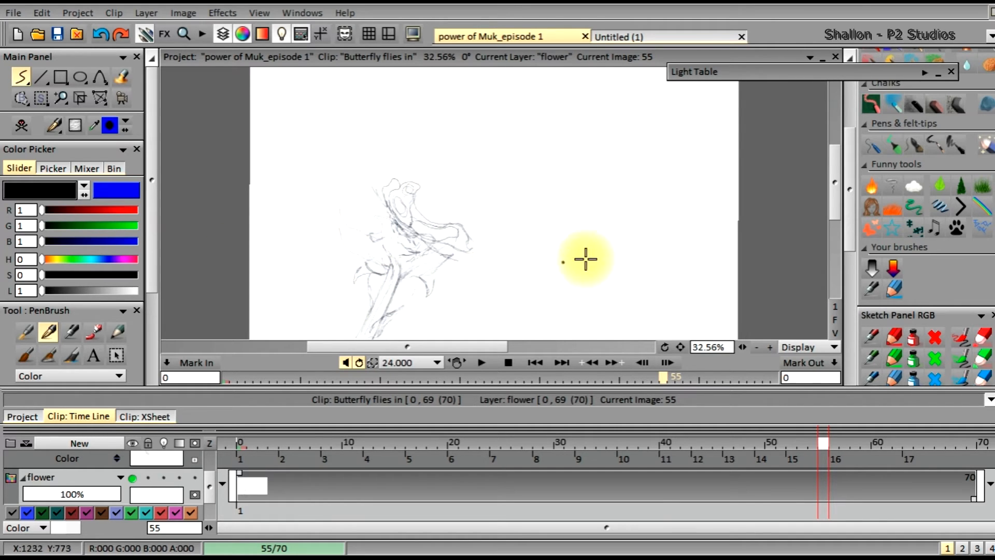
pyautogui.moveTo(632, 294)
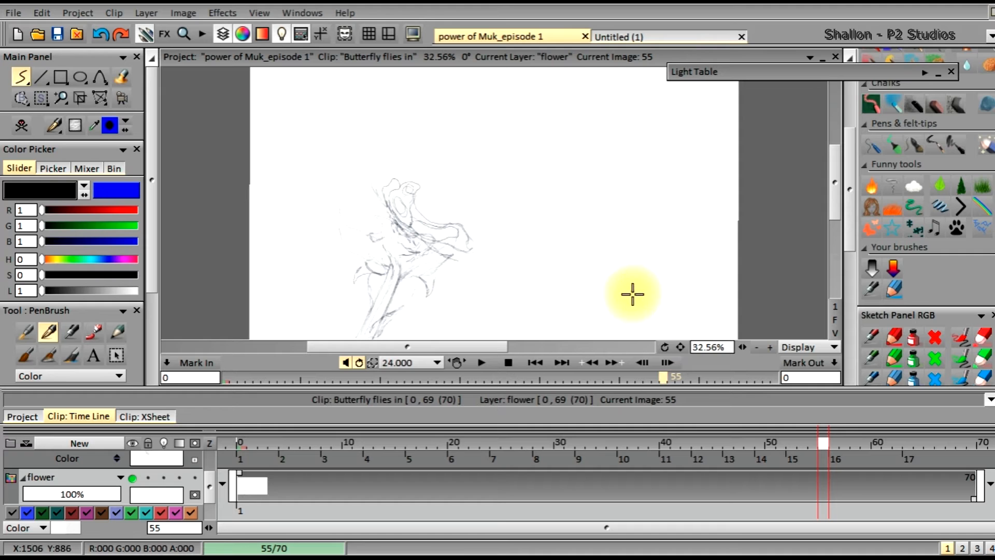
pyautogui.moveTo(665, 347)
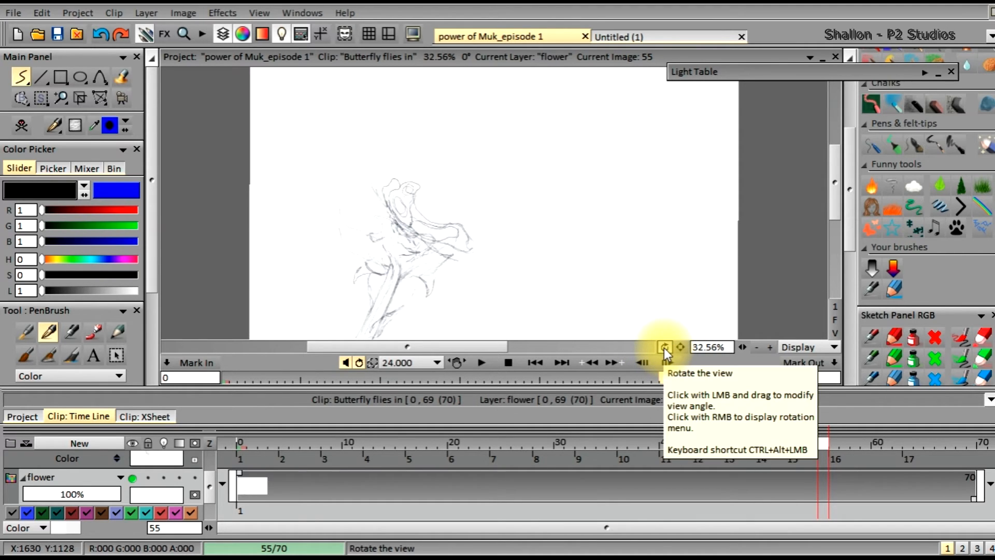
# - Show the view rotation and flip options for the Rotate the view button
pyautogui.rightClick(665, 347)
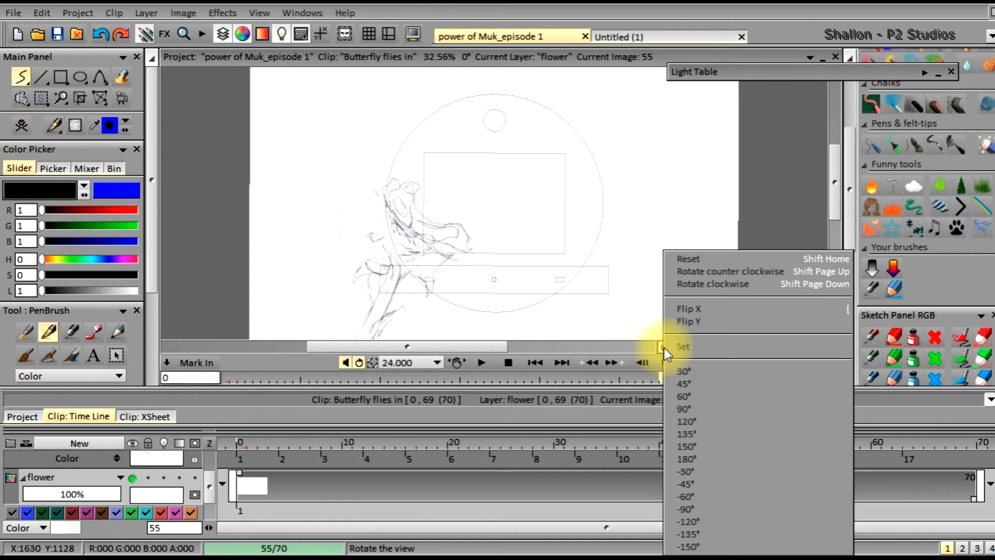
pyautogui.moveTo(688, 309)
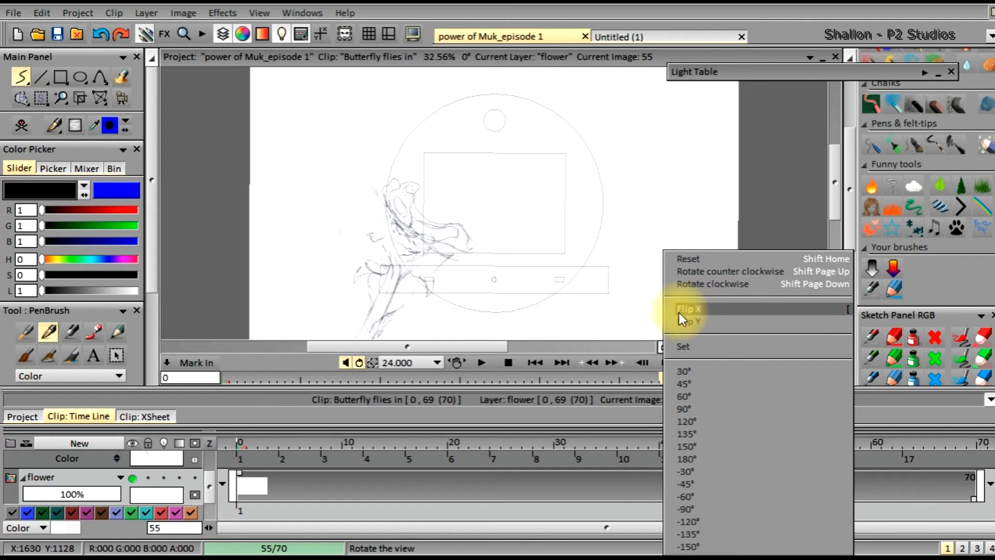
pyautogui.moveTo(765, 309)
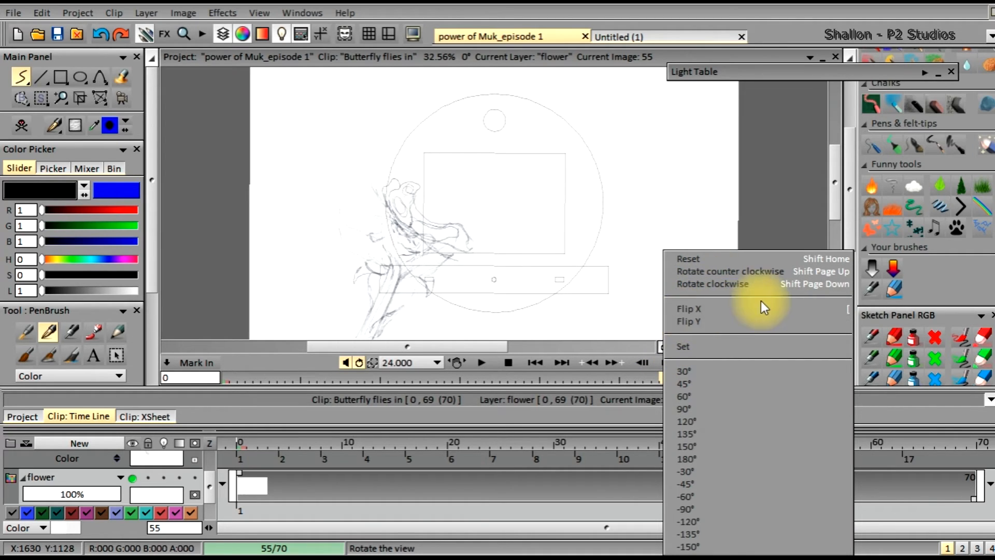
pyautogui.moveTo(689, 308)
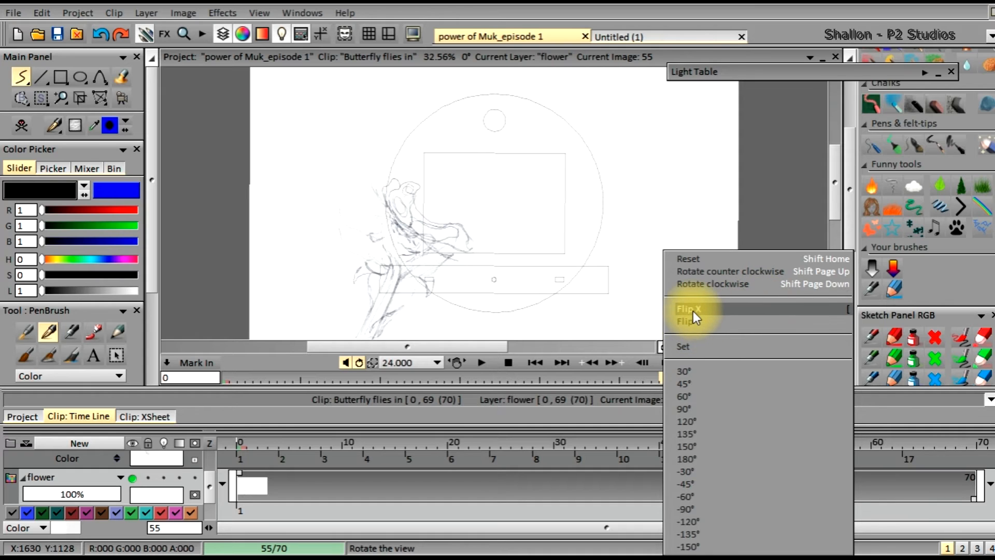
# - Mirror the sketch view horizontally with Flip X and show the rotation options again
pyautogui.click(682, 309)
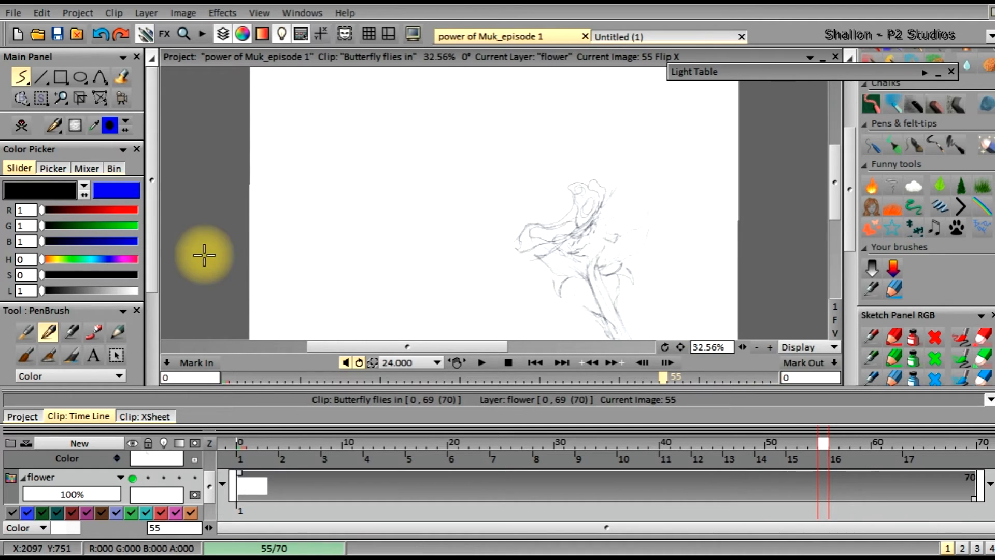
pyautogui.moveTo(288, 236)
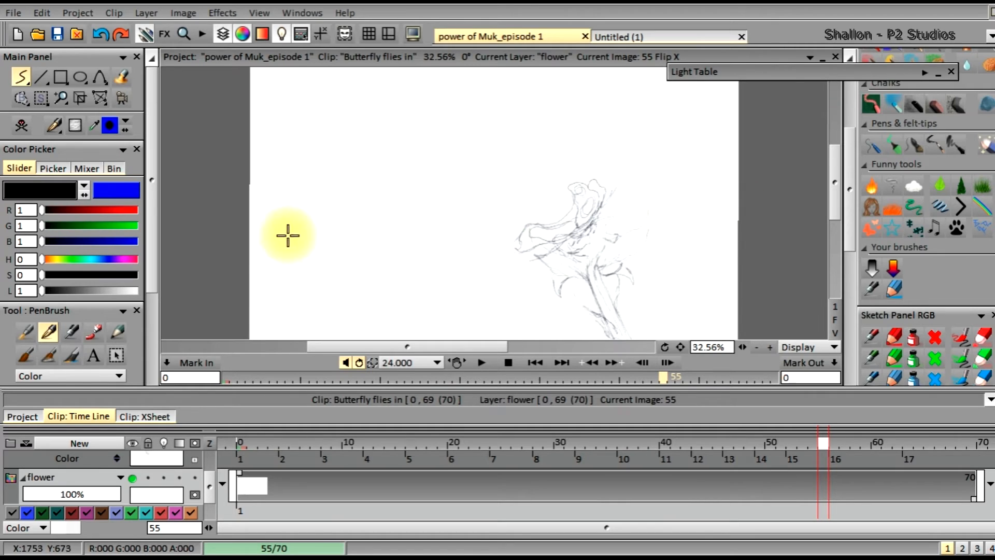
pyautogui.moveTo(820, 228)
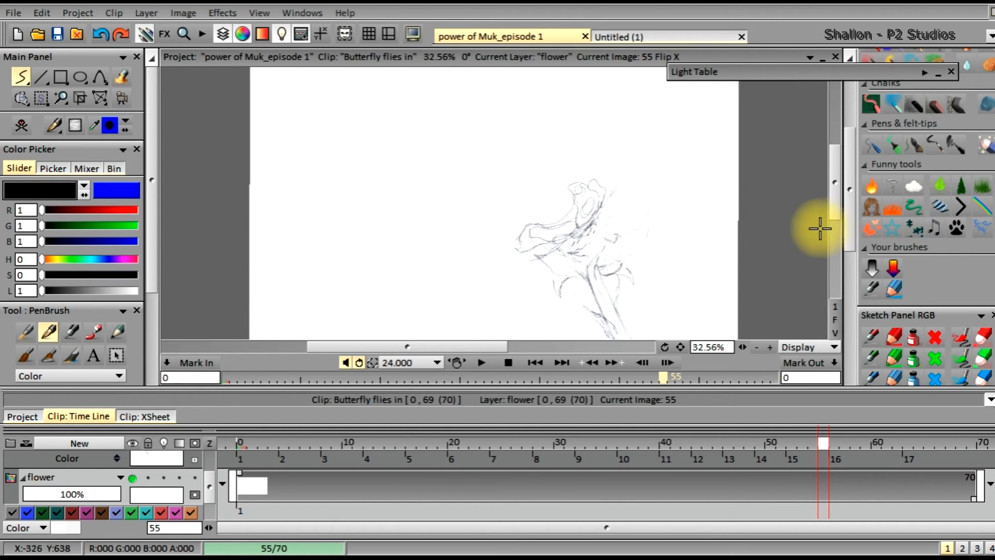
pyautogui.moveTo(664, 348)
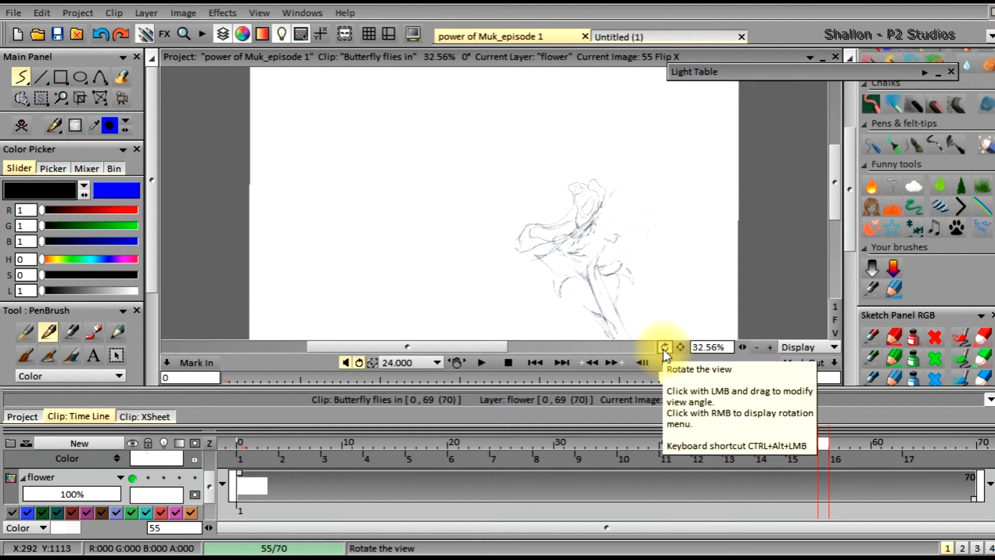
pyautogui.rightClick(664, 347)
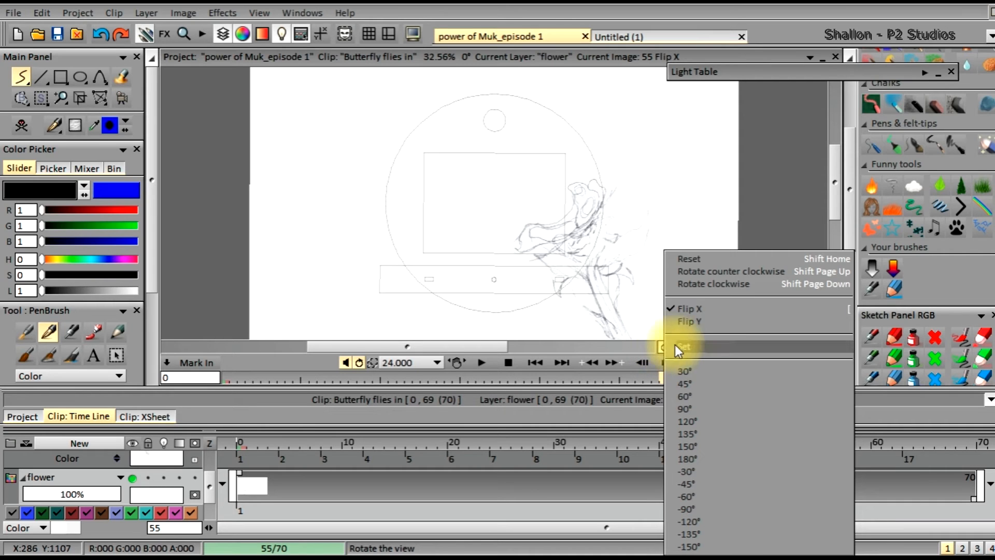
# - Undo the horizontal mirroring and flip the canvas view vertically instead
pyautogui.click(689, 309)
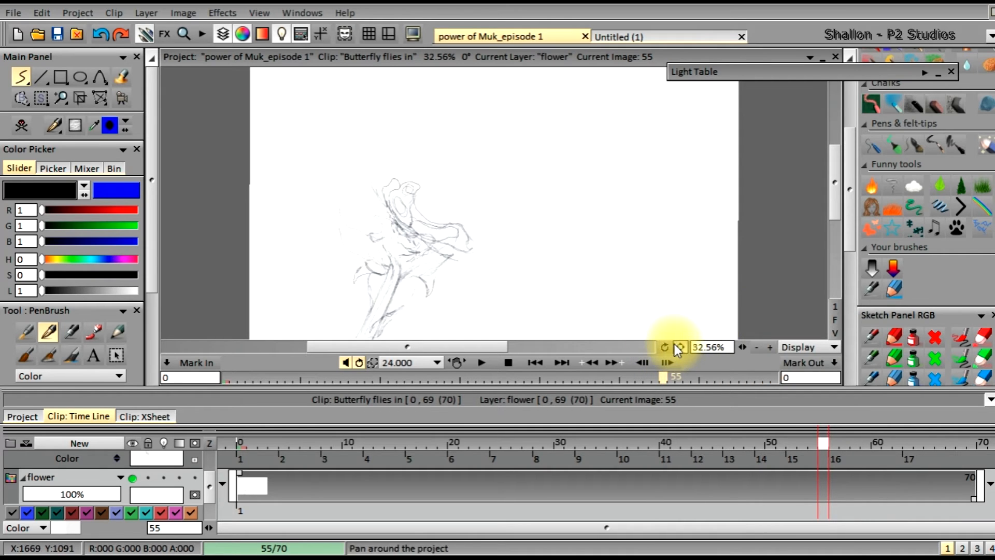
pyautogui.click(665, 348)
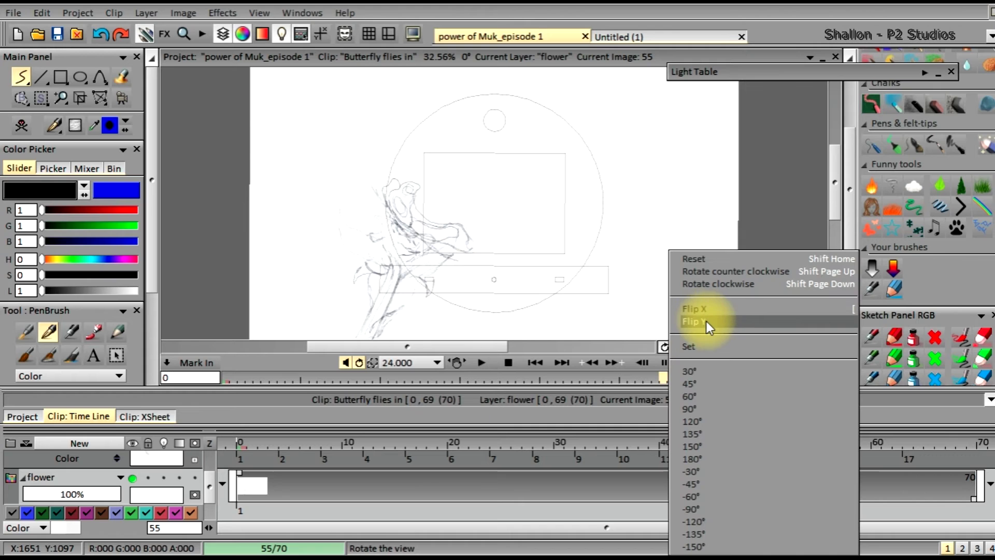
pyautogui.click(695, 322)
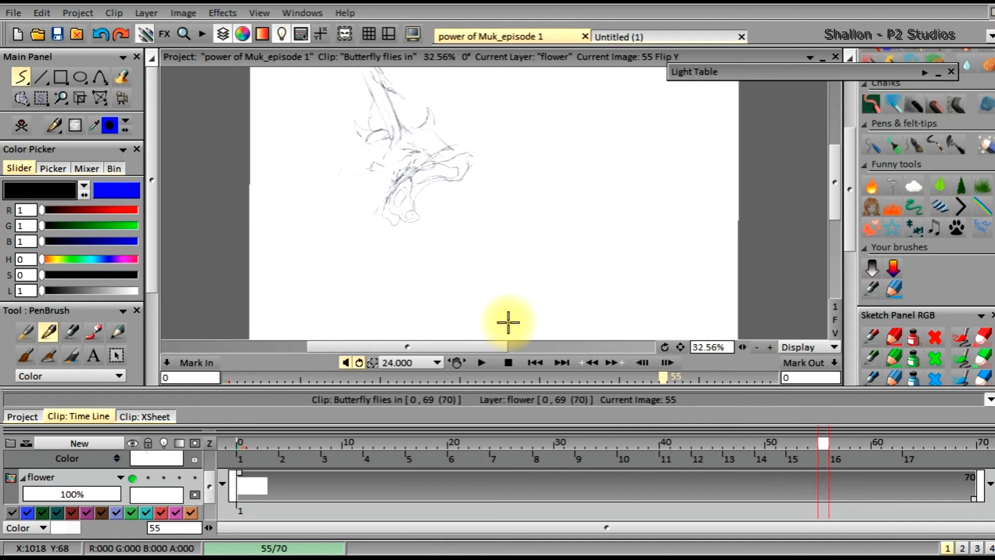
pyautogui.moveTo(428, 292)
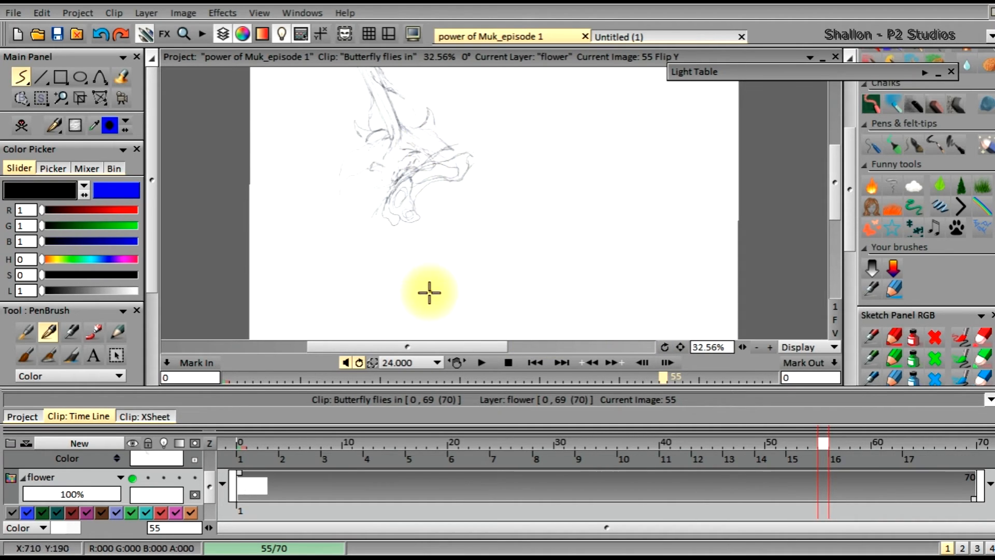
pyautogui.moveTo(546, 250)
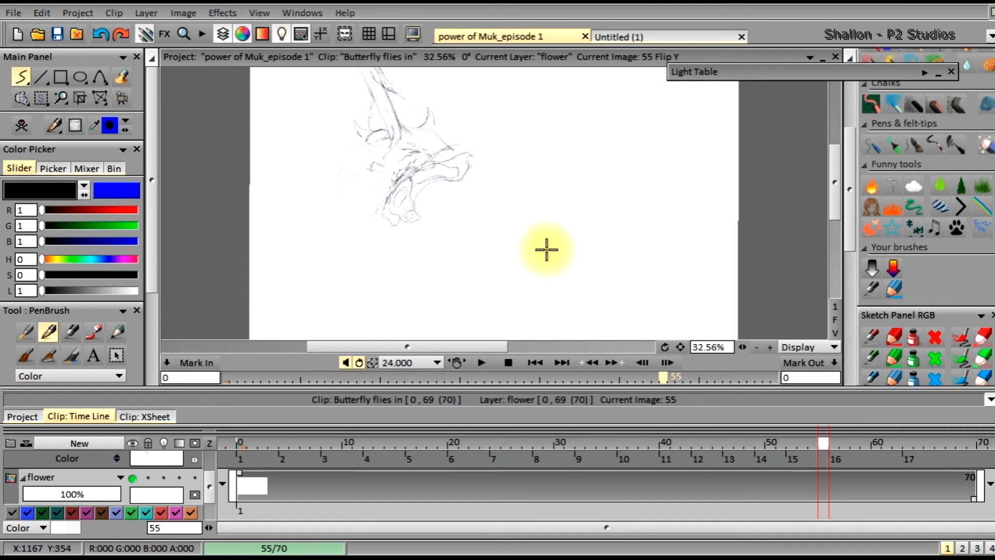
pyautogui.moveTo(548, 232)
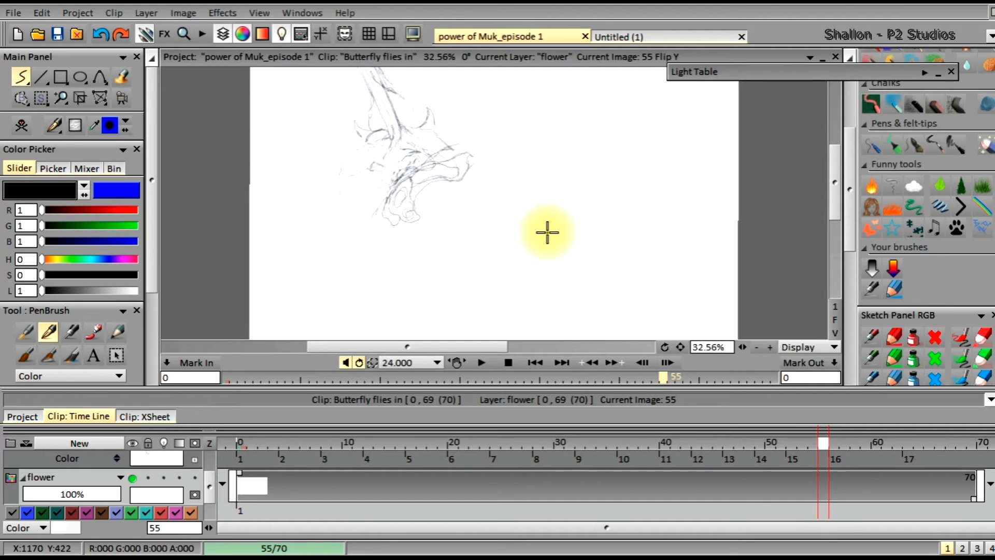
pyautogui.moveTo(510, 316)
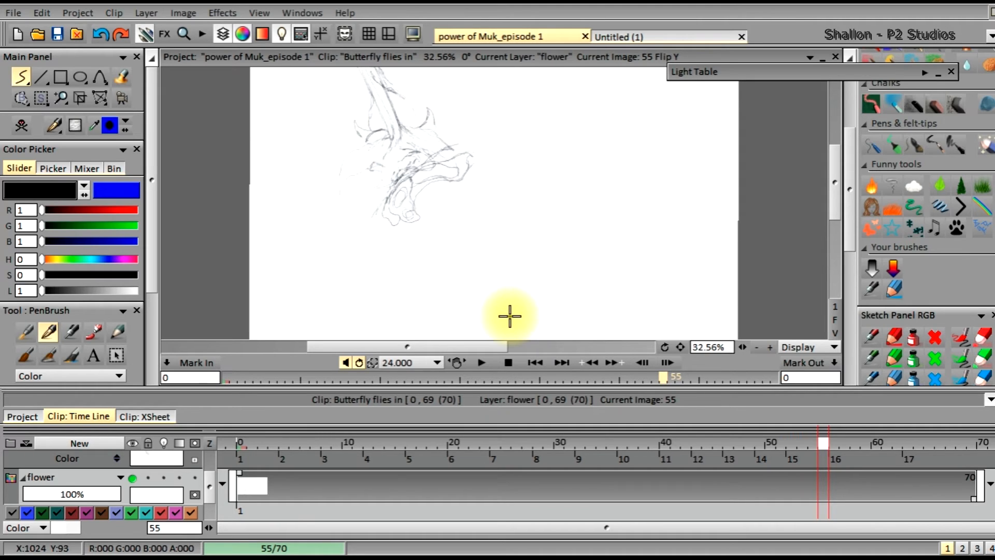
pyautogui.moveTo(394, 280)
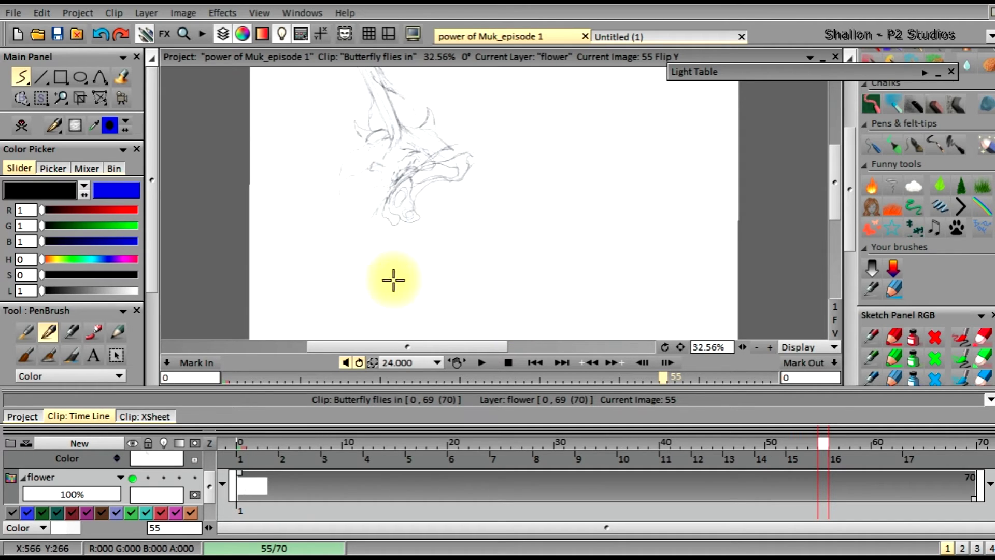
pyautogui.moveTo(635, 322)
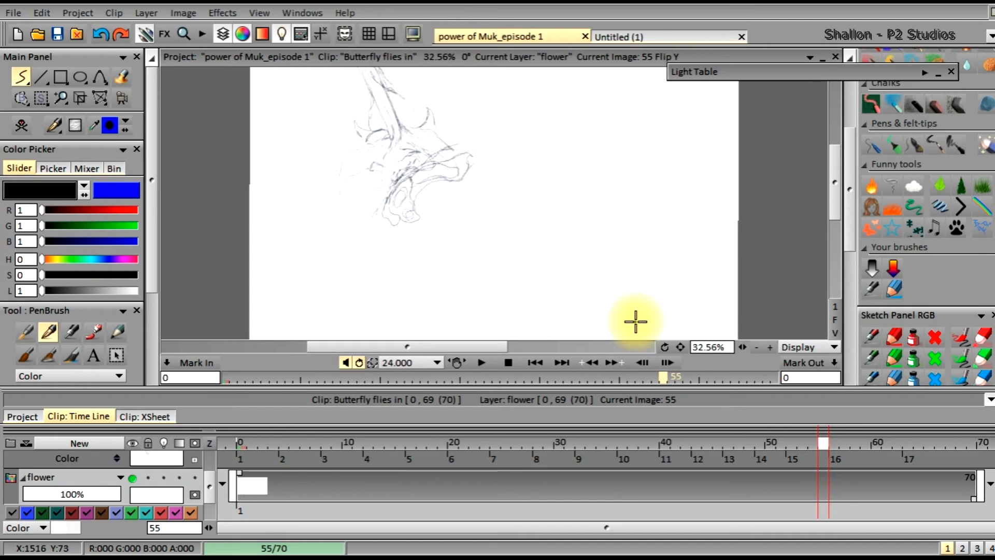
pyautogui.moveTo(665, 348)
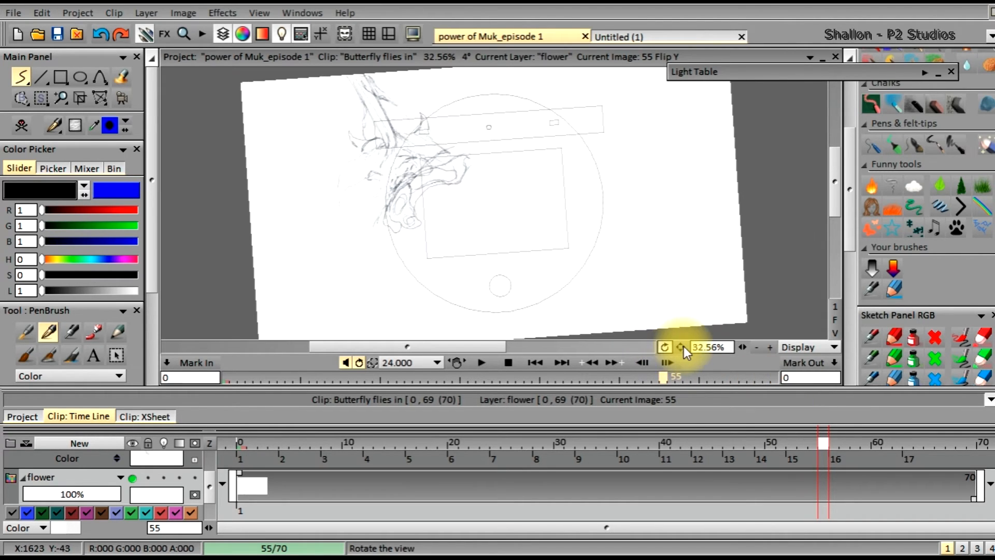
# - Return the upside-down view's tilt from about 4° to 0°
pyautogui.click(665, 347)
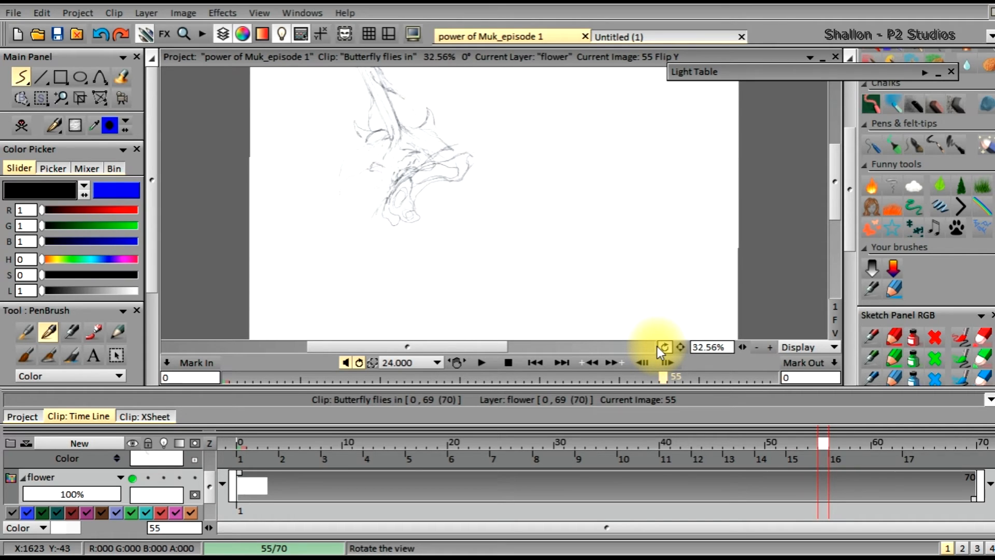
pyautogui.moveTo(664, 348)
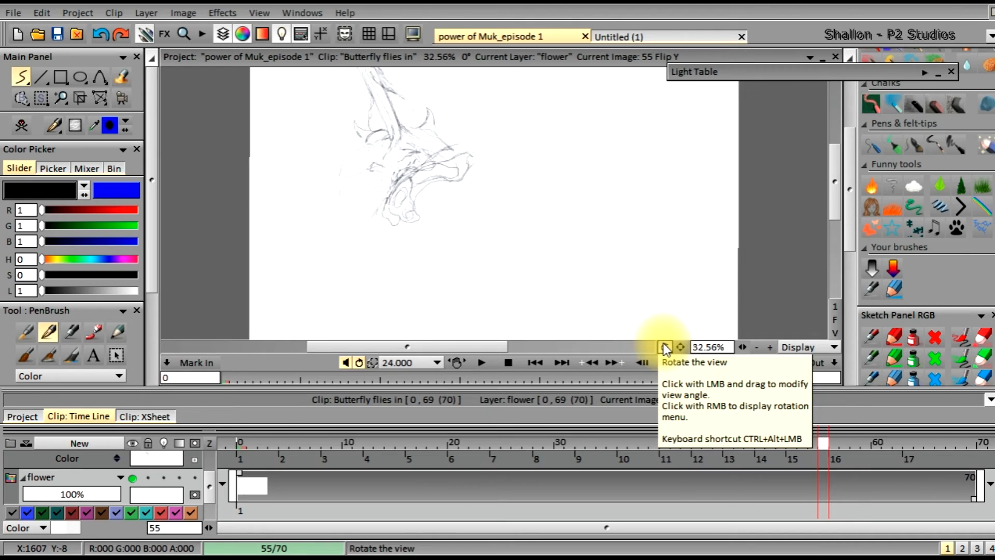
# - Turn off Flip Y, browse the rotation options, then turn Flip Y back on
pyautogui.rightClick(667, 346)
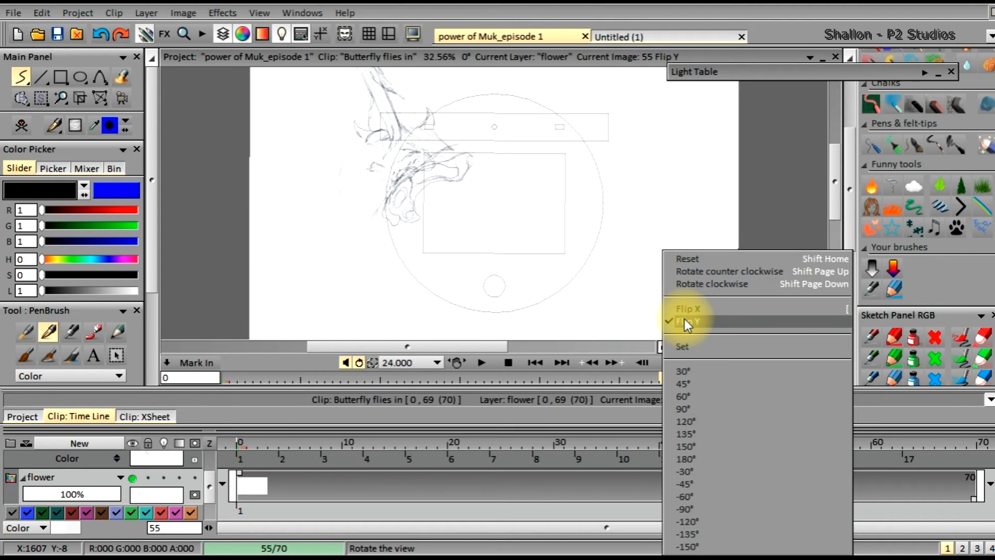
pyautogui.click(687, 321)
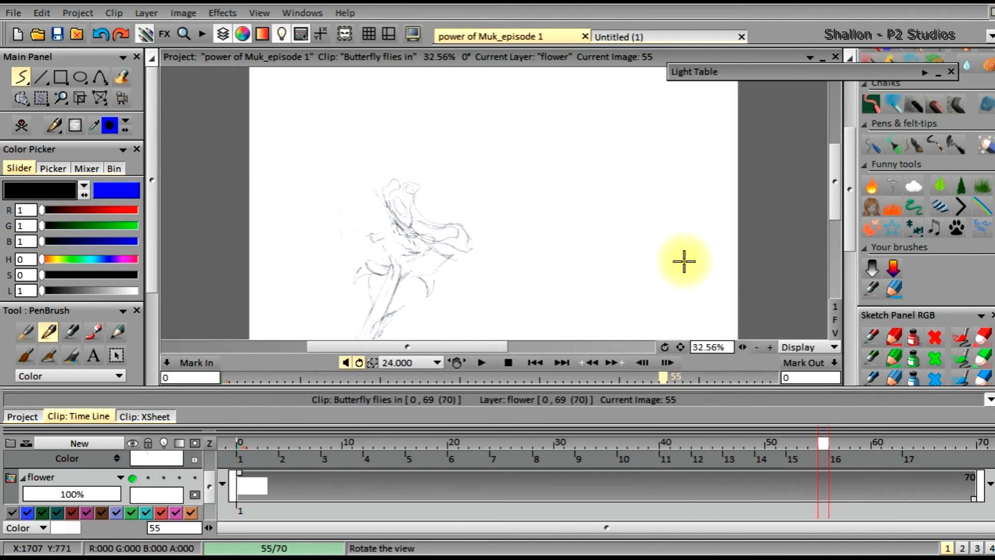
pyautogui.click(664, 347)
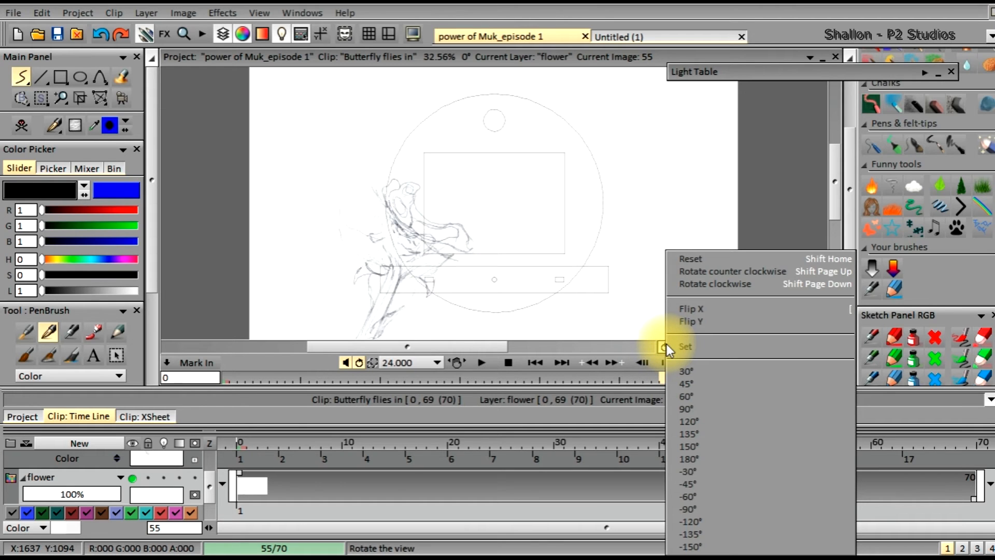
pyautogui.moveTo(733, 187)
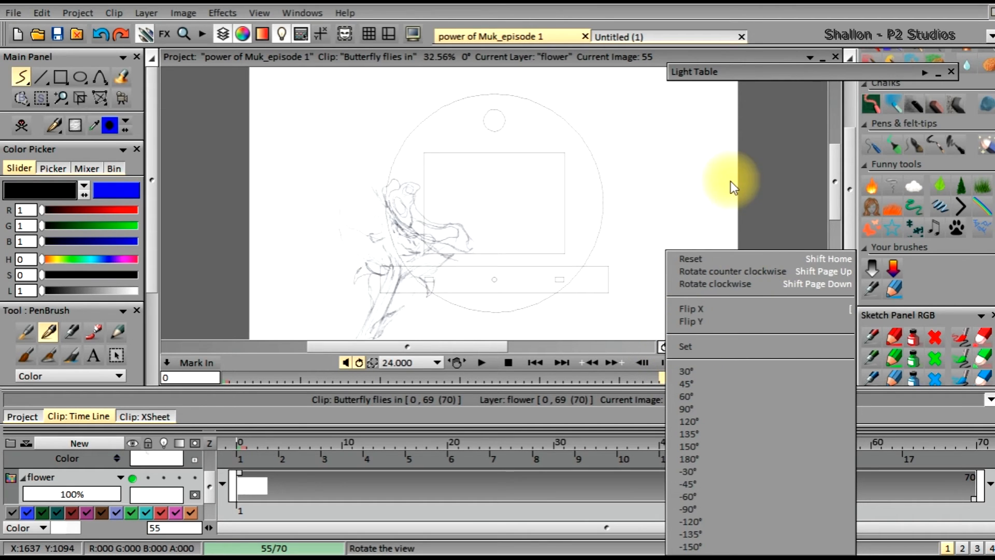
pyautogui.moveTo(806, 156)
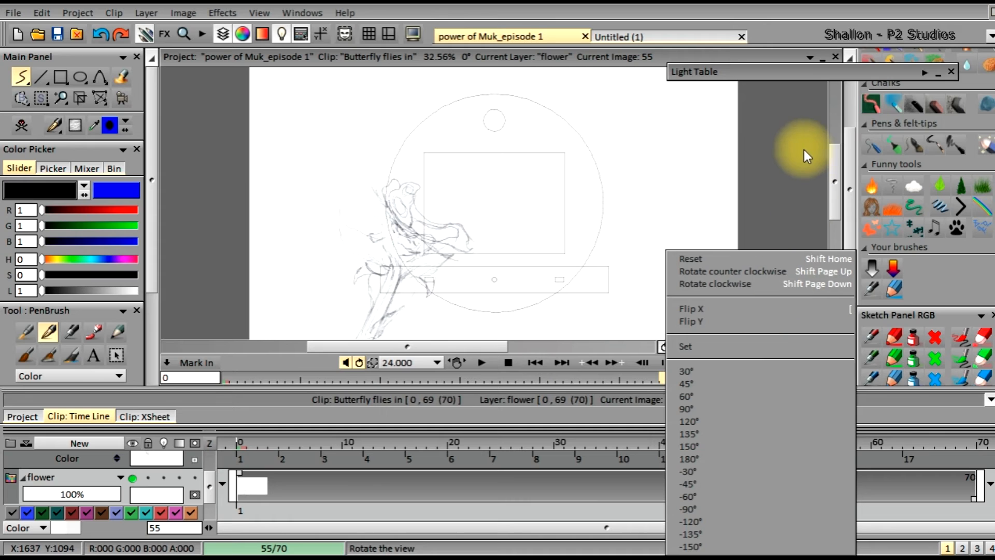
pyautogui.moveTo(695, 348)
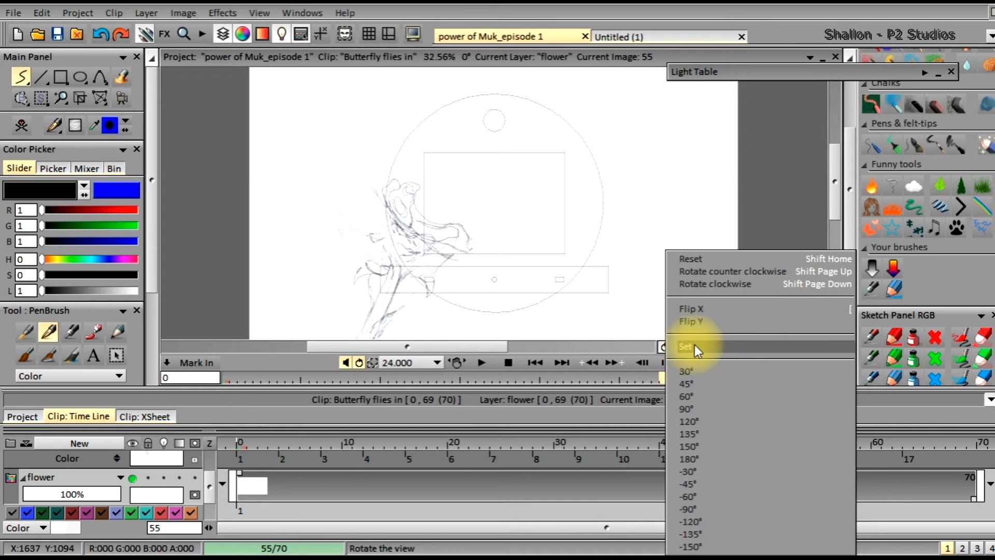
pyautogui.moveTo(761, 203)
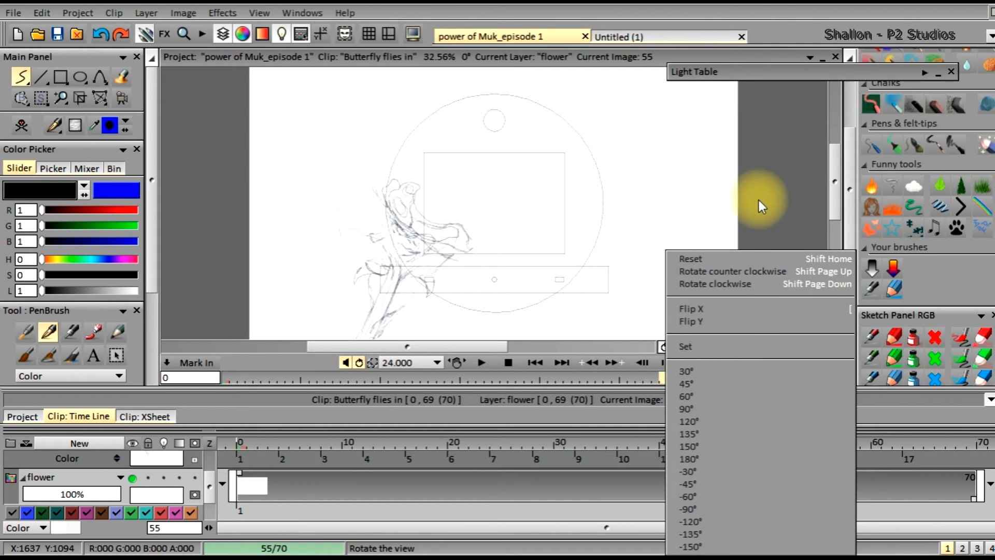
pyautogui.moveTo(835, 260)
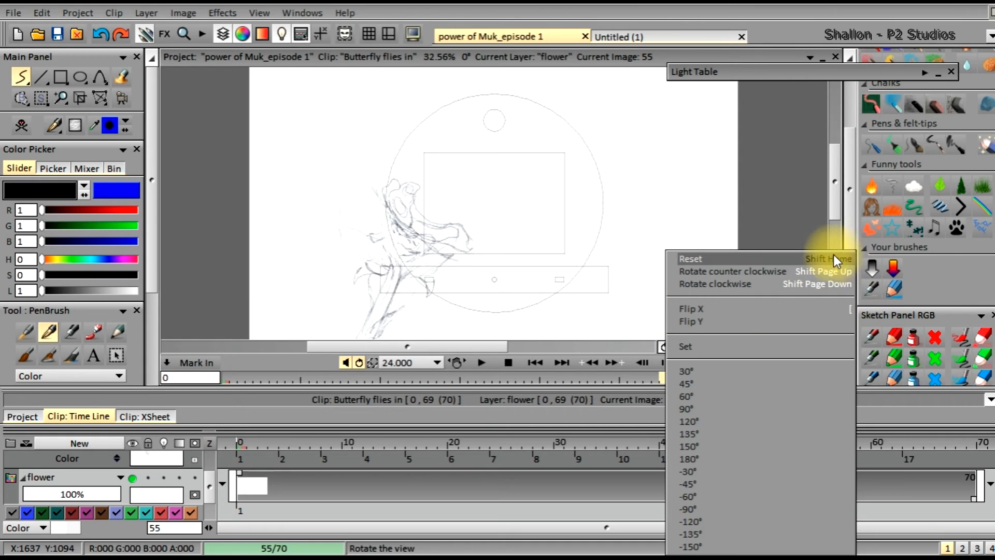
pyautogui.moveTo(815, 266)
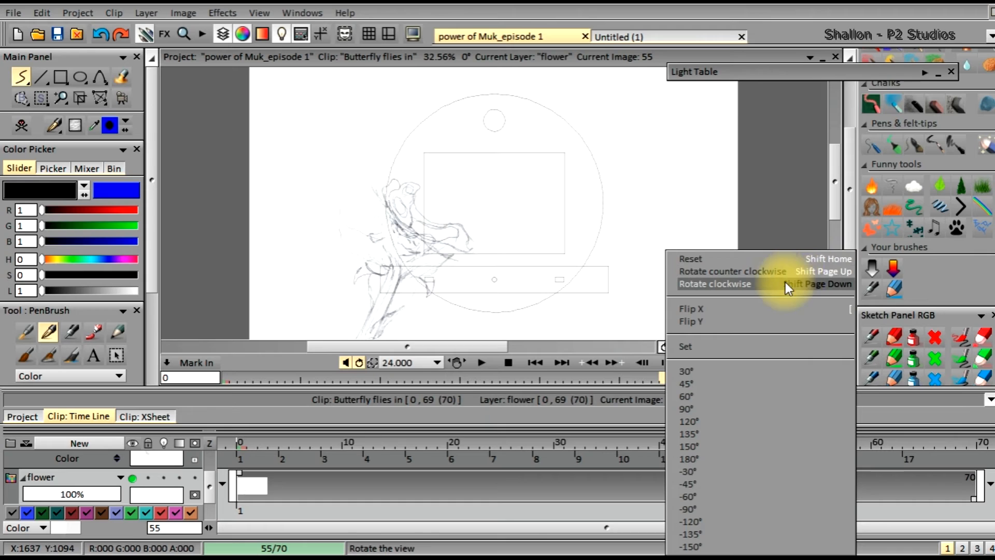
pyautogui.moveTo(862, 317)
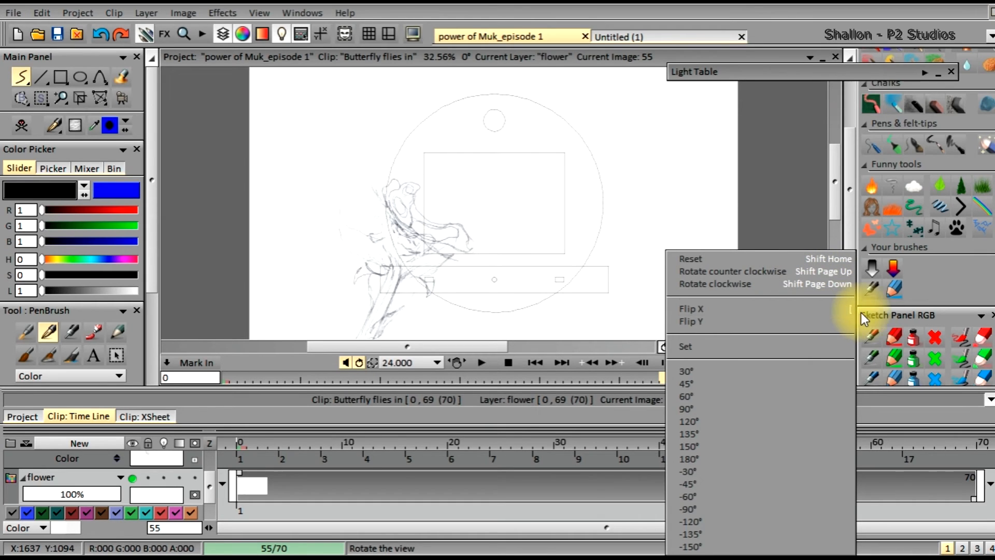
pyautogui.moveTo(692, 308)
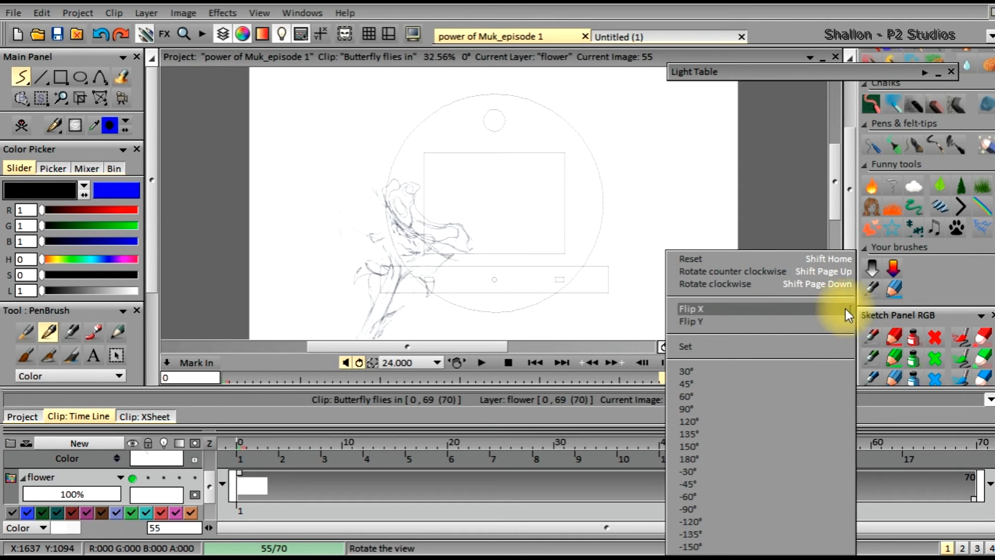
pyautogui.moveTo(639, 288)
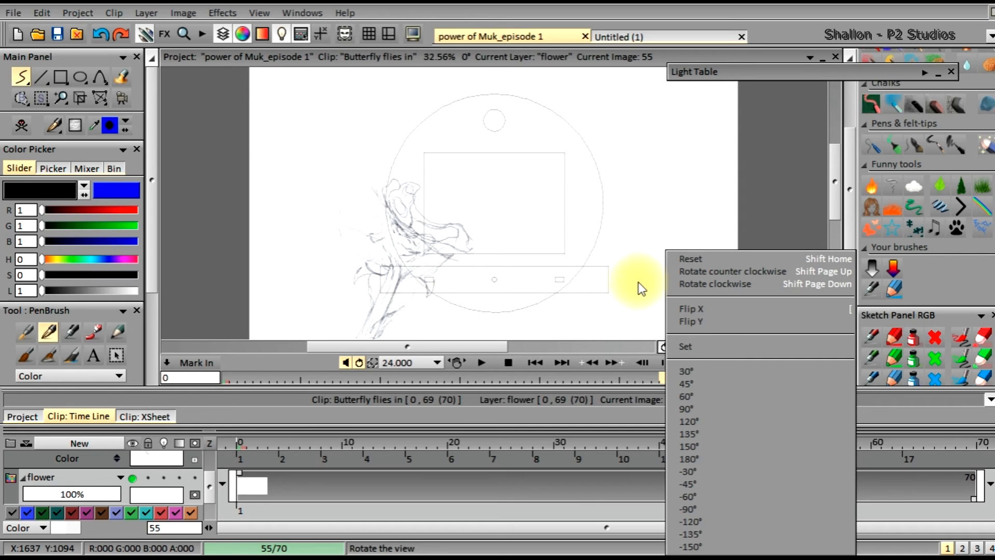
pyautogui.moveTo(718, 308)
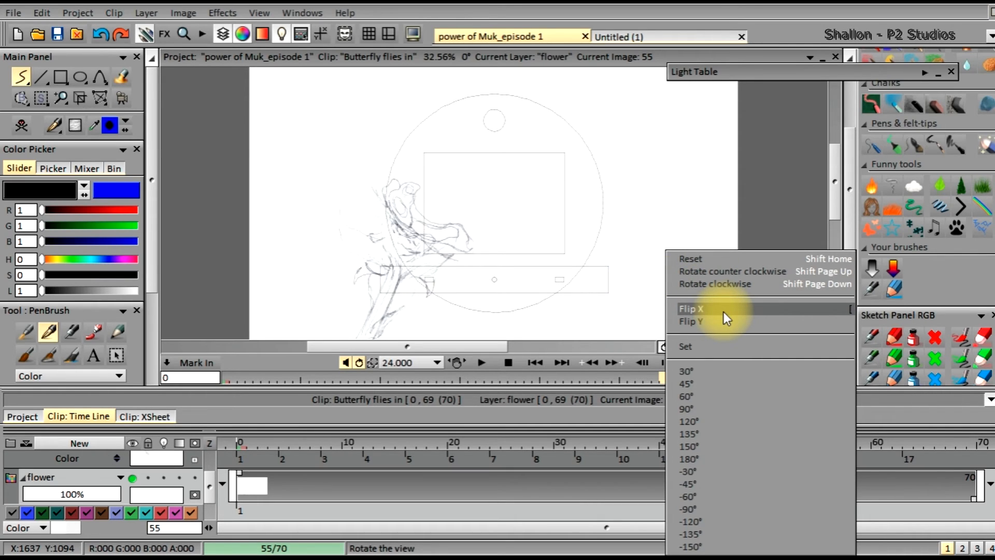
pyautogui.moveTo(733, 317)
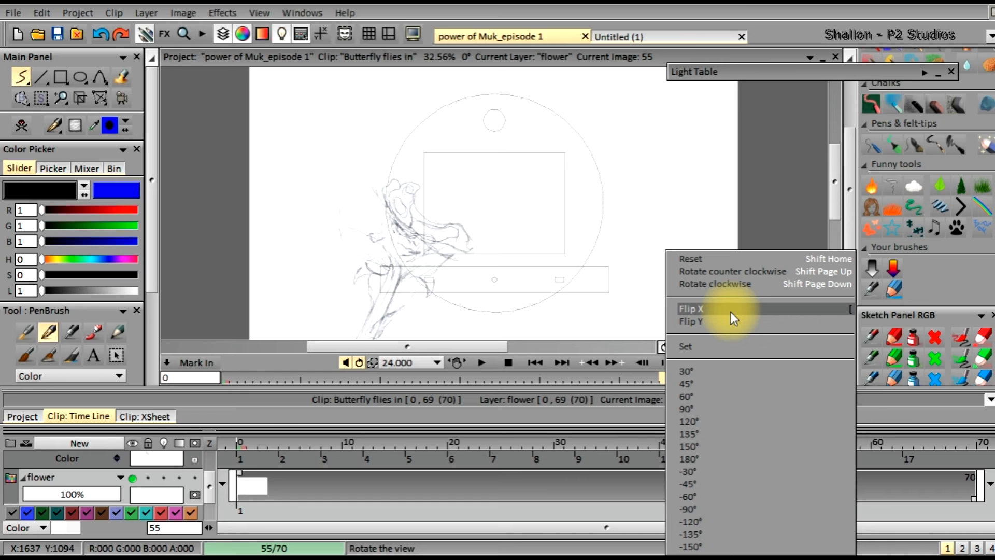
pyautogui.moveTo(849, 322)
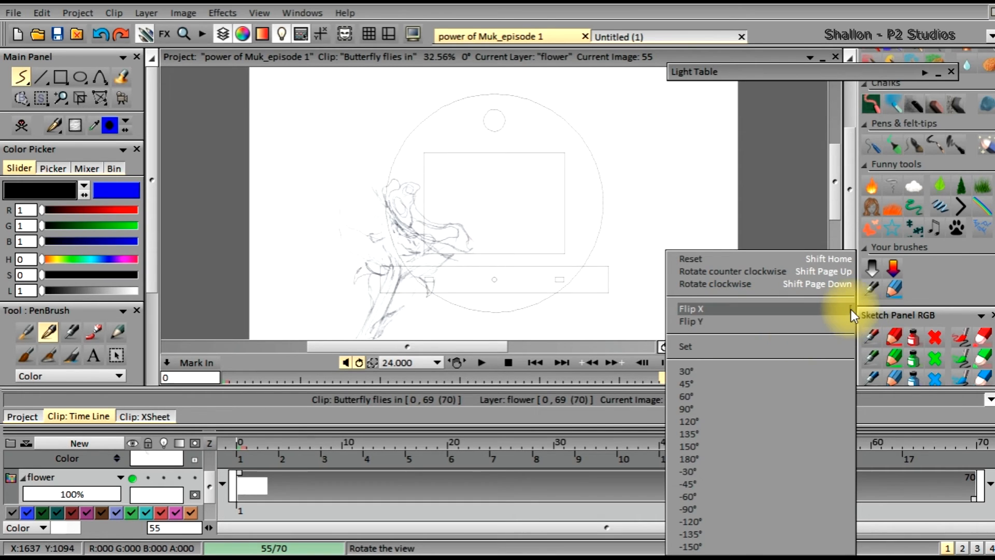
pyautogui.moveTo(689, 322)
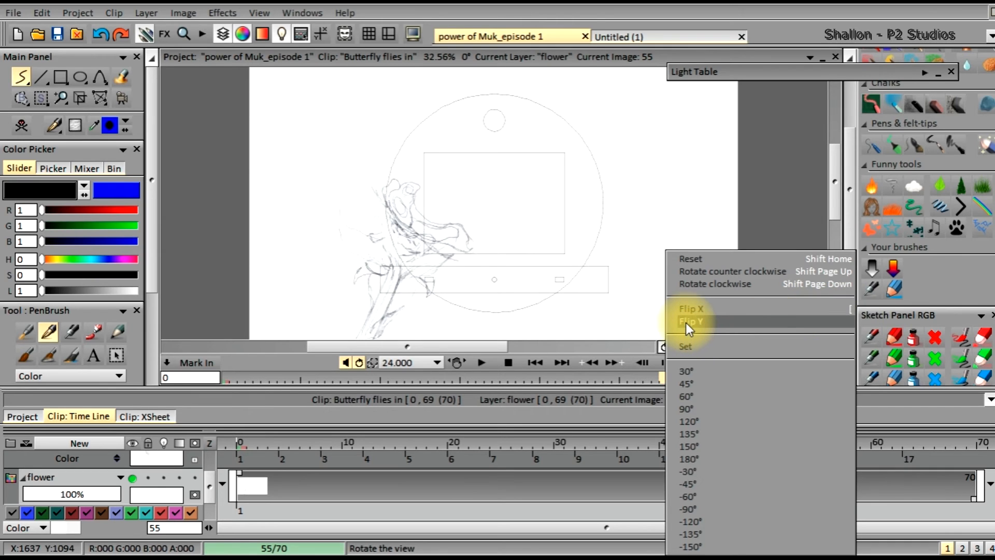
pyautogui.click(691, 321)
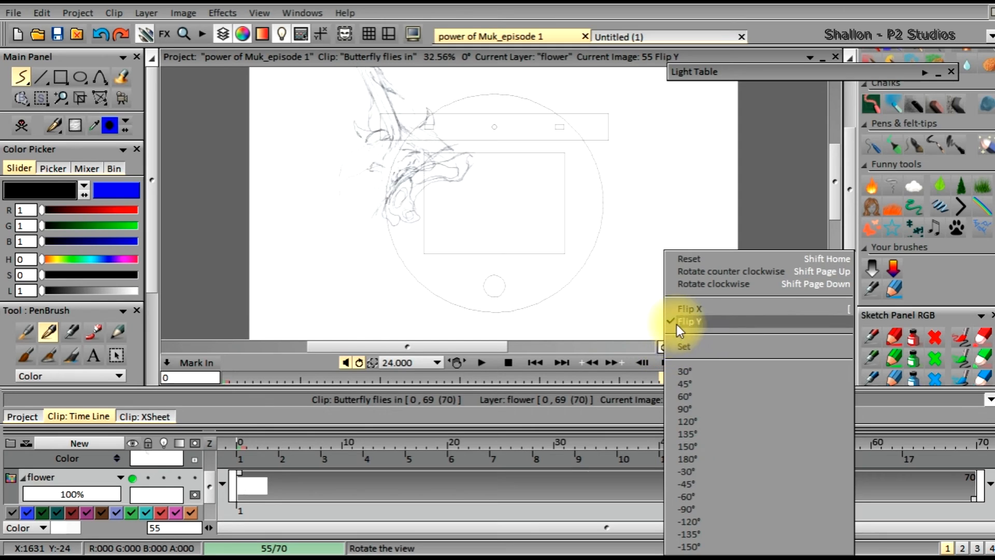
# - Uncheck Flip Y so the butterfly-and-flower sketch appears upright
pyautogui.click(687, 322)
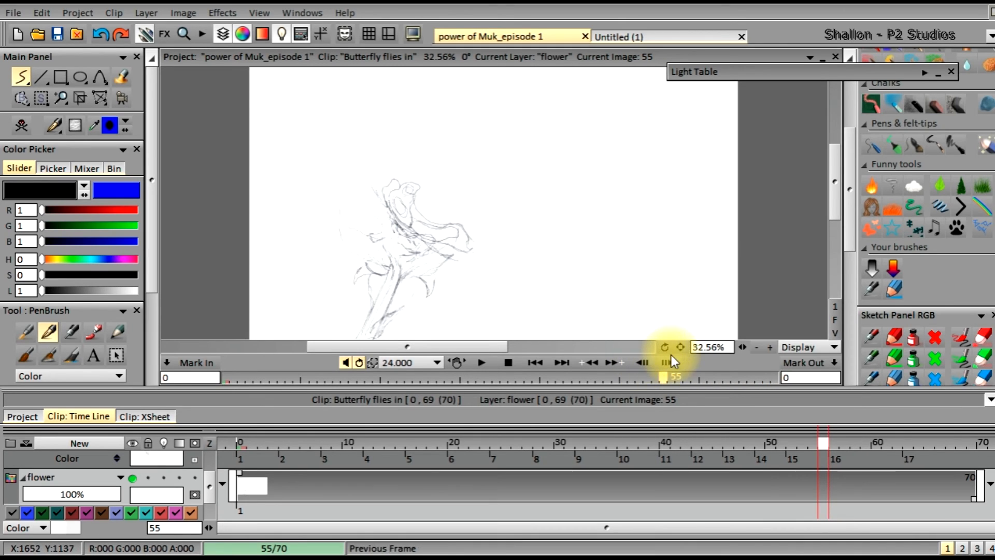
pyautogui.moveTo(698, 347)
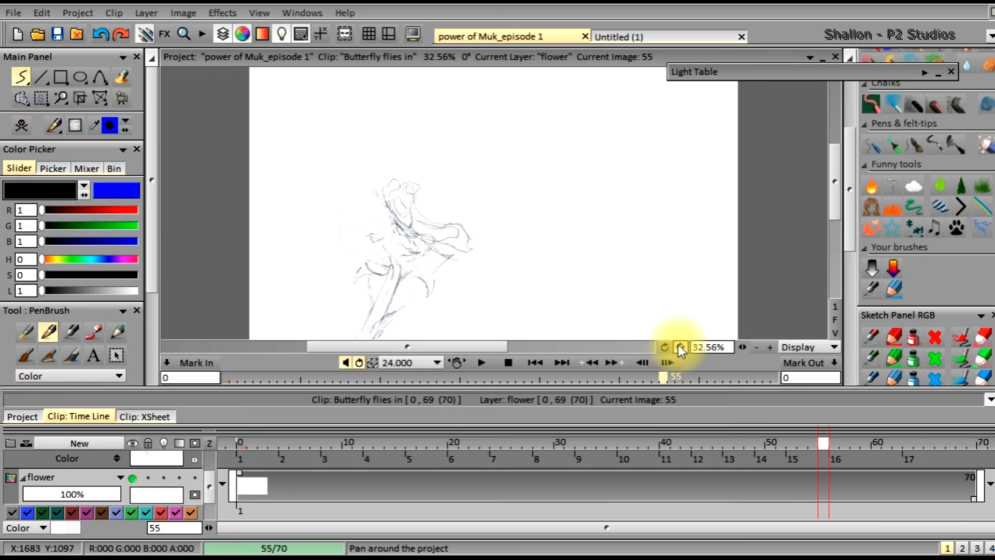
pyautogui.moveTo(684, 361)
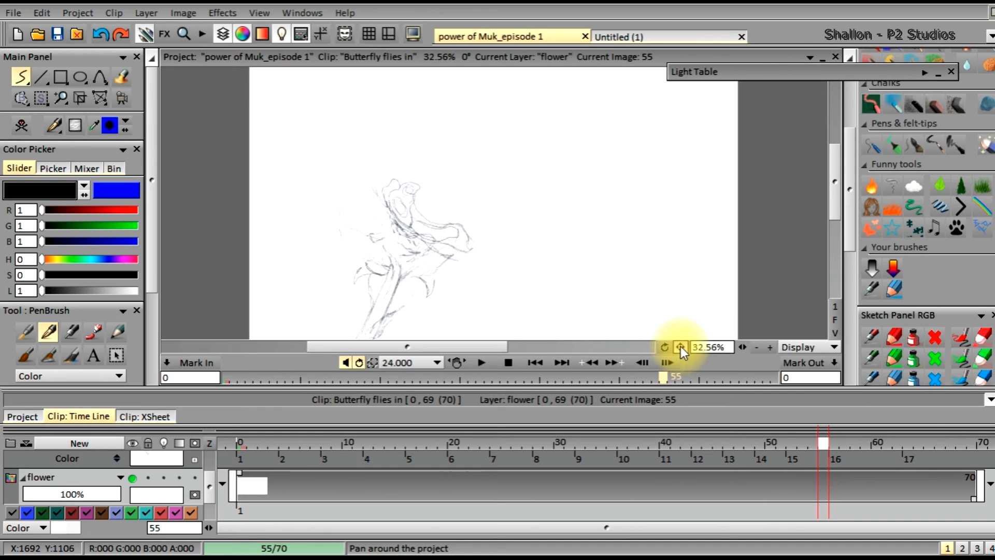
pyautogui.moveTo(686, 355)
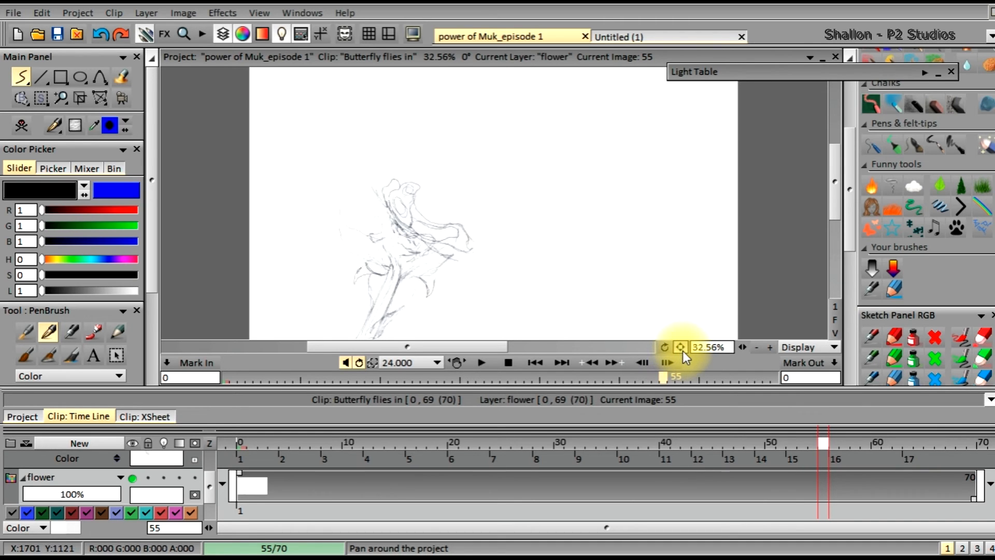
pyautogui.moveTo(681, 349)
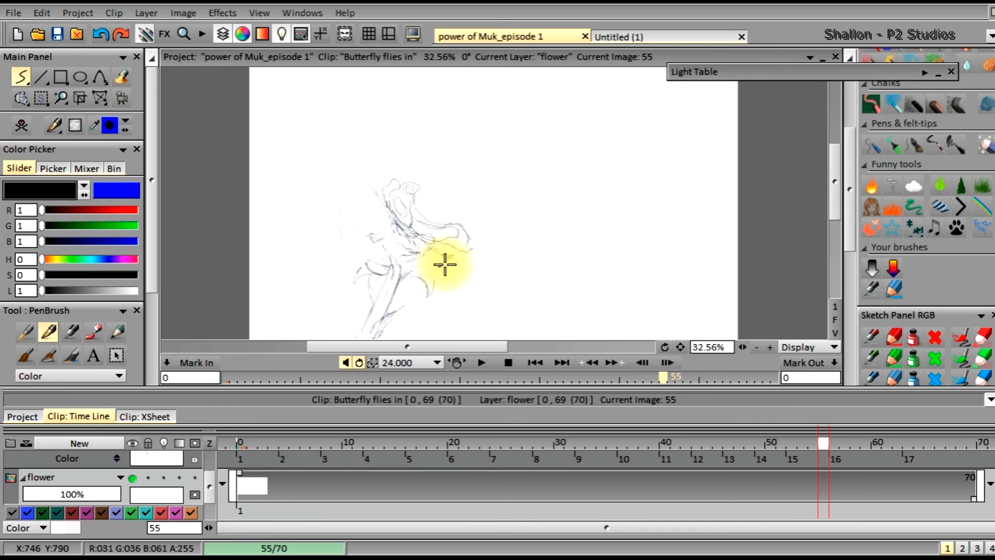
pyautogui.moveTo(488, 233)
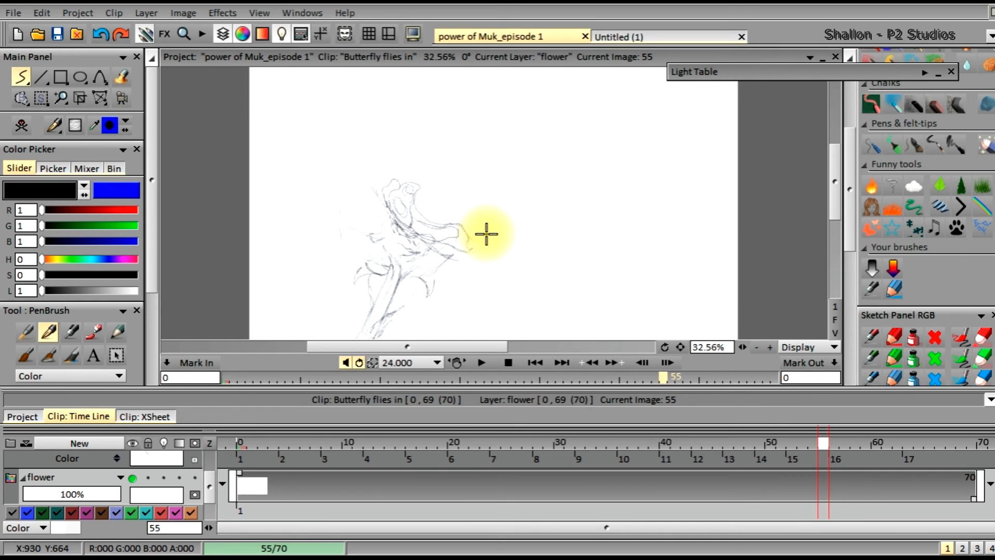
pyautogui.moveTo(322, 212)
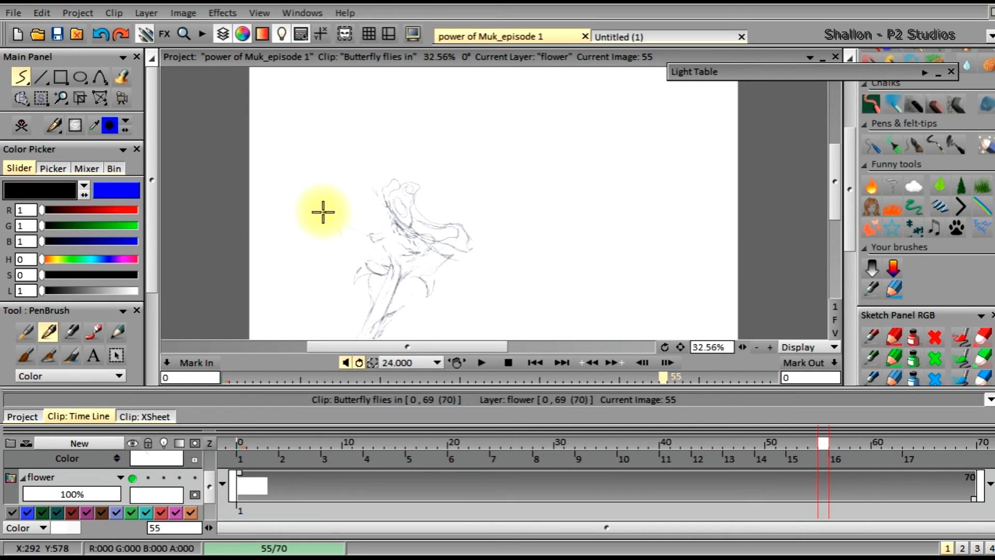
pyautogui.moveTo(515, 212)
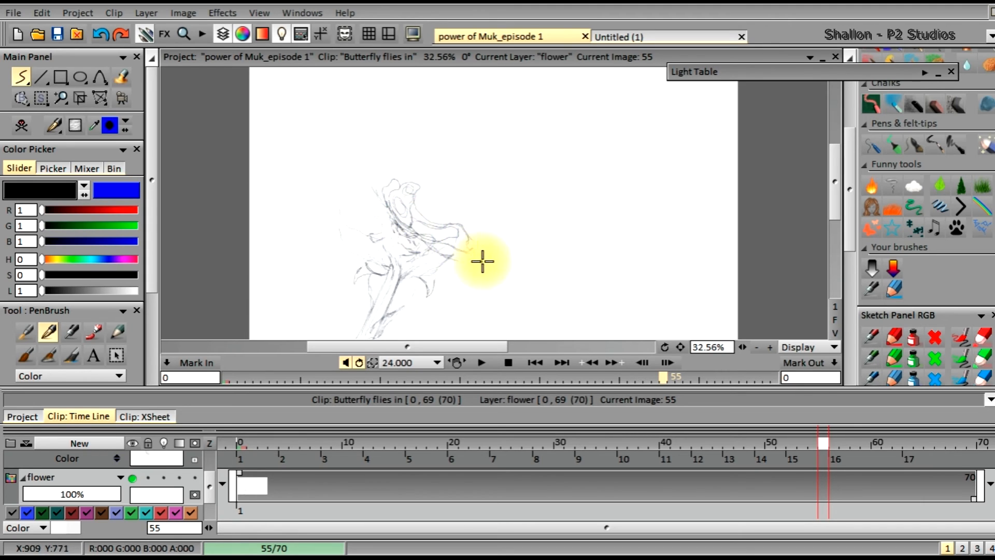
pyautogui.moveTo(436, 273)
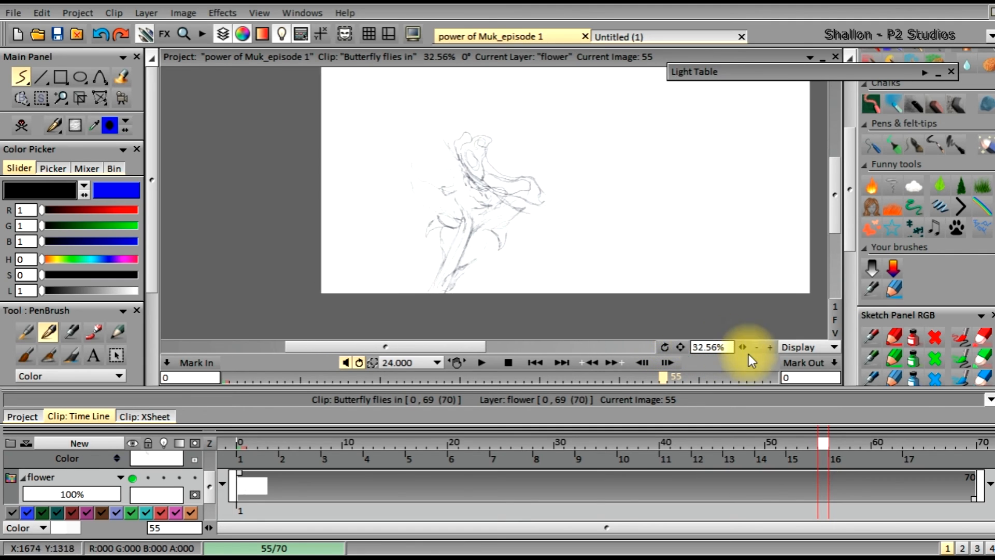
# - Zoom in and out on the flower sketch, including closer onto the flower head
pyautogui.click(769, 347)
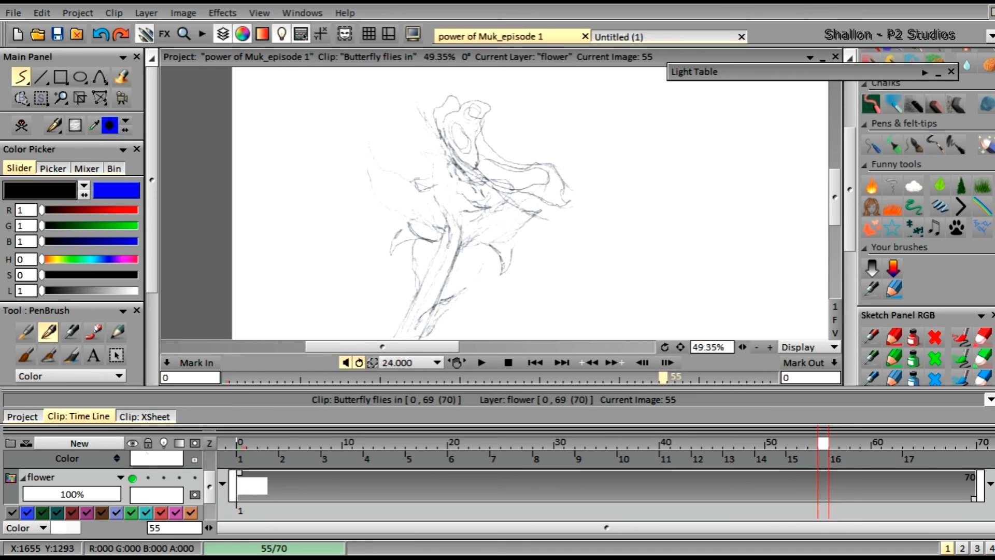
pyautogui.click(664, 348)
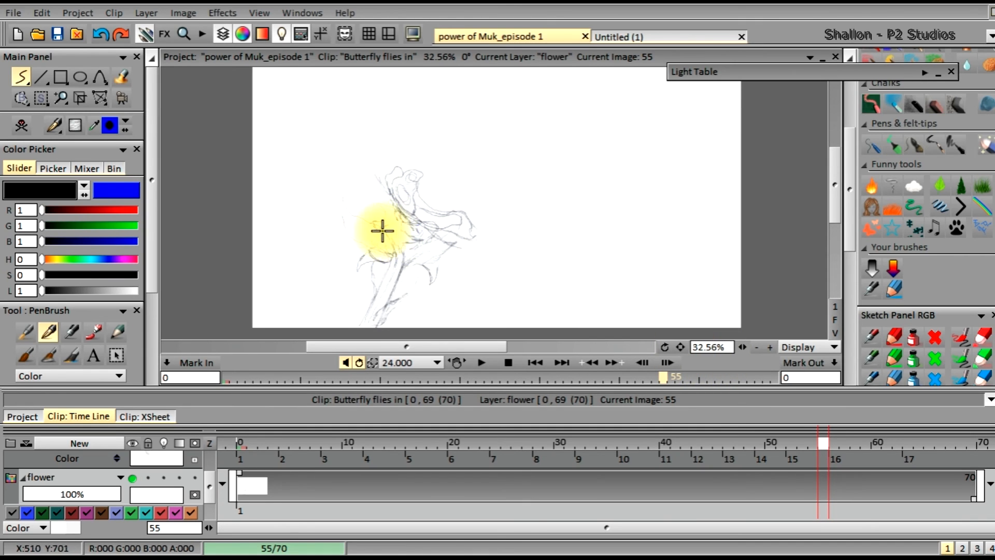
pyautogui.click(769, 347)
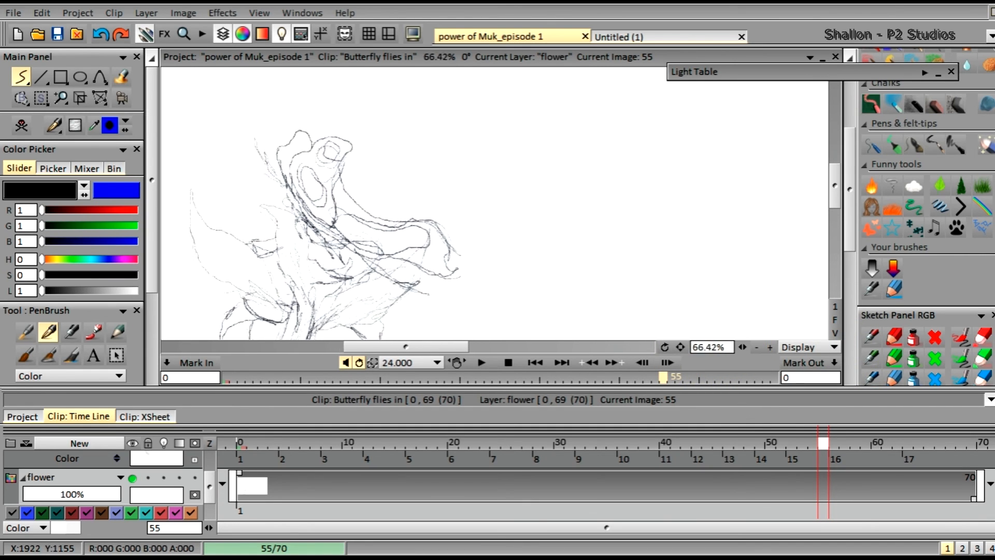
pyautogui.click(770, 347)
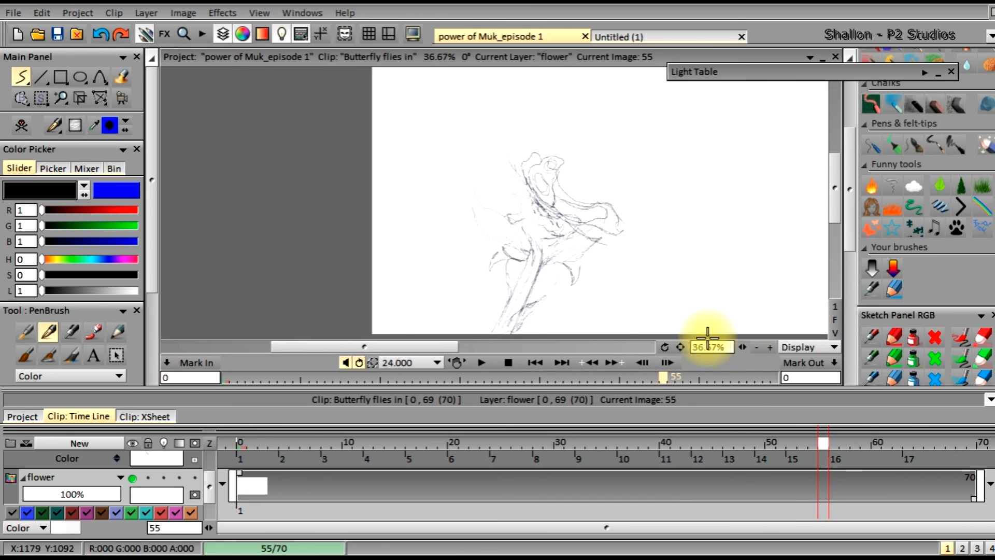
pyautogui.moveTo(666, 362)
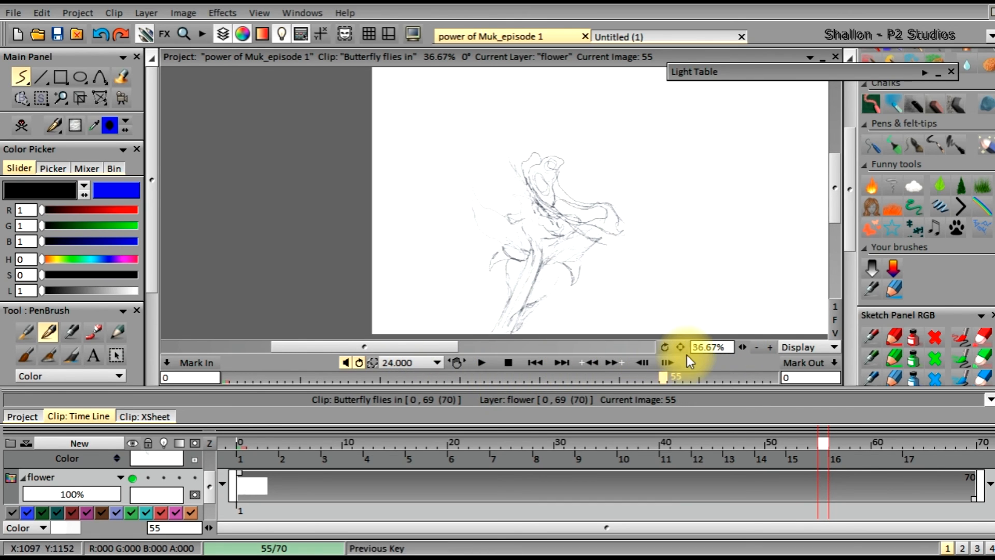
# - Open and close the rotation menu, then pan the view so the sketch shifts left
pyautogui.click(665, 347)
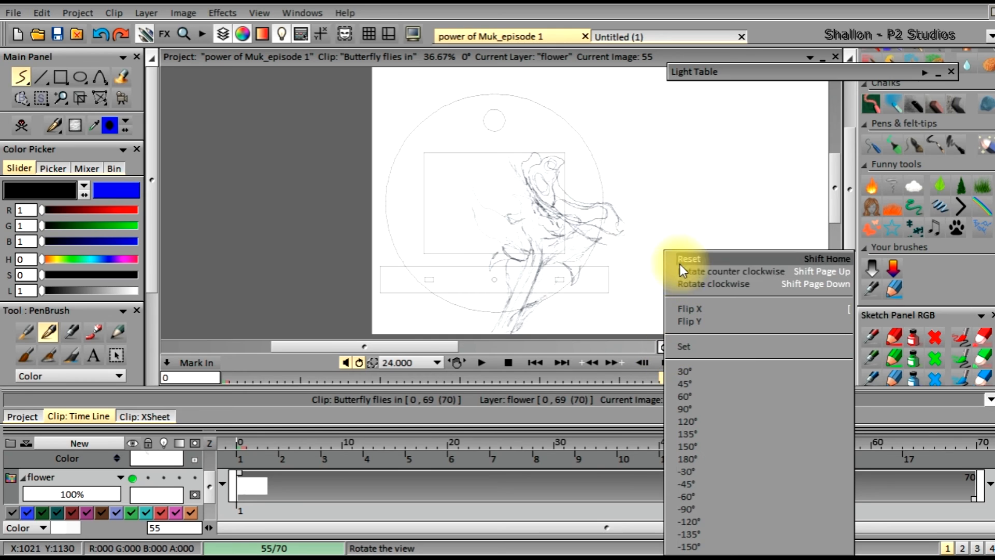
pyautogui.click(689, 258)
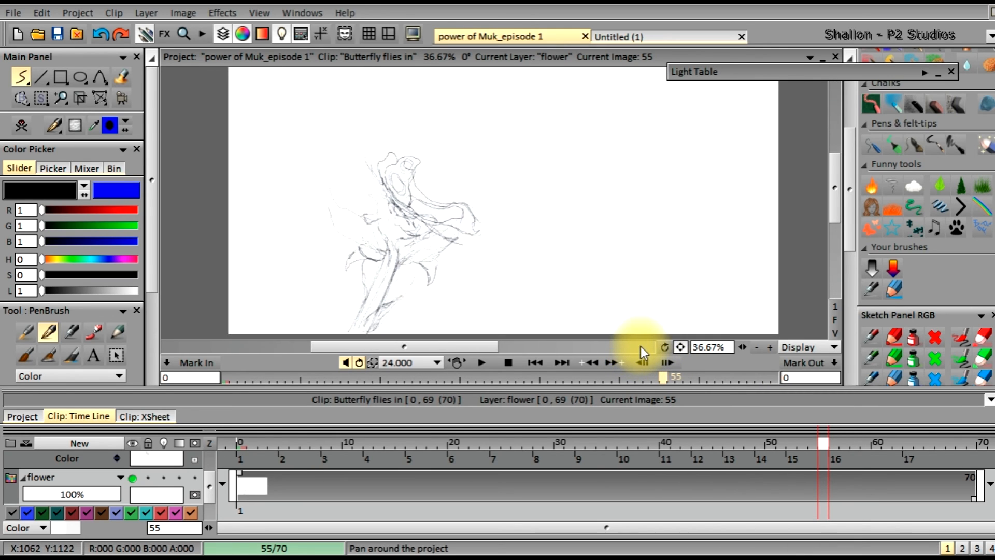
pyautogui.click(481, 362)
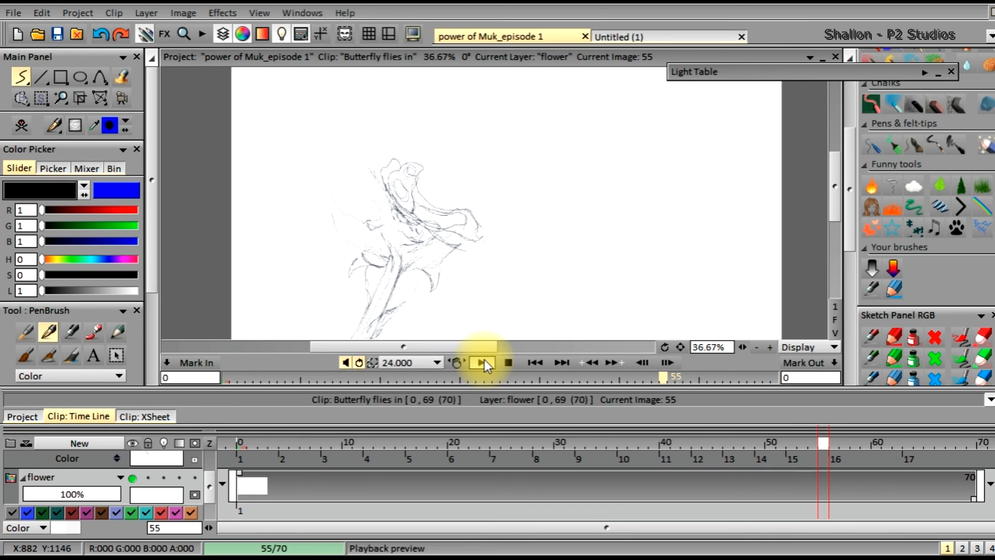
# - Play back the 70-image butterfly-and-flower clip and open the view rotation menu
pyautogui.click(478, 362)
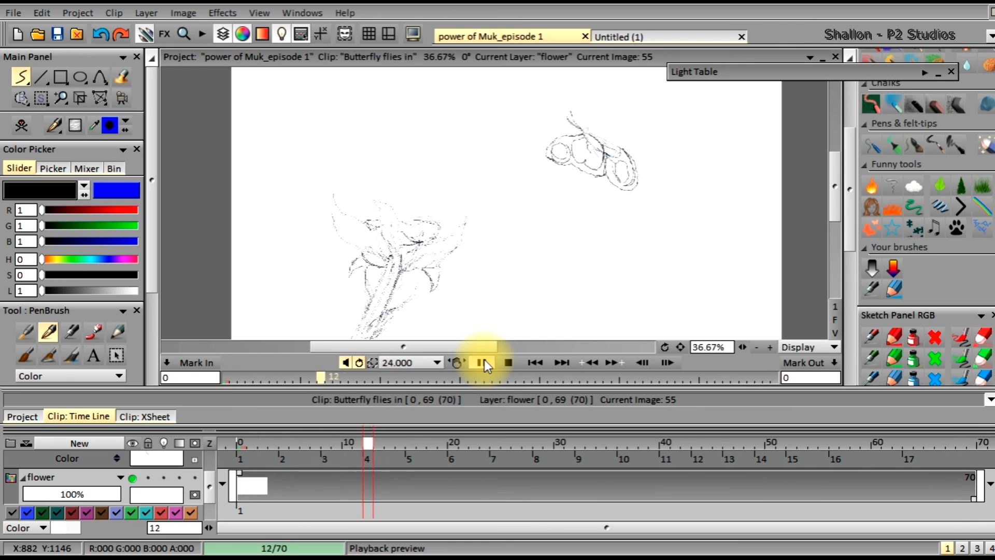
pyautogui.click(478, 362)
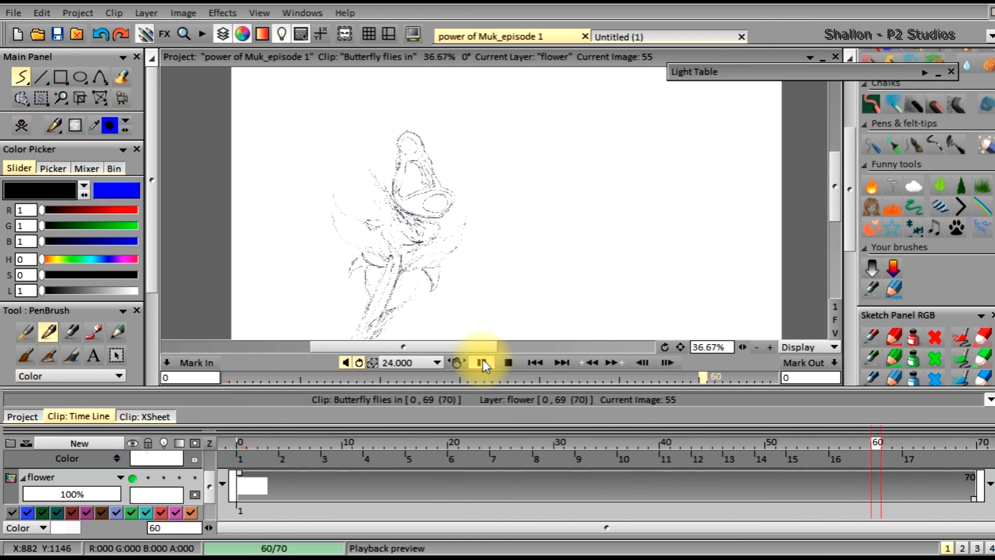
pyautogui.click(483, 363)
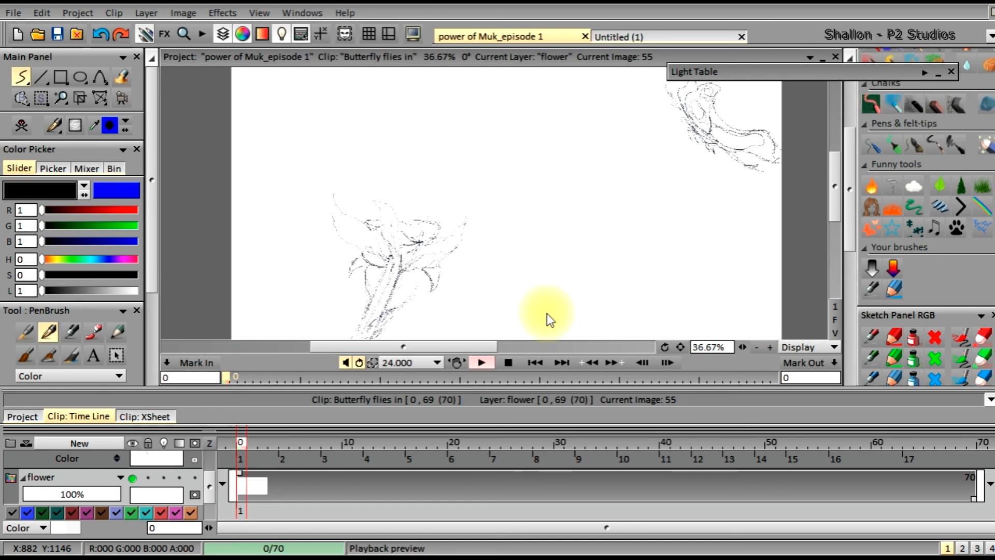
pyautogui.moveTo(569, 320)
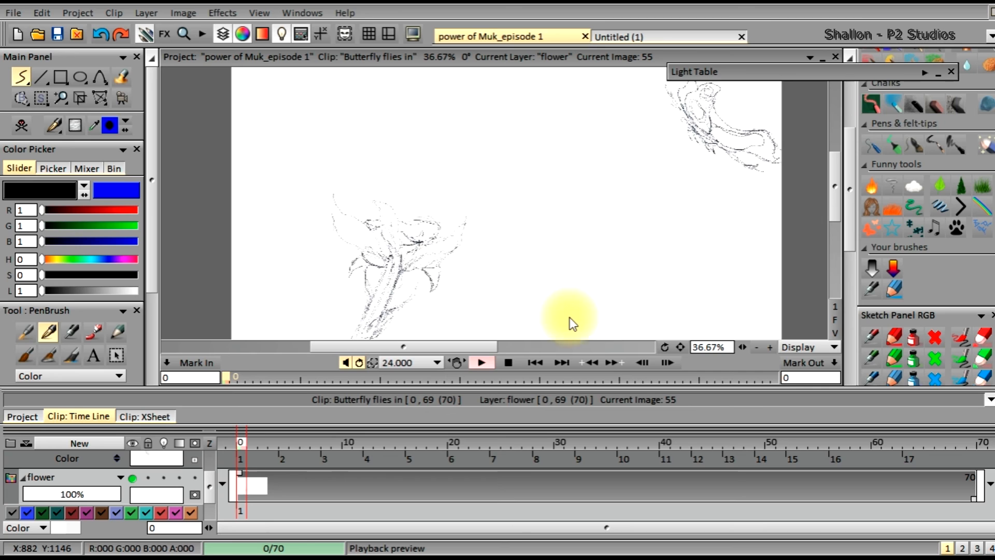
pyautogui.moveTo(679, 354)
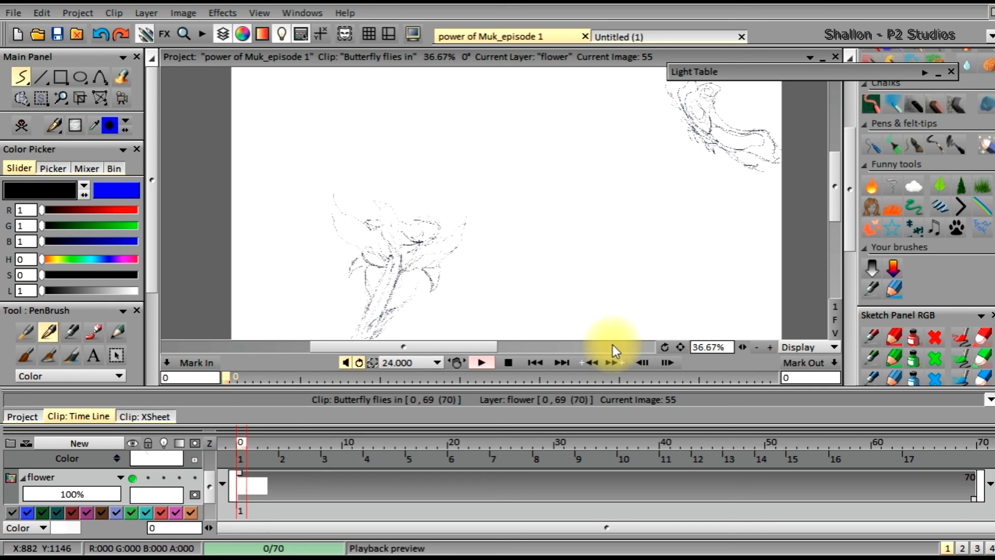
pyautogui.moveTo(666, 354)
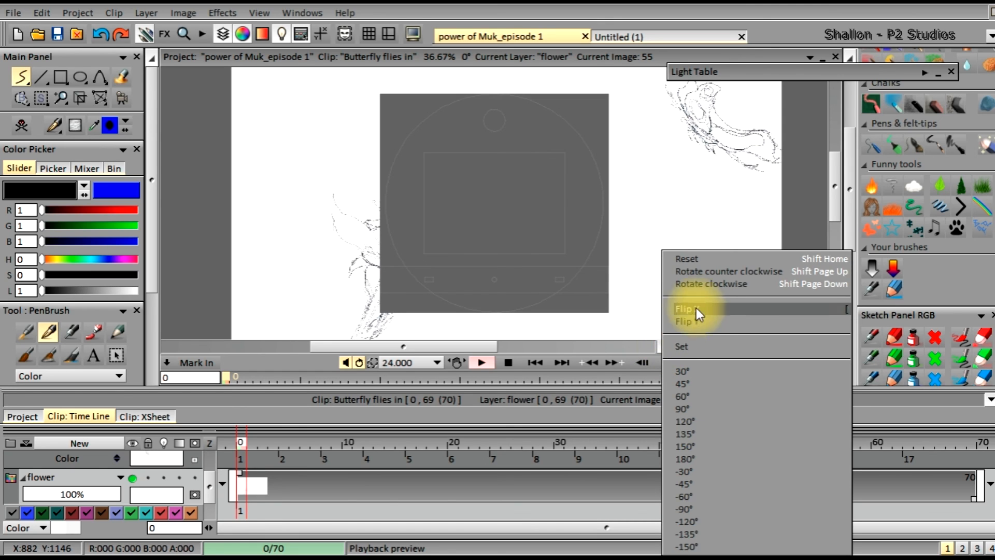
# - Dismiss the rotation menu without flipping, then nudge the canvas with the Pan tool
pyautogui.click(684, 309)
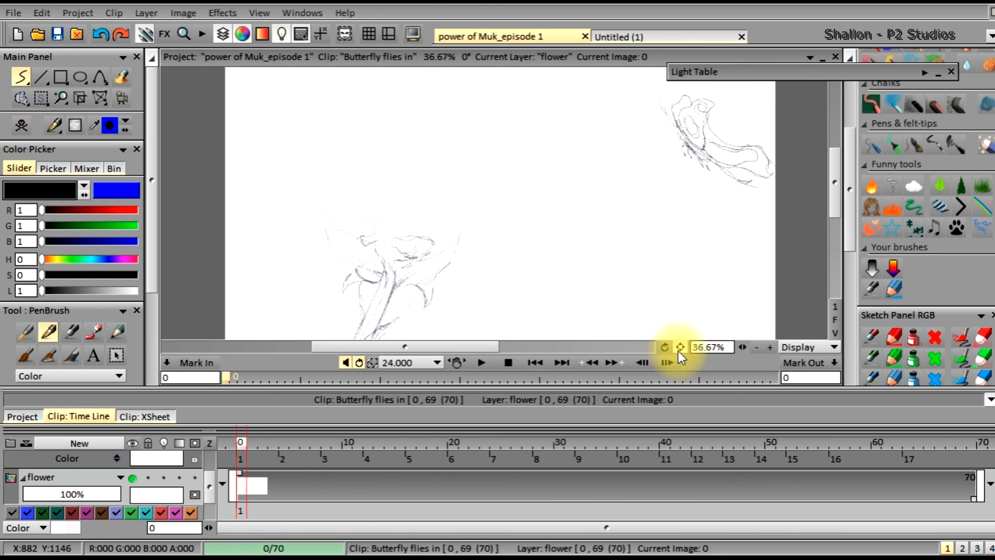
pyautogui.click(680, 347)
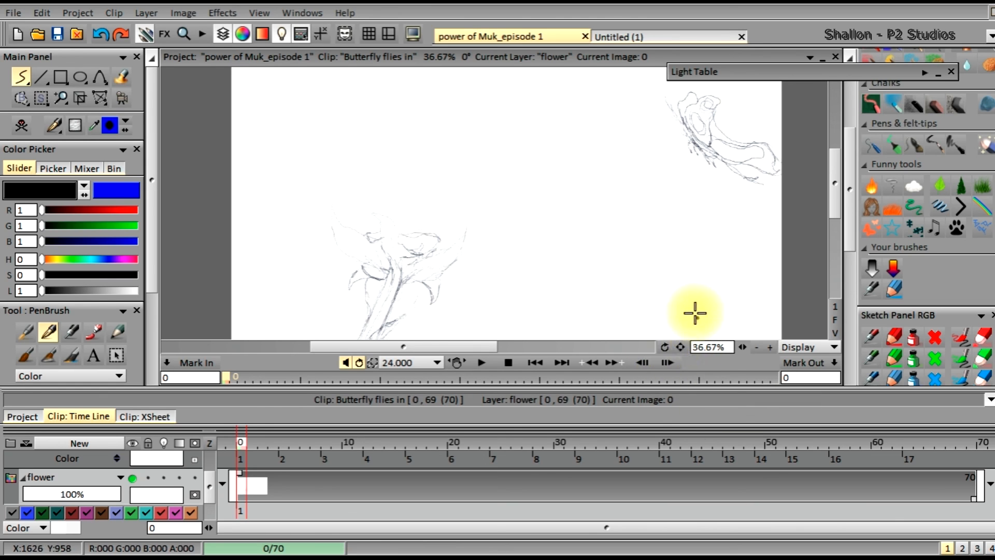
pyautogui.moveTo(682, 349)
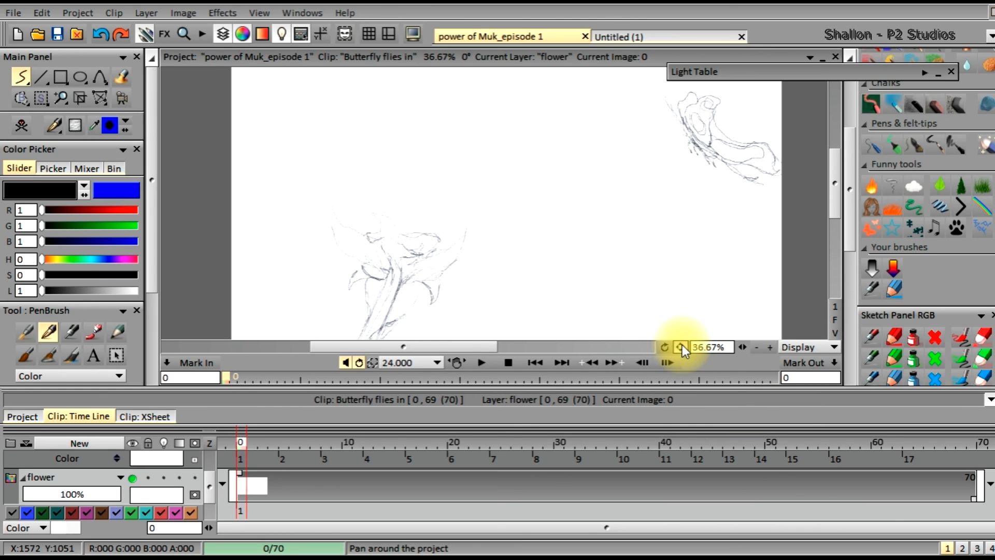
pyautogui.moveTo(665, 347)
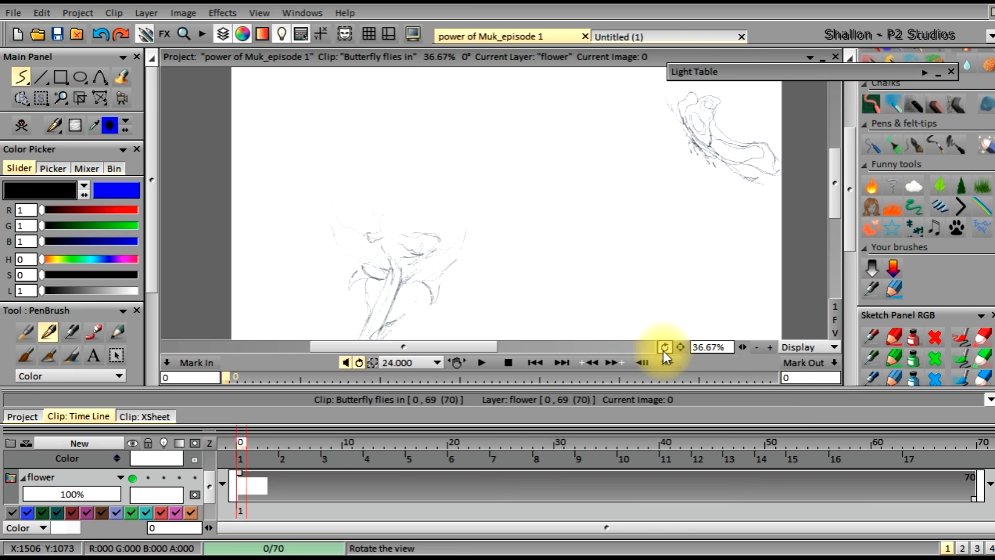
# - Open the Rotate view menu showing preset angles from 30° to -150°
pyautogui.click(665, 347)
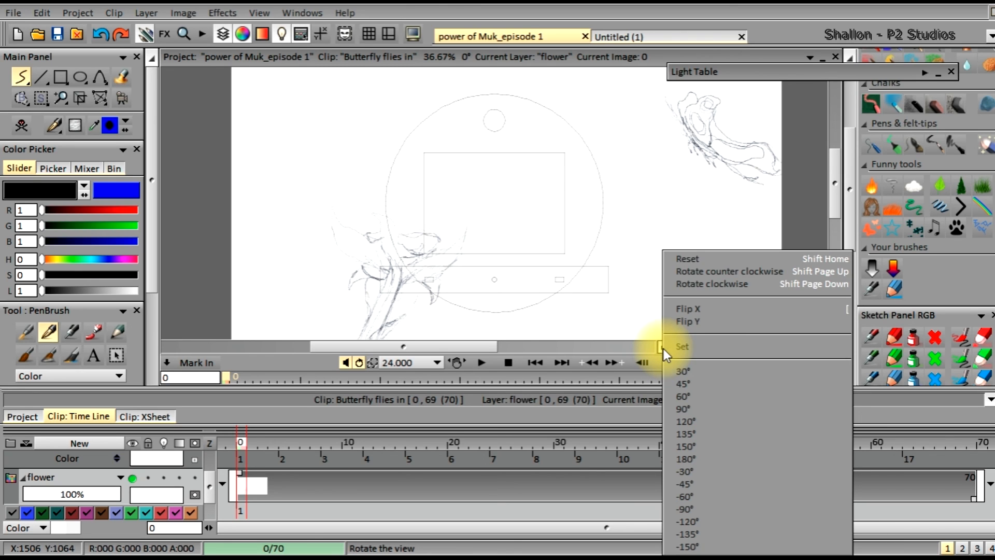
pyautogui.moveTo(685, 371)
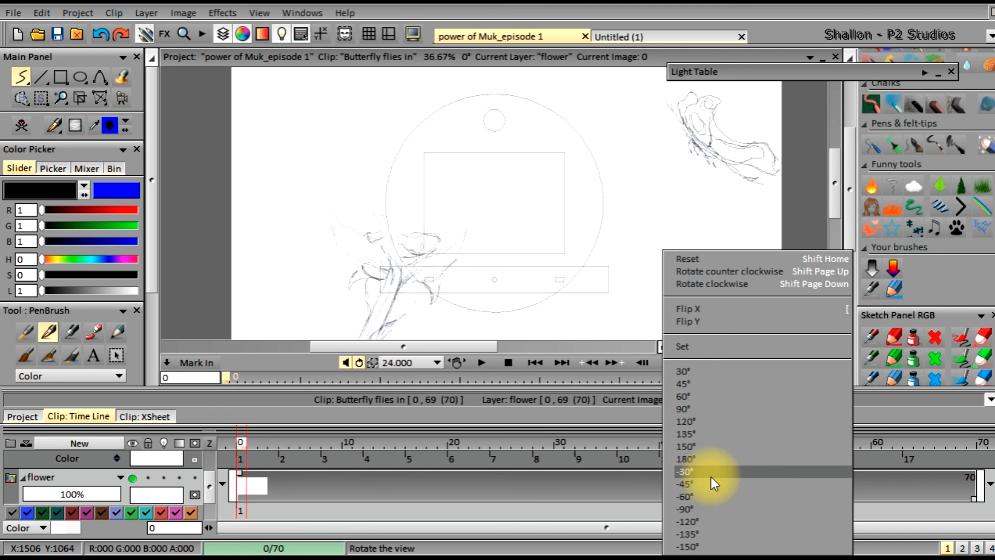
pyautogui.moveTo(716, 458)
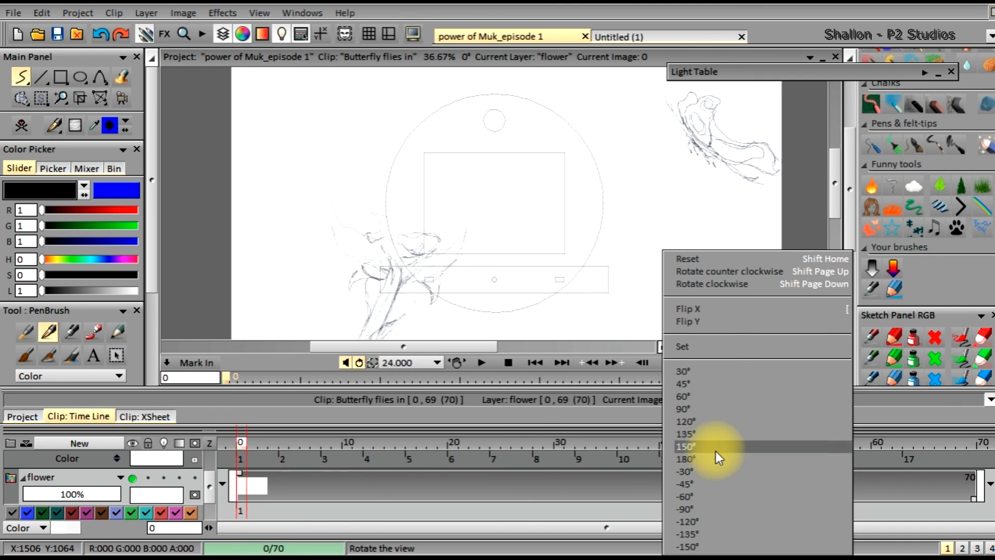
pyautogui.moveTo(723, 409)
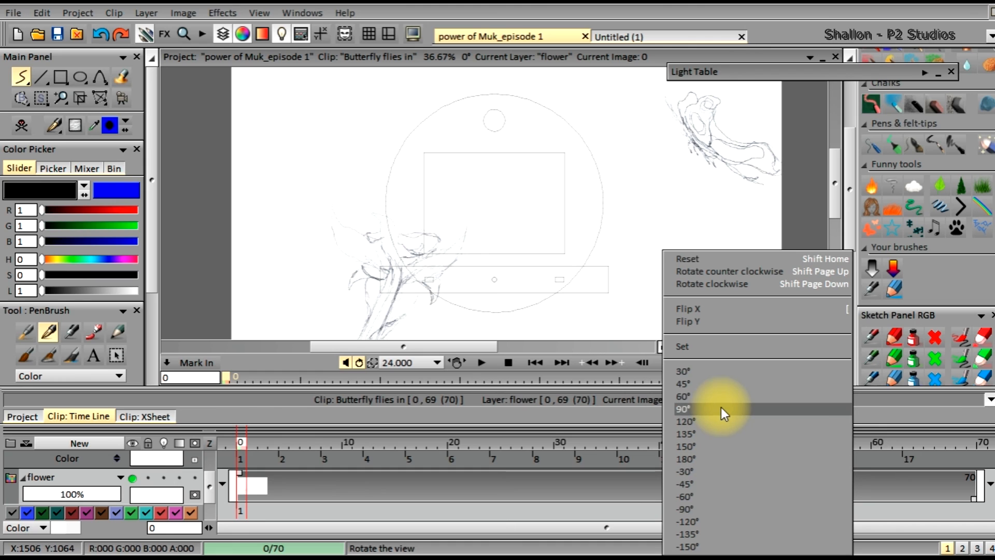
pyautogui.moveTo(711, 415)
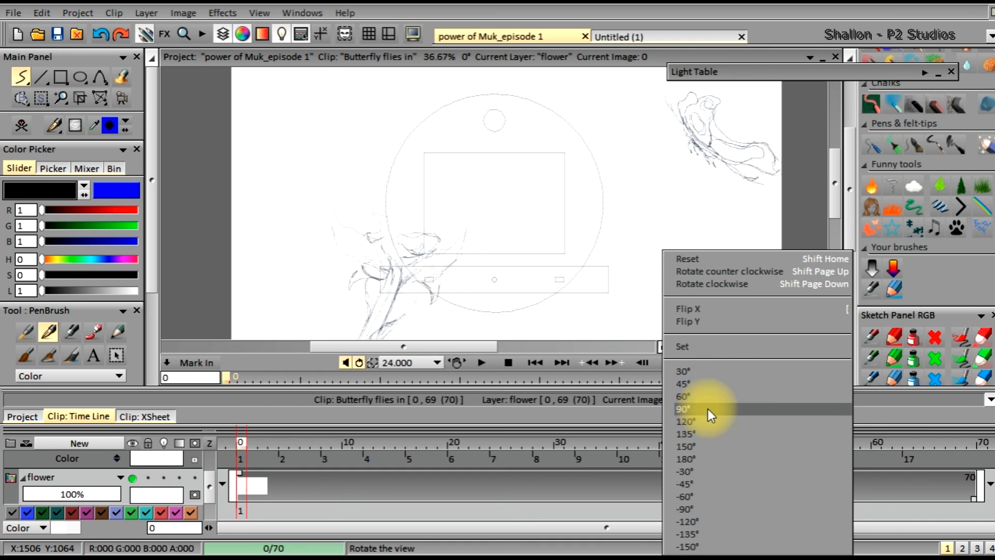
pyautogui.moveTo(701, 434)
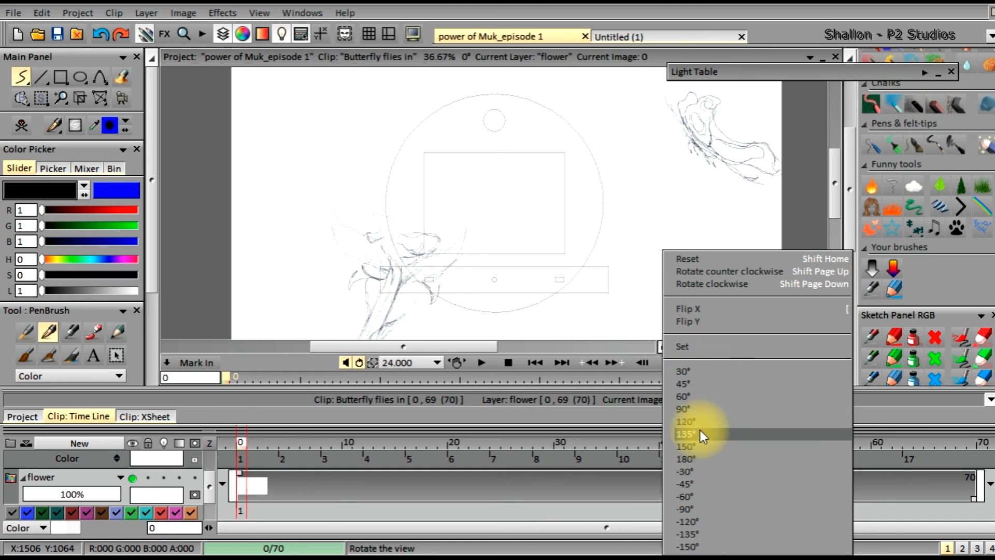
pyautogui.moveTo(692, 520)
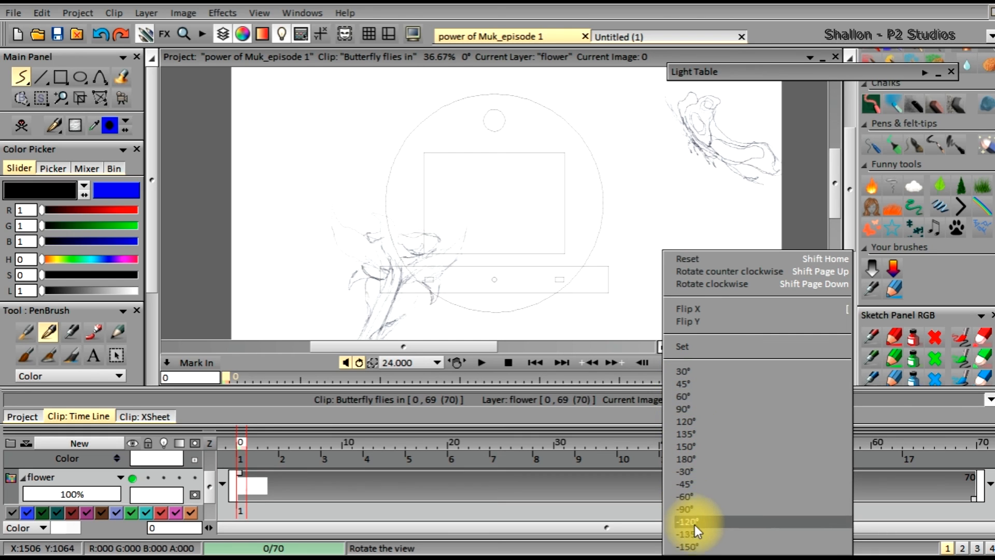